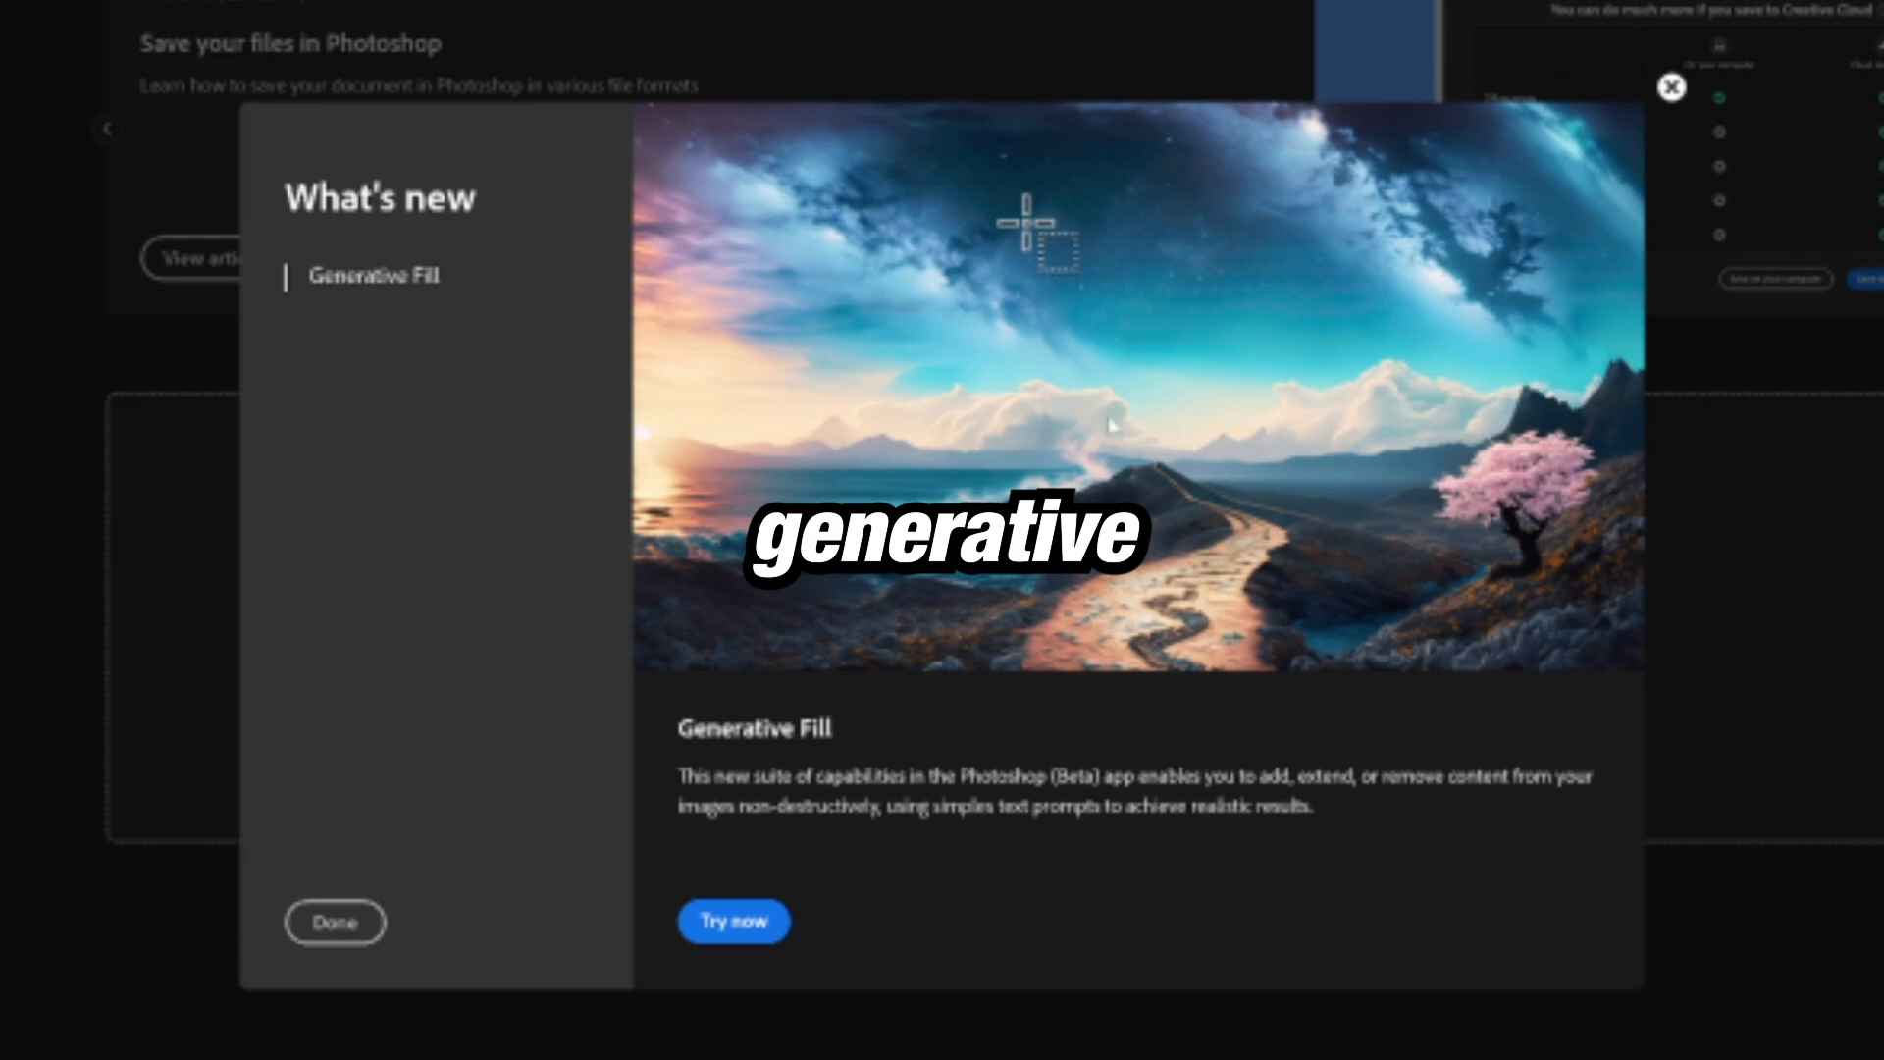
Step: Dismiss the What's new dialog and decline the Generative Fill tip with Maybe later
{"action": "left_click", "coordinate": [732, 921]}
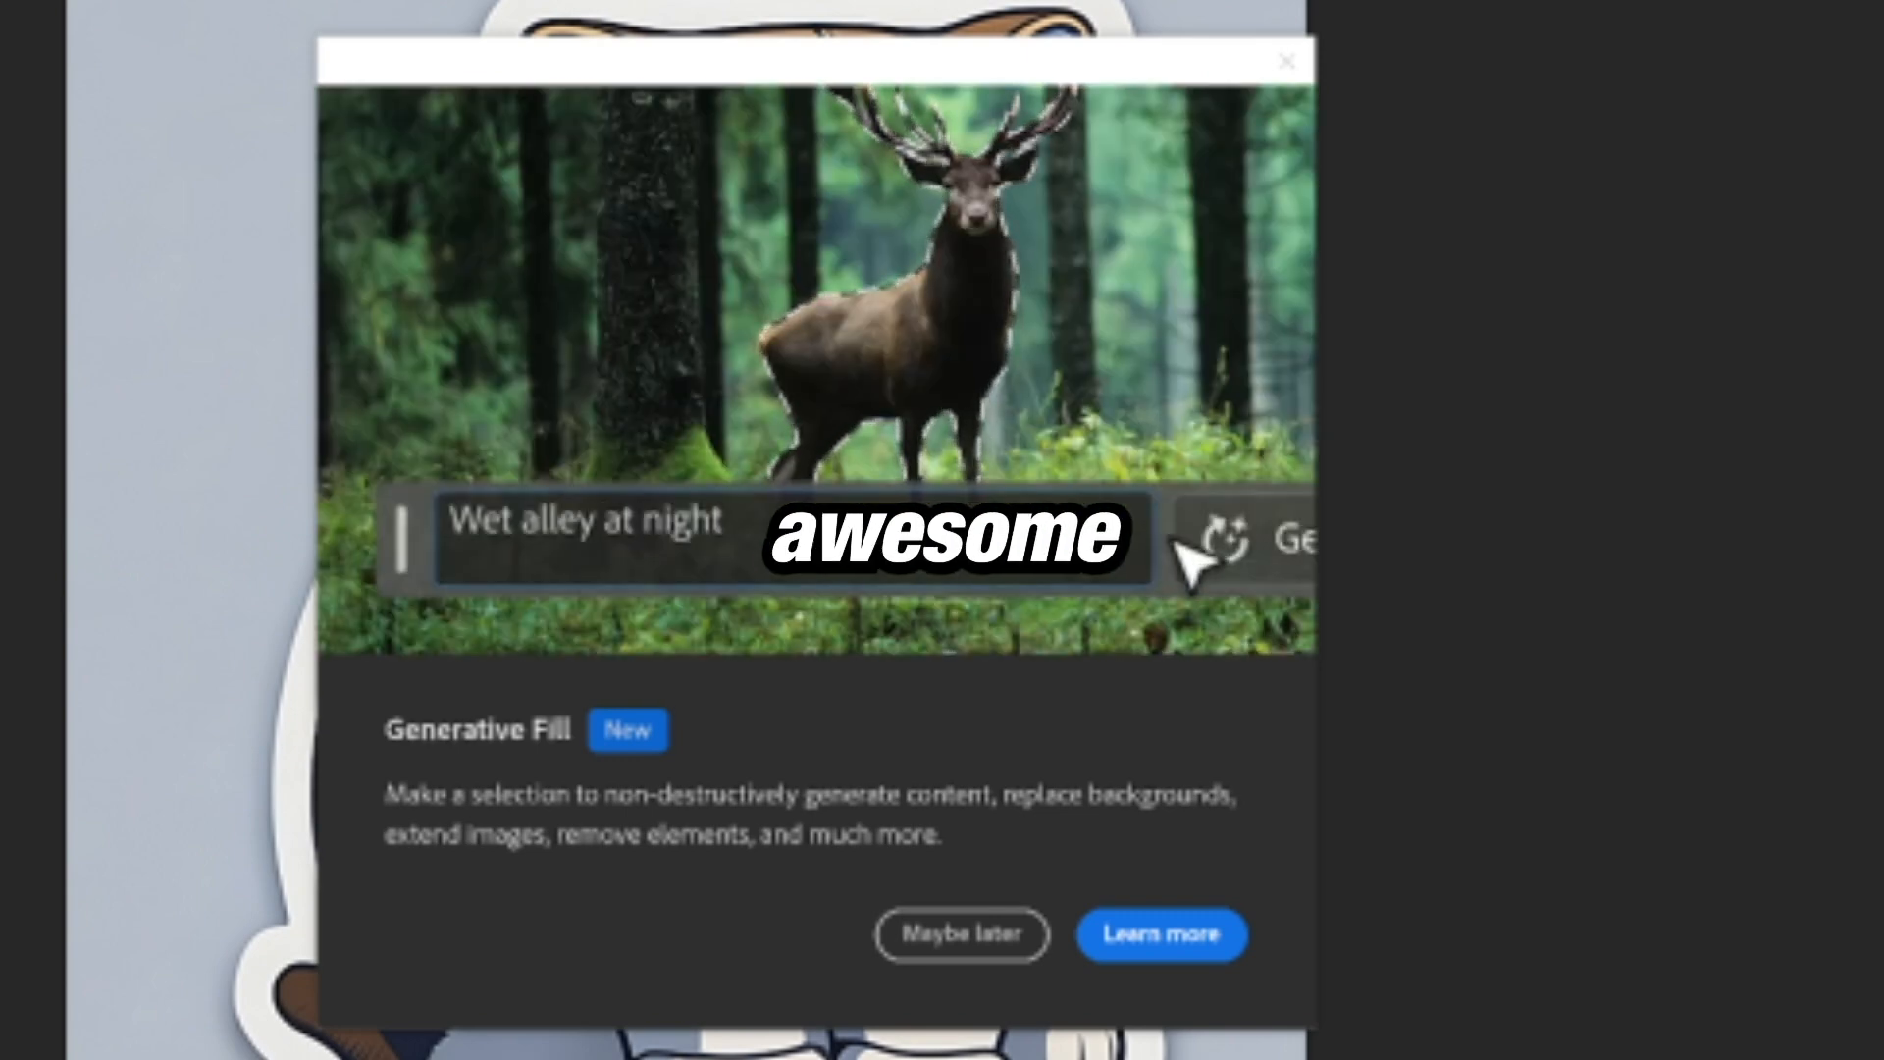
{"action": "left_click", "coordinate": [1160, 934]}
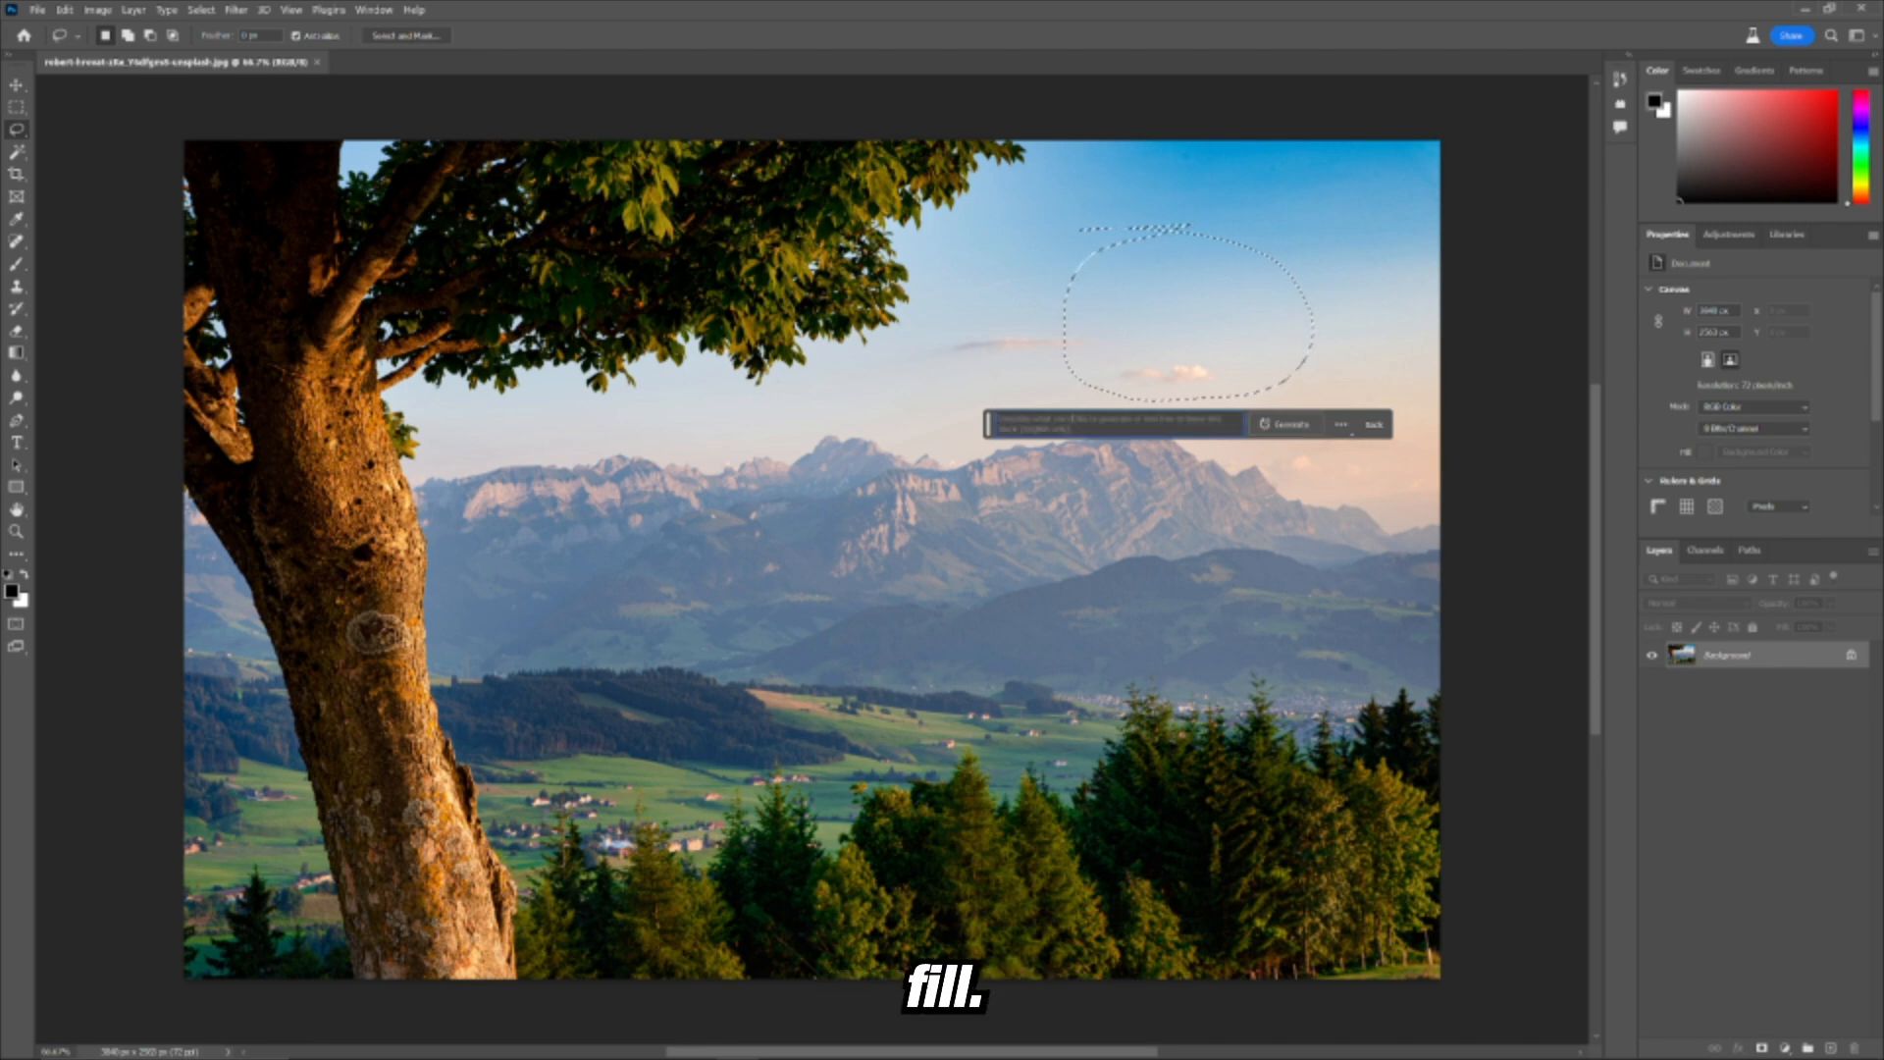
Step: Generate 'full moon' in the lassoed sky, browse the variations and keep the larger moon
{"action": "type", "text": "full moon"}
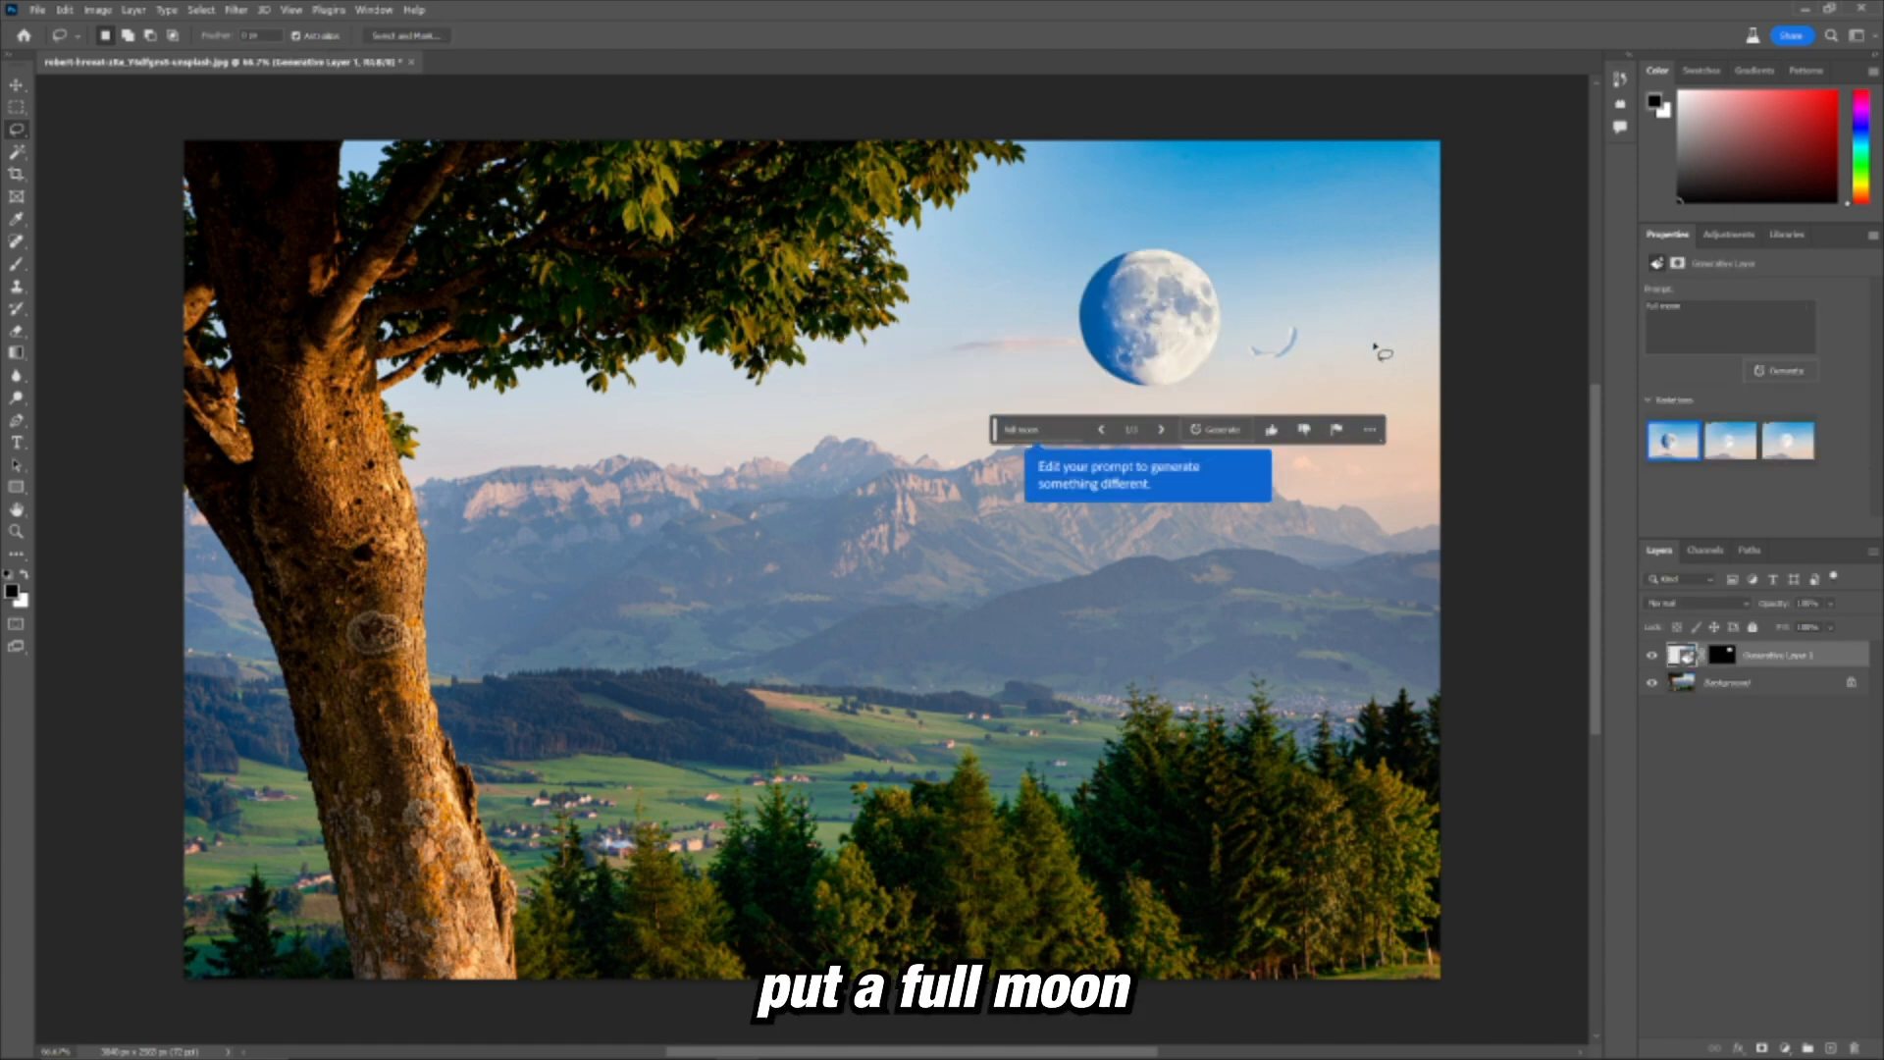
{"action": "left_click", "coordinate": [1727, 439]}
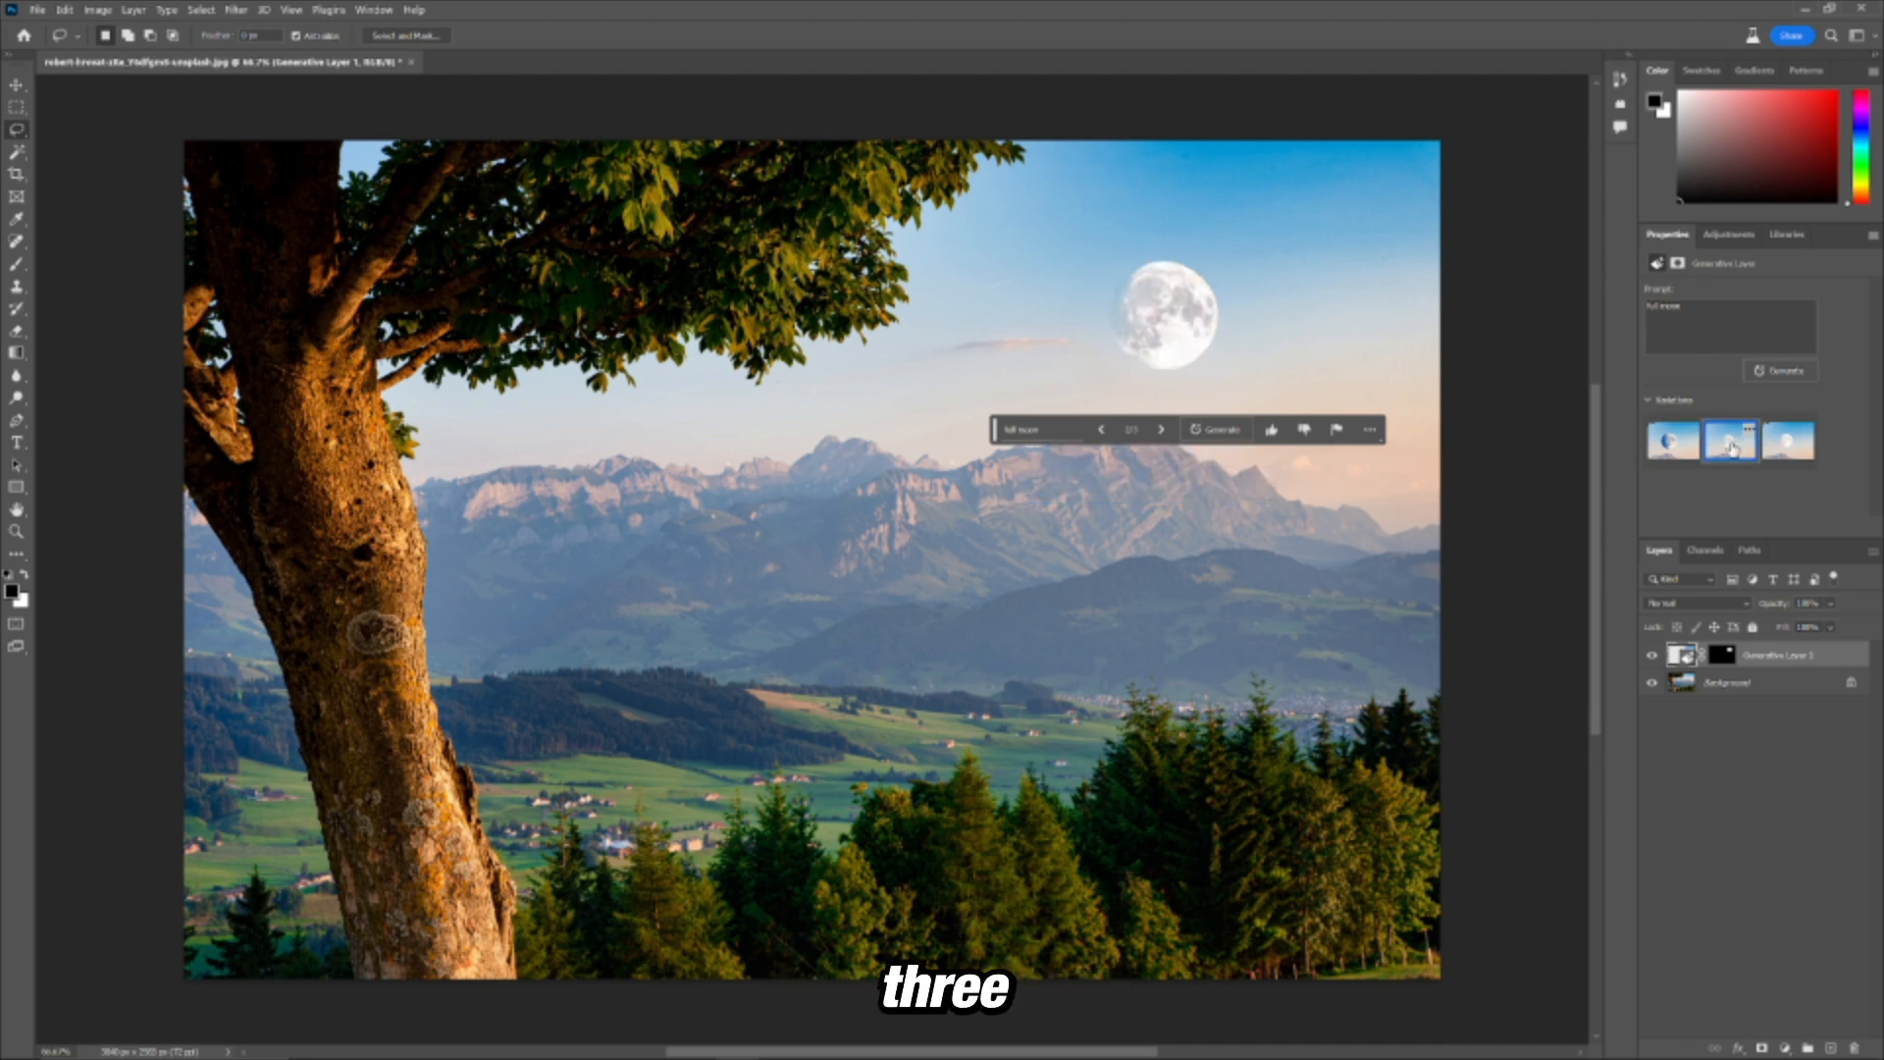
{"action": "left_click", "coordinate": [1789, 440]}
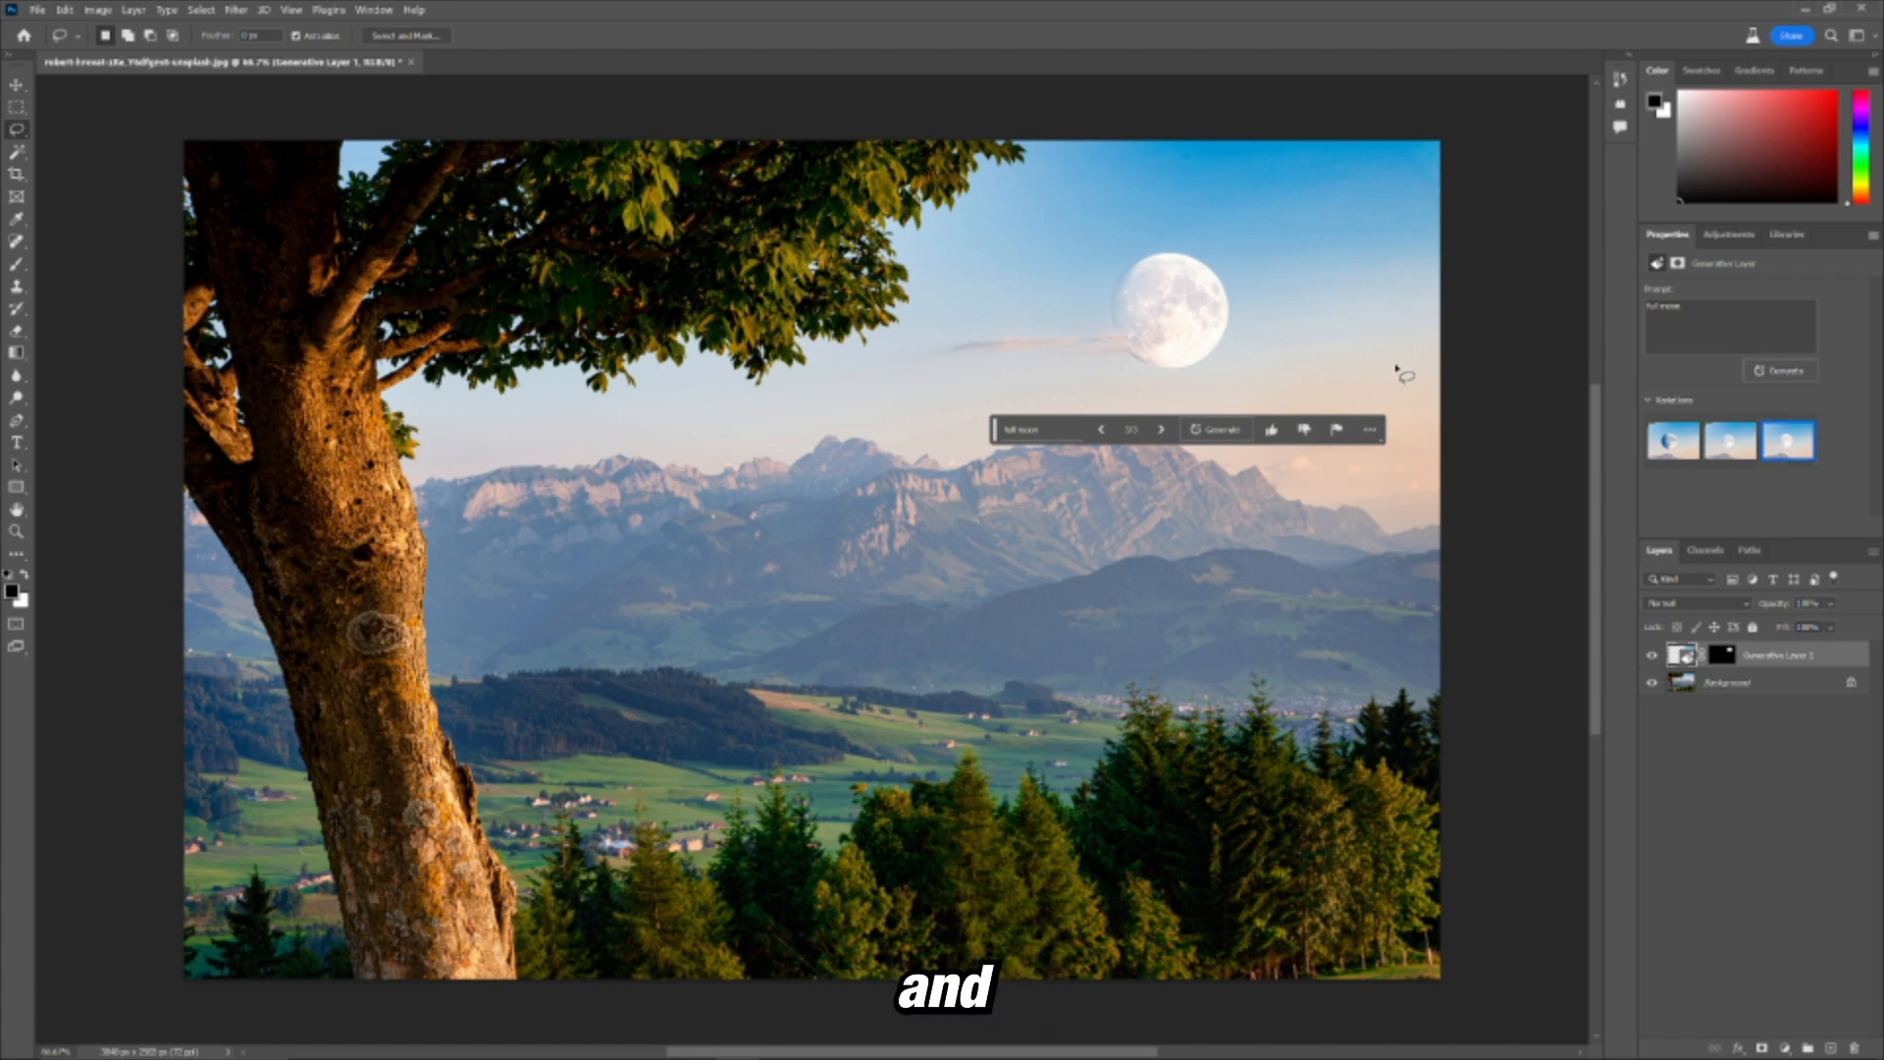
{"action": "mouse_move", "coordinate": [1111, 324]}
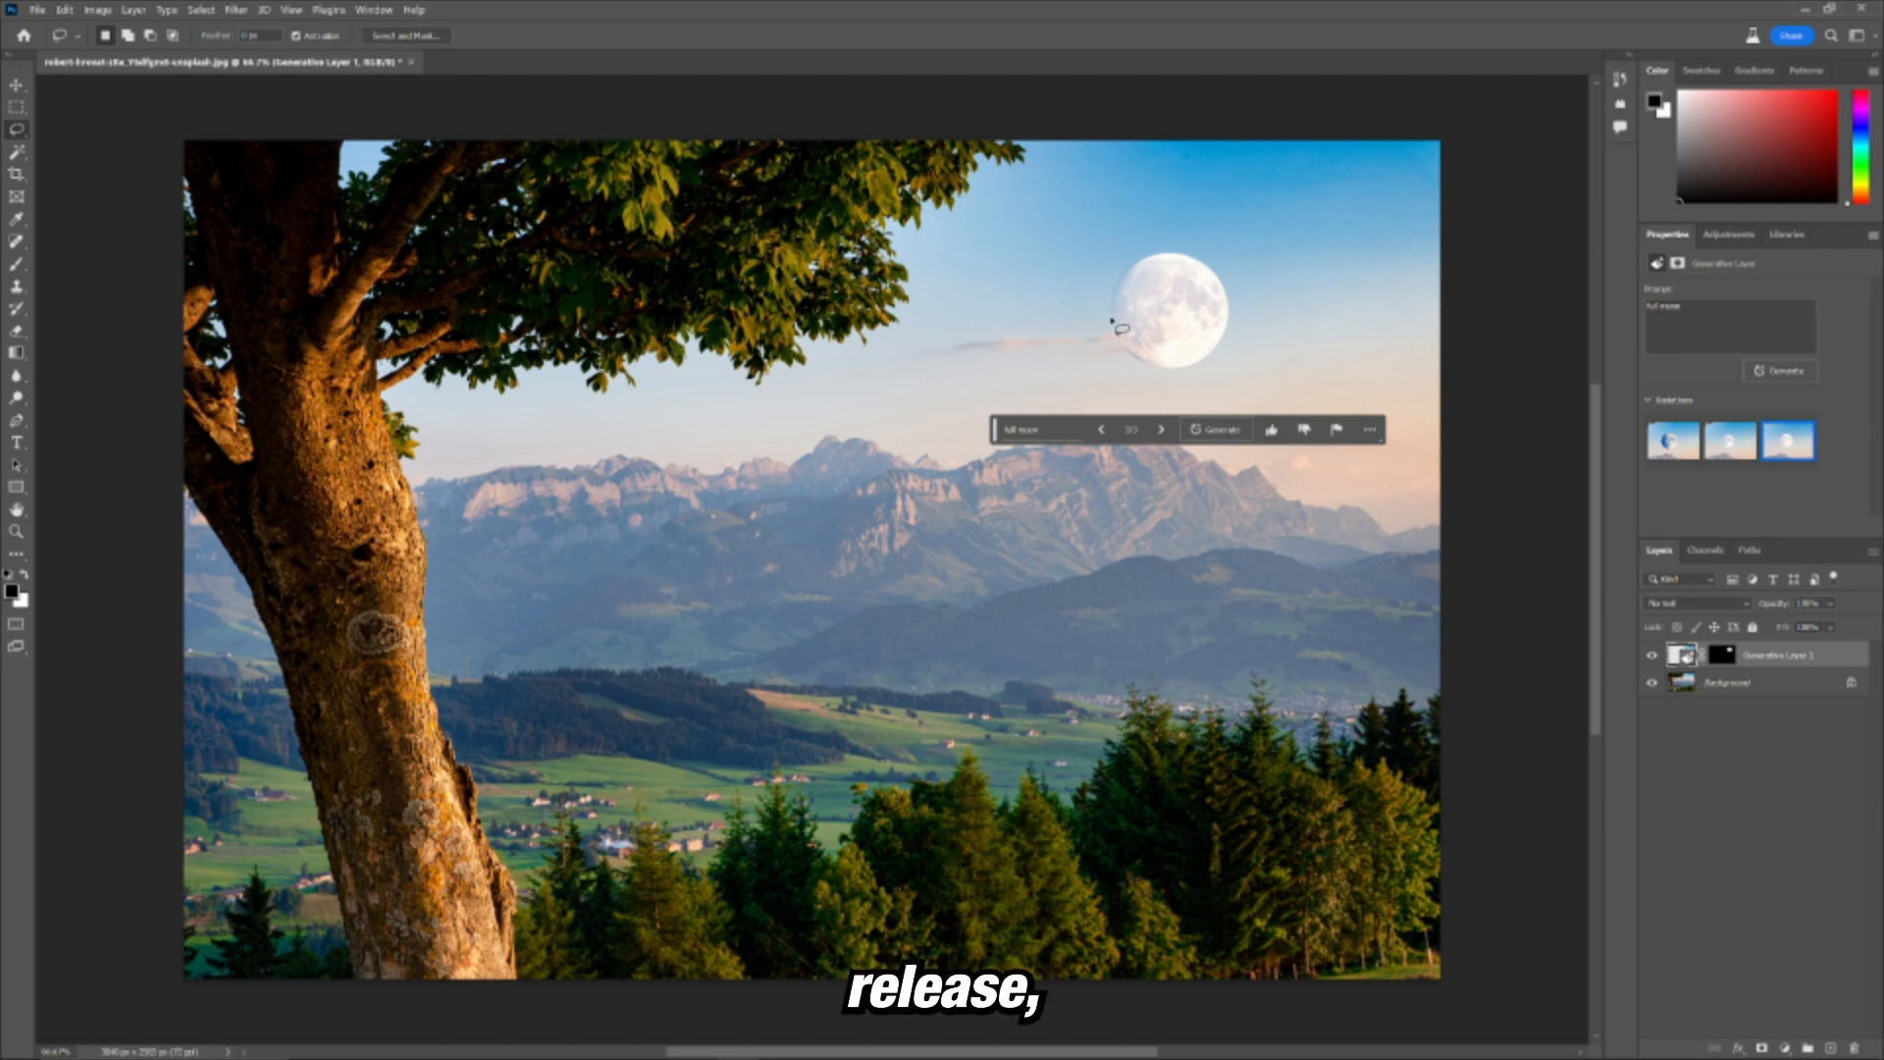
{"action": "mouse_move", "coordinate": [1233, 350]}
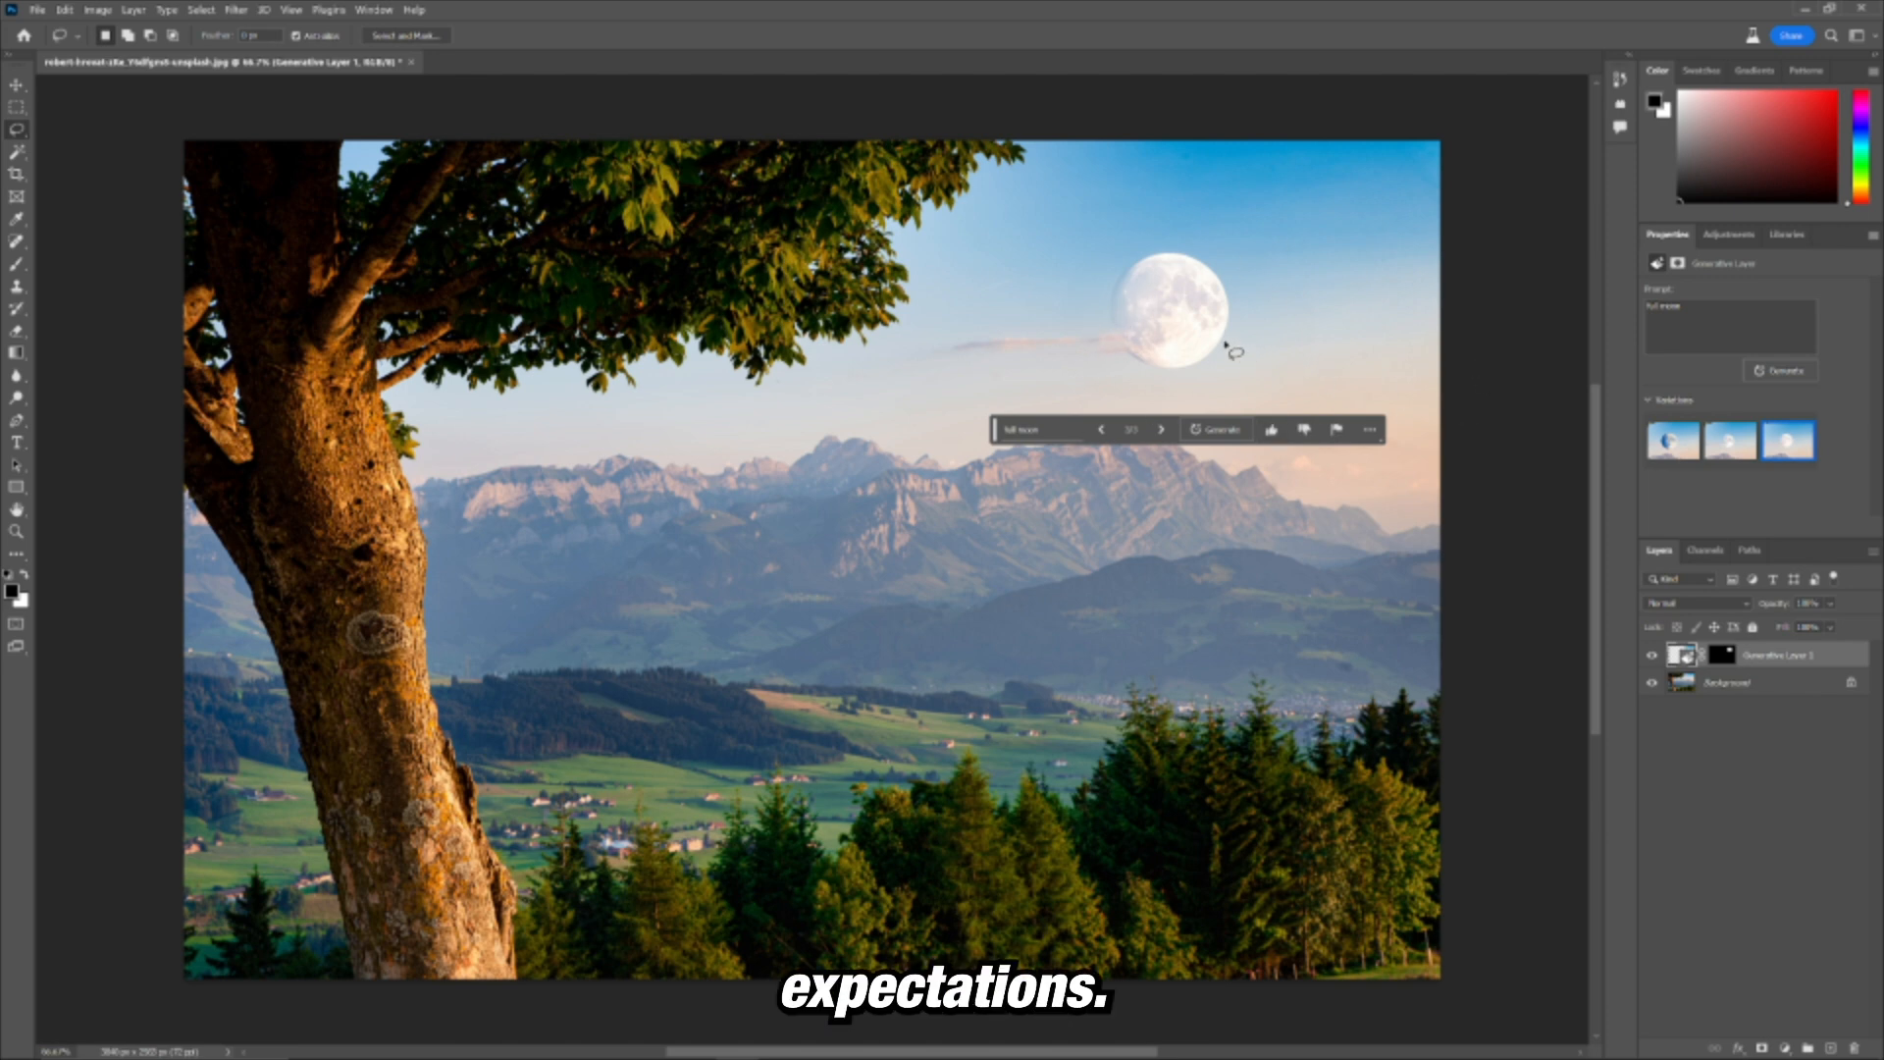
{"action": "left_click", "coordinate": [1788, 440]}
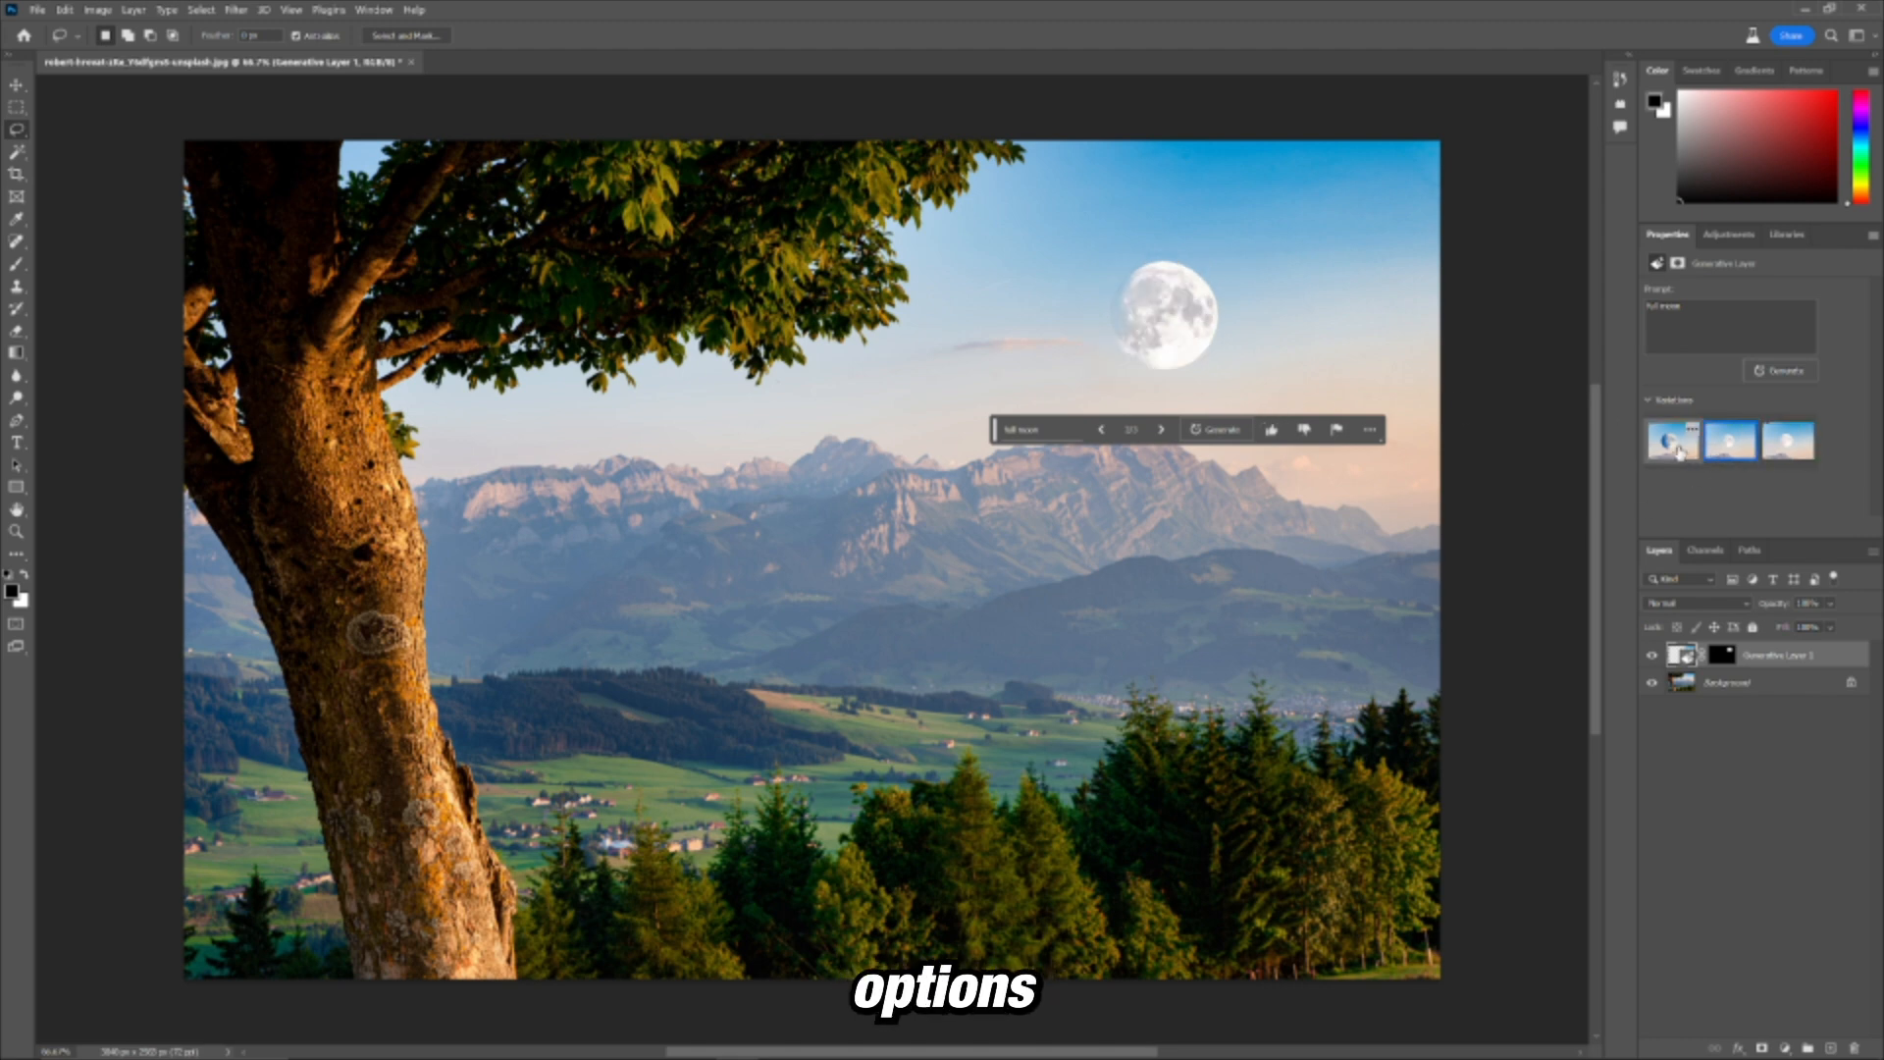
{"action": "left_click", "coordinate": [1672, 439]}
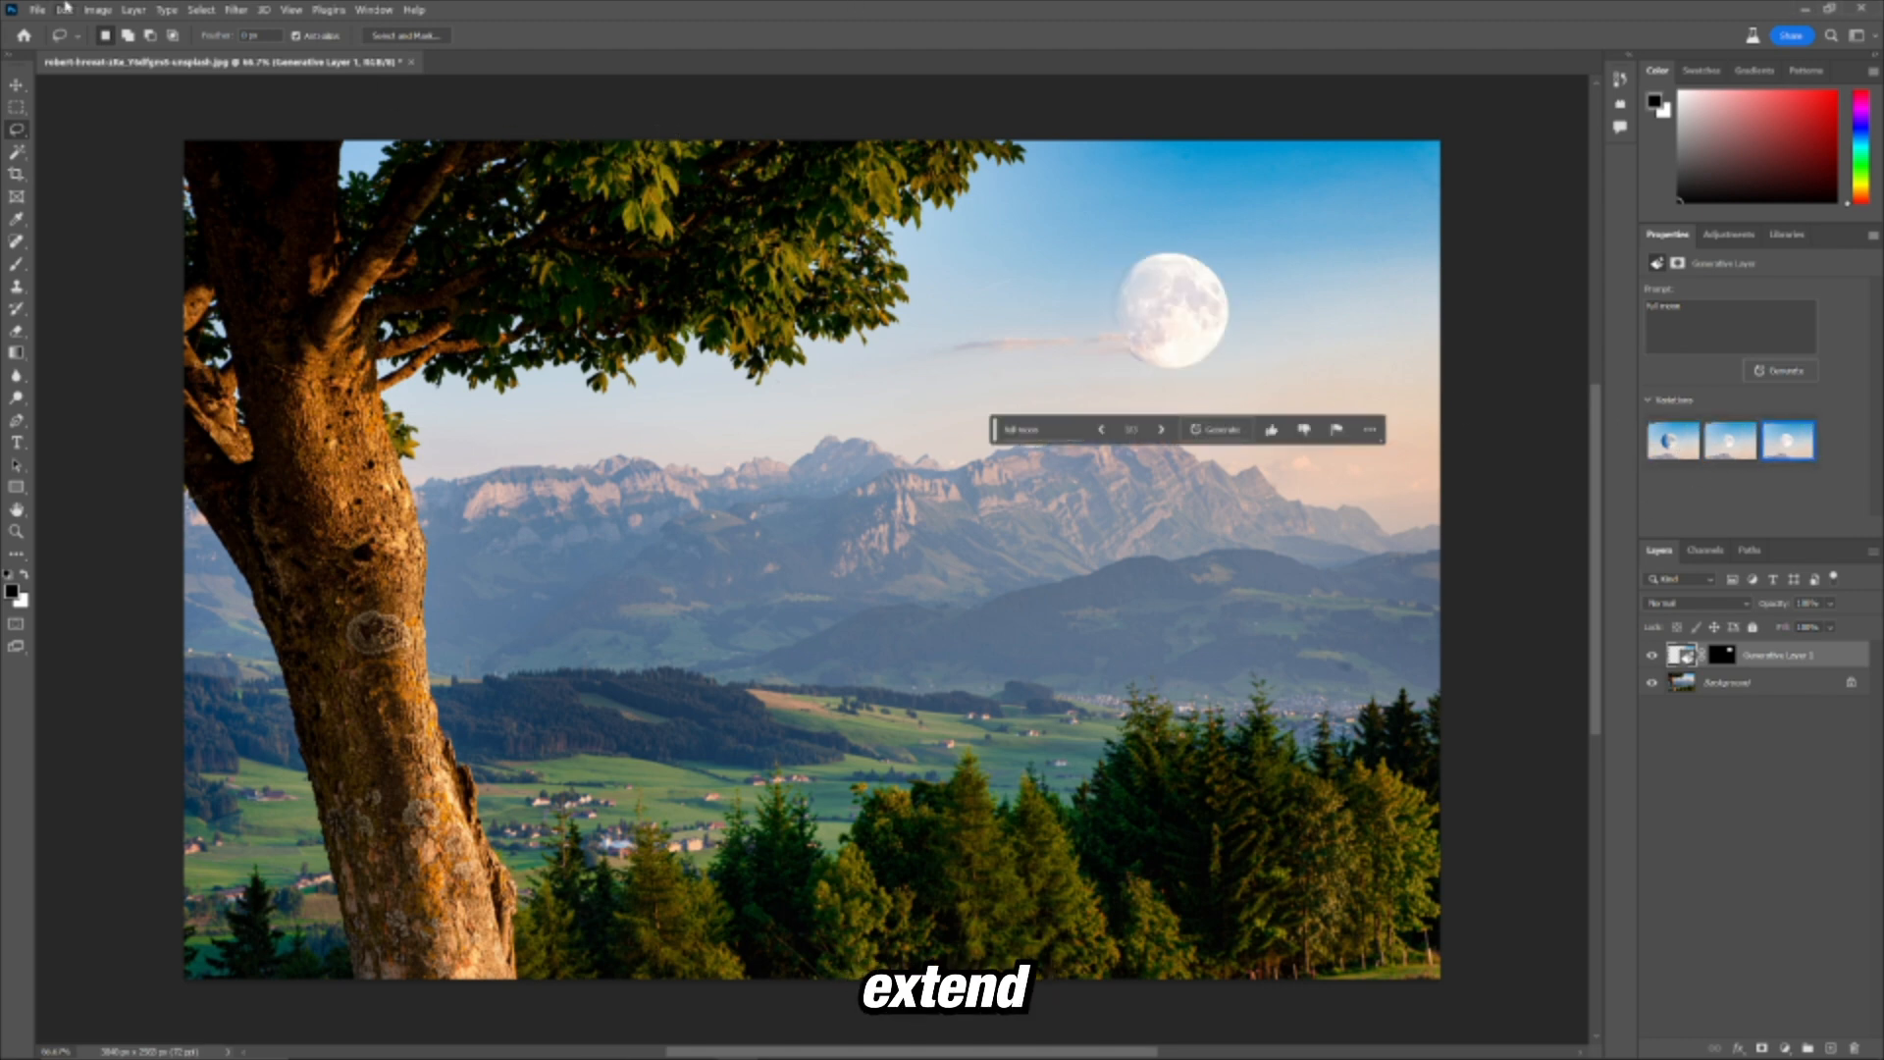
Step: Widen the canvas to 5000 pixels via Canvas Size
{"action": "left_click", "coordinate": [96, 7]}
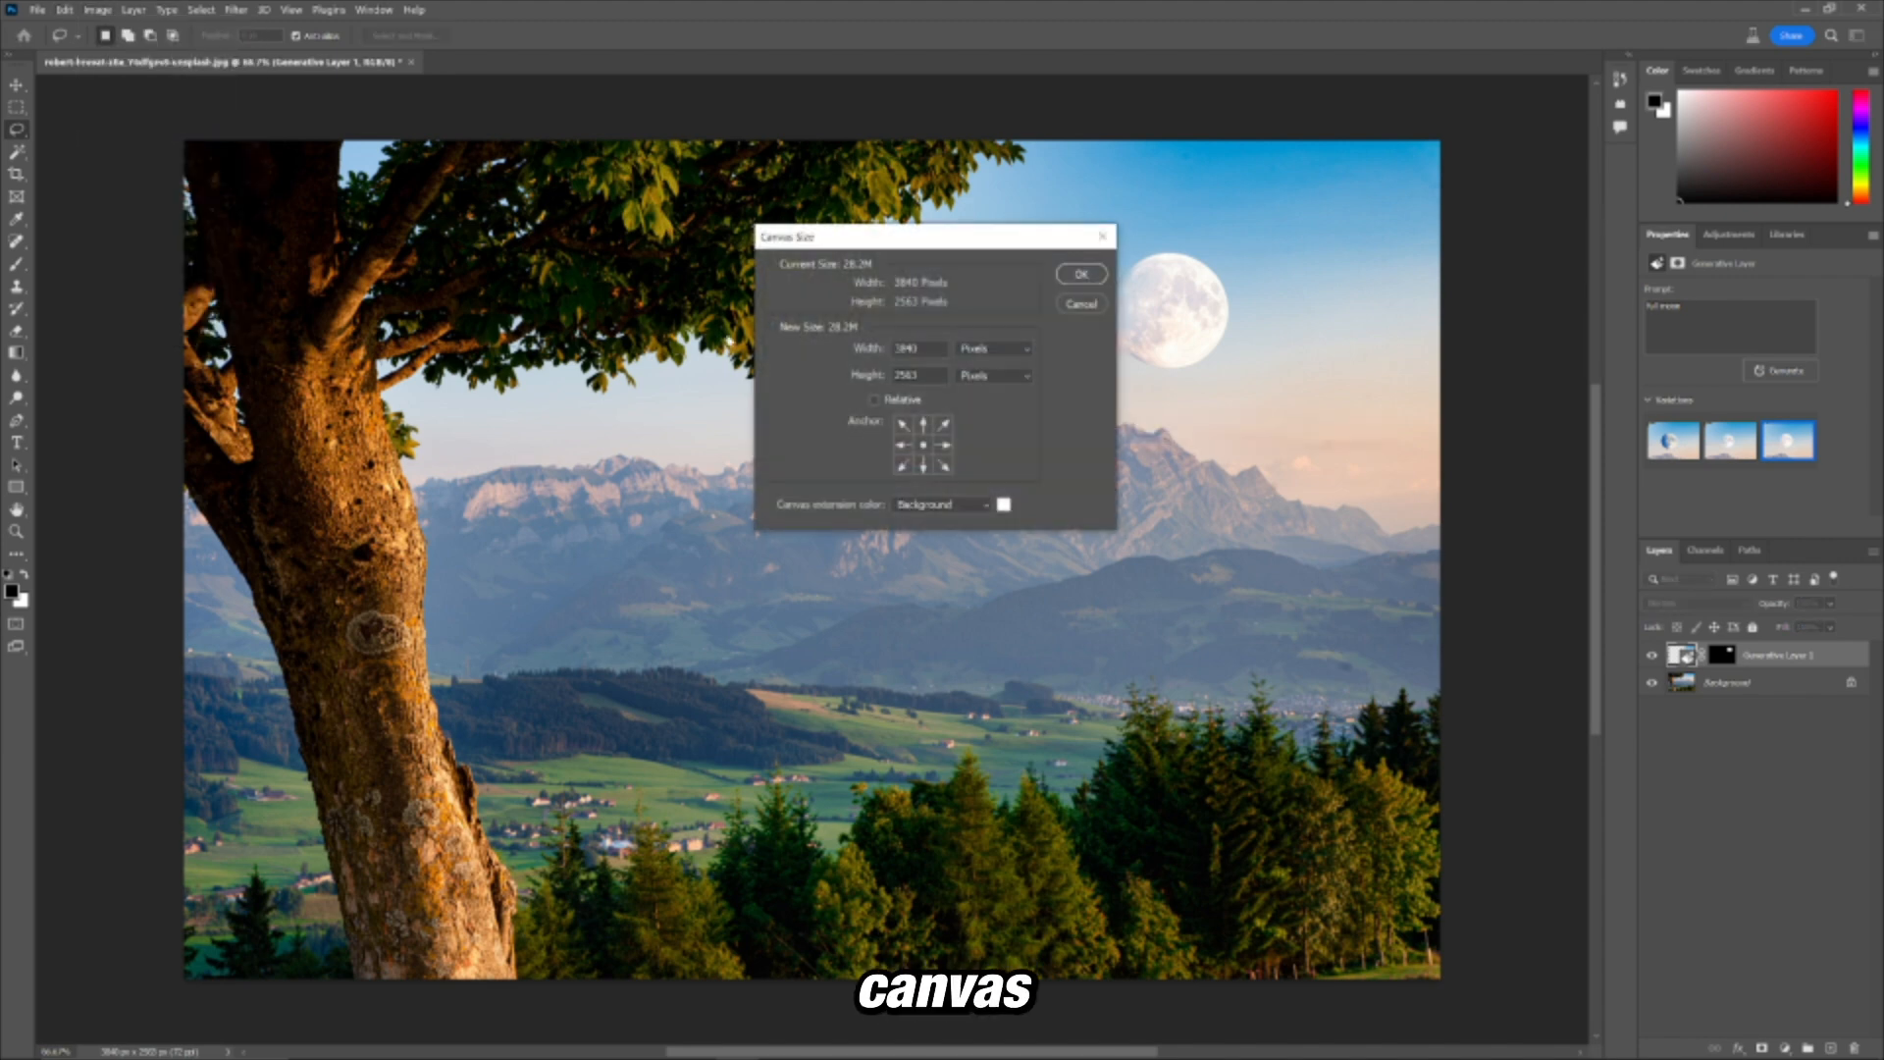
{"action": "left_click", "coordinate": [913, 349]}
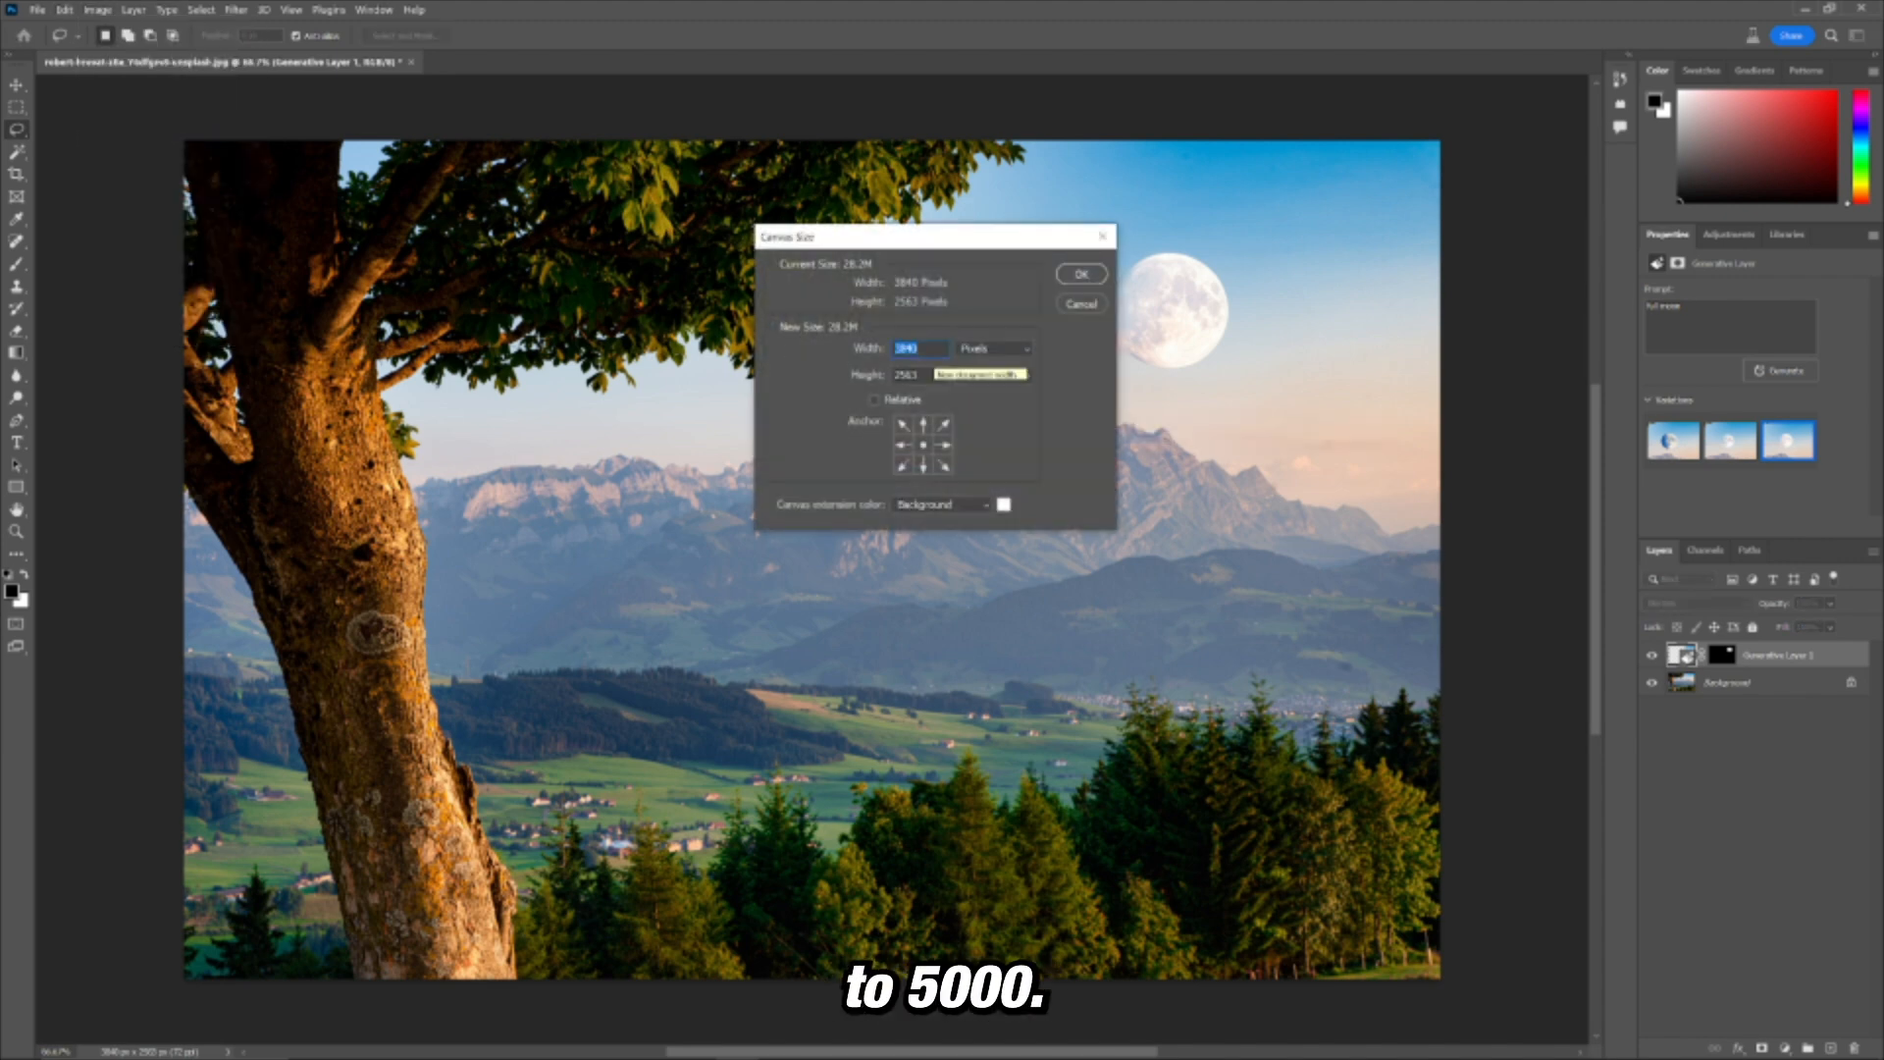
{"action": "left_click", "coordinate": [1078, 274]}
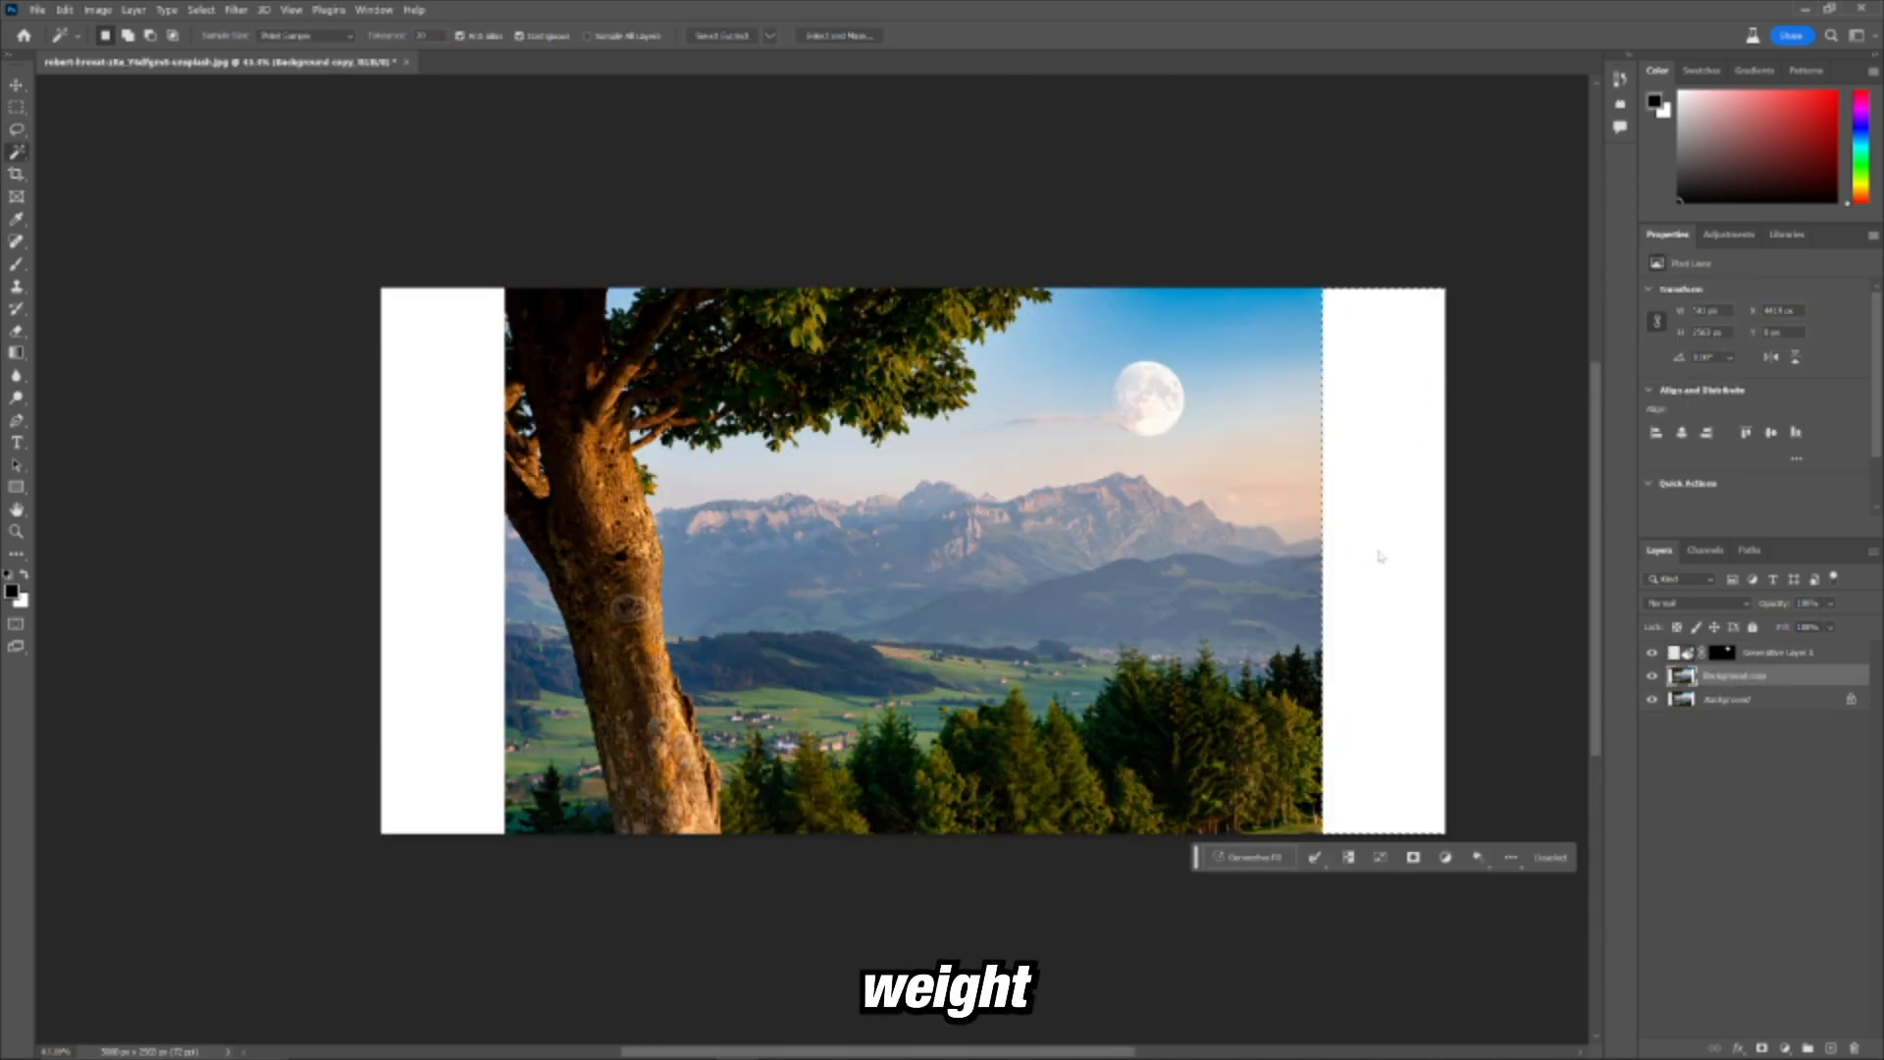
Step: Fill the blank sides with prompt-free Generative Fill scenery and preview another variation
{"action": "left_click", "coordinate": [1244, 858]}
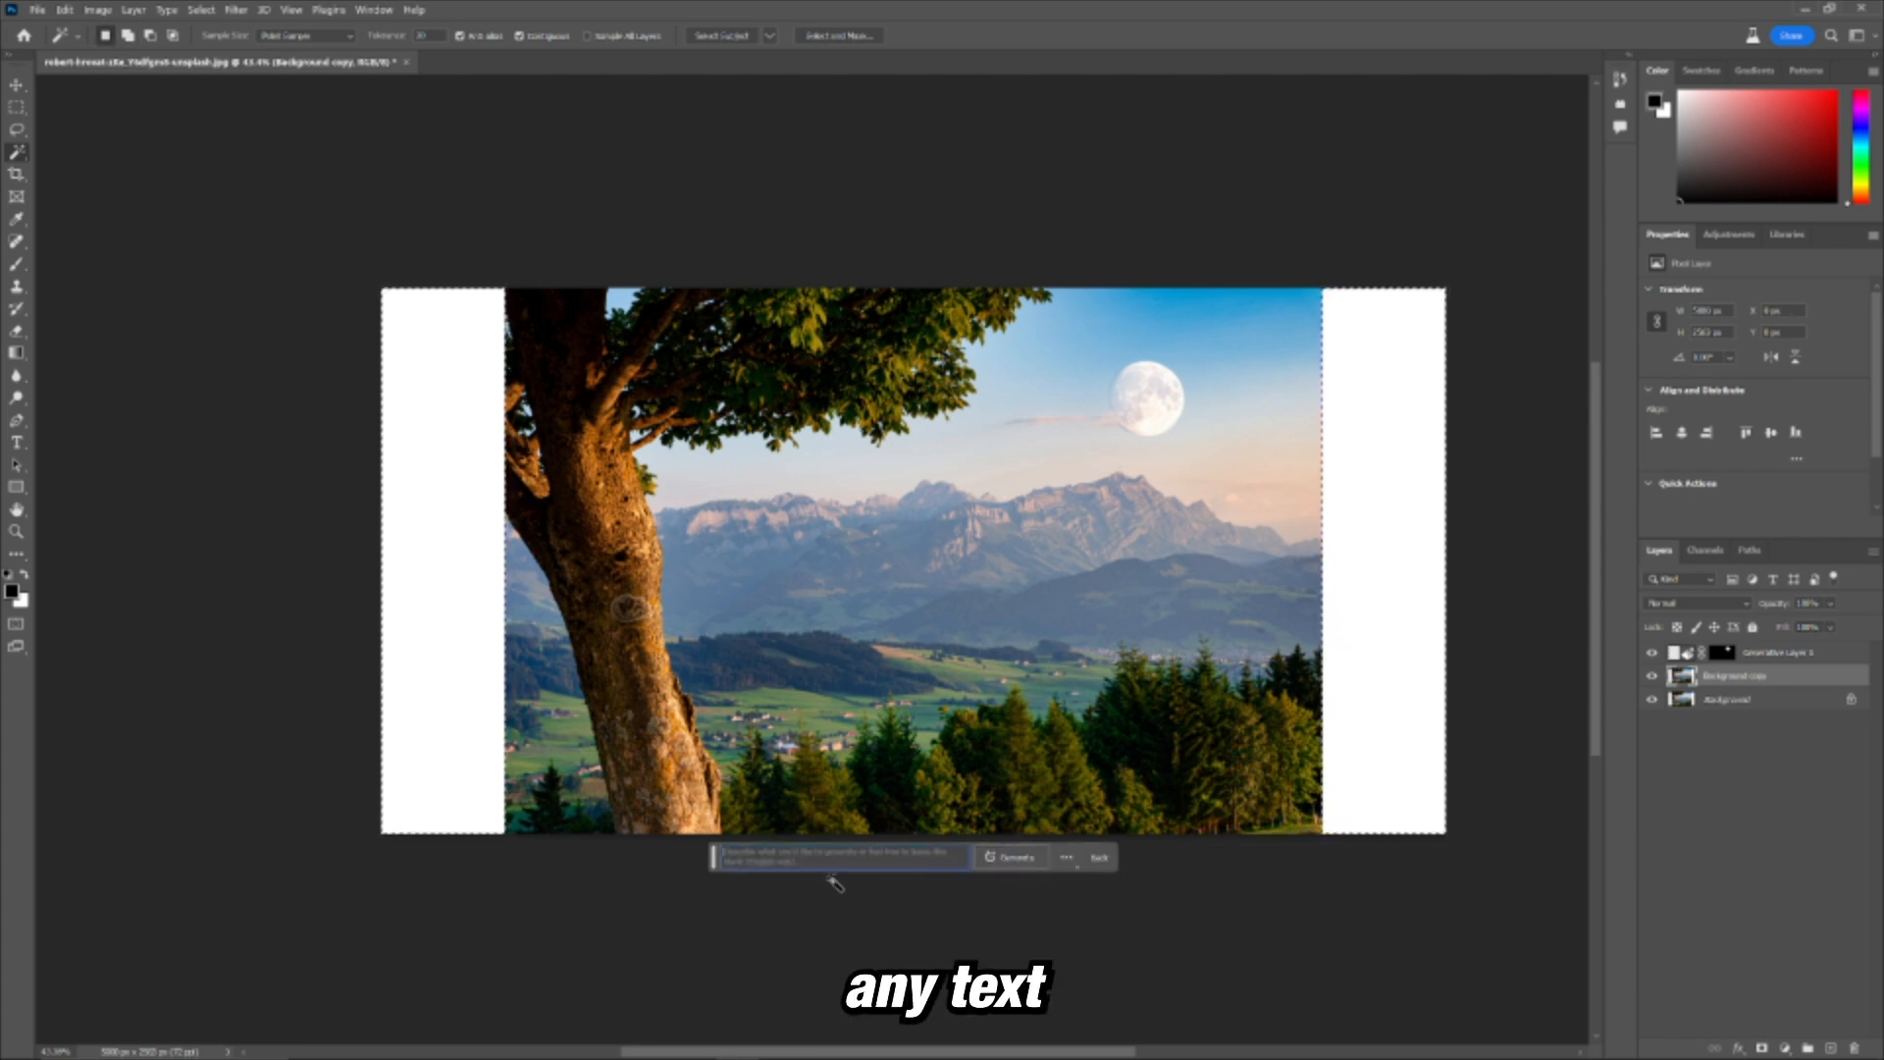
{"action": "left_click", "coordinate": [1013, 858]}
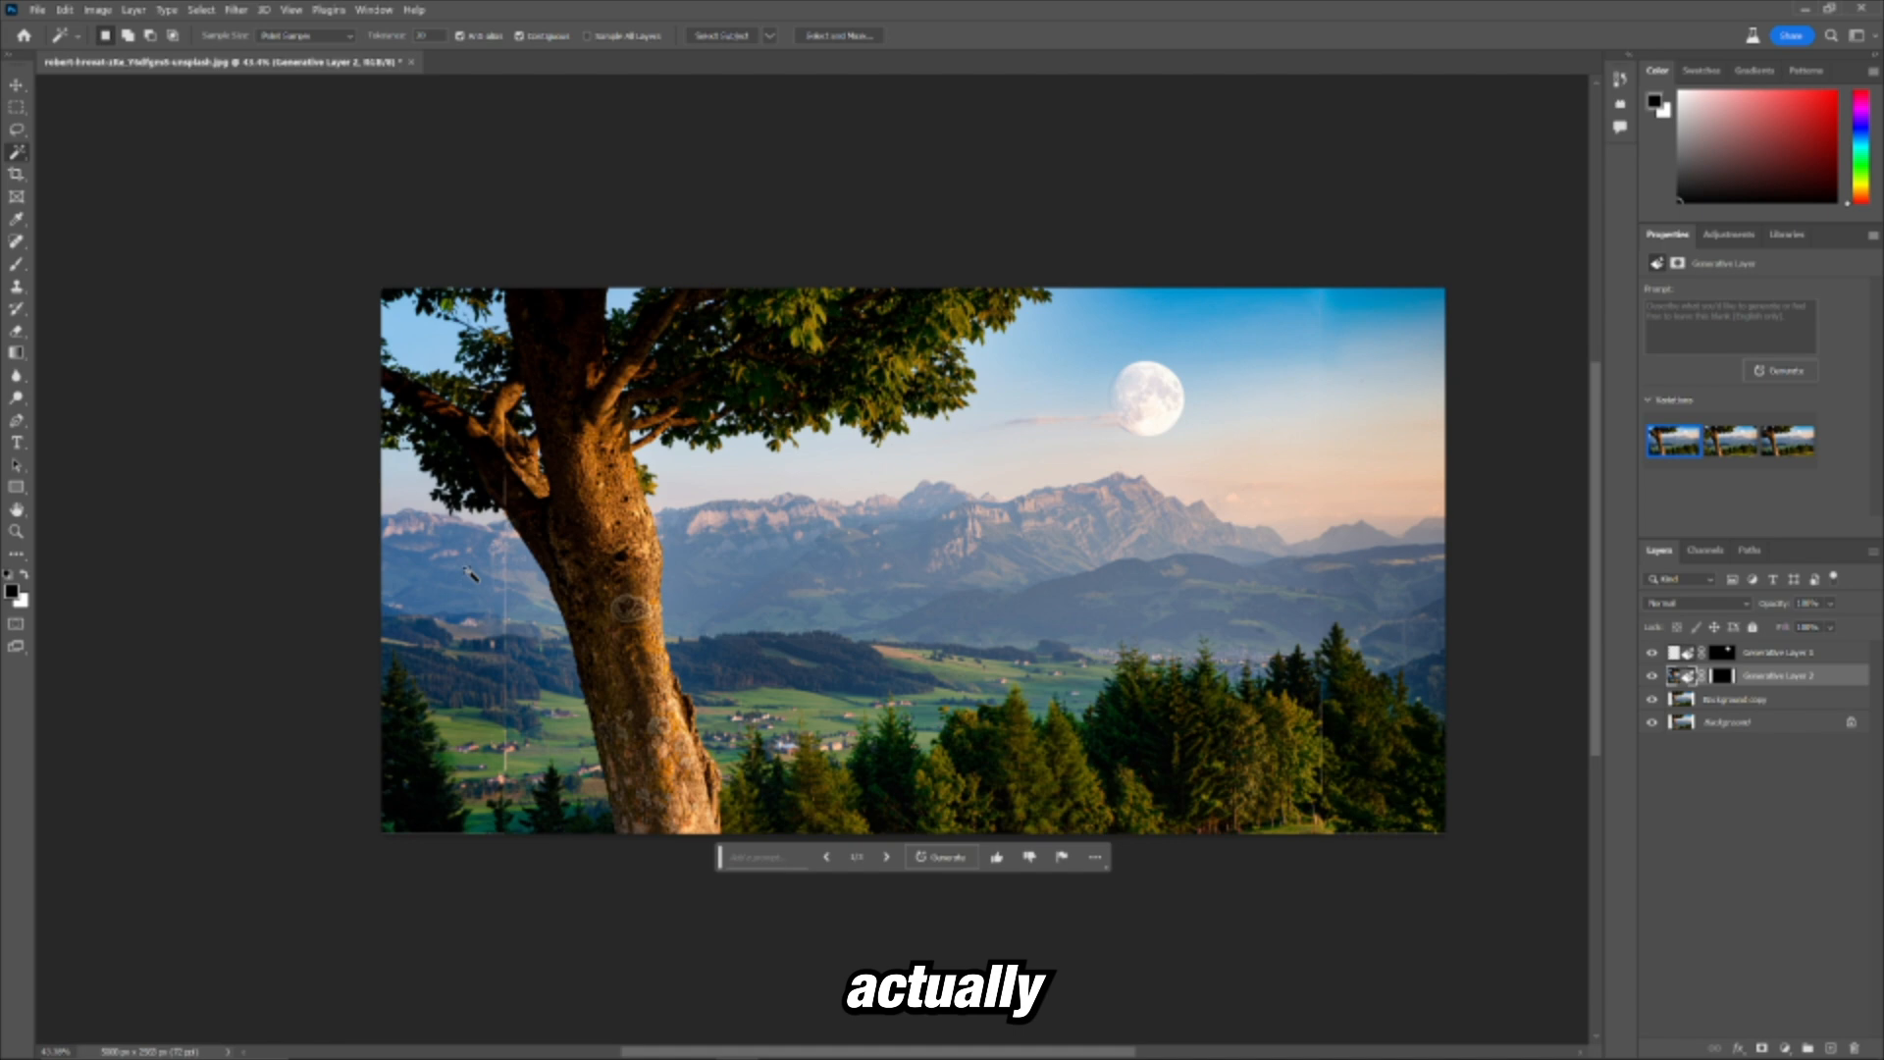
{"action": "mouse_move", "coordinate": [491, 630]}
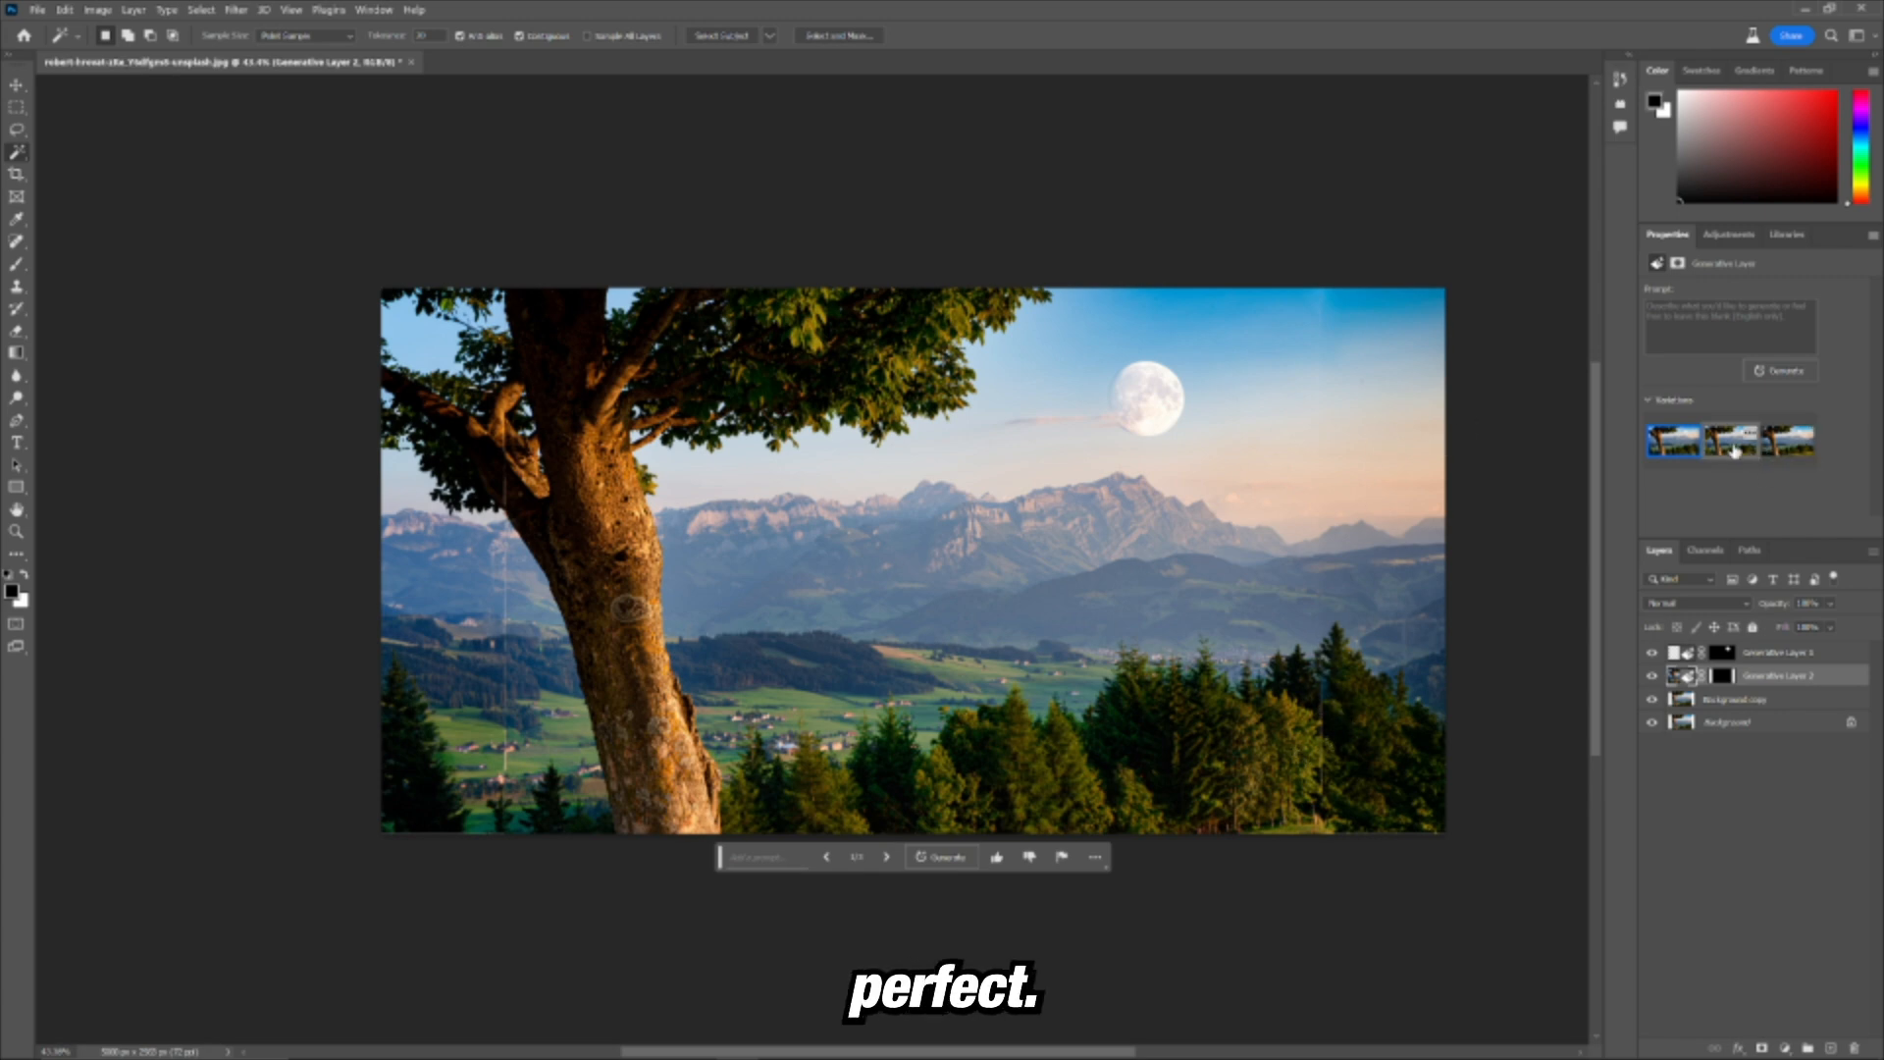
{"action": "left_click", "coordinate": [1732, 438]}
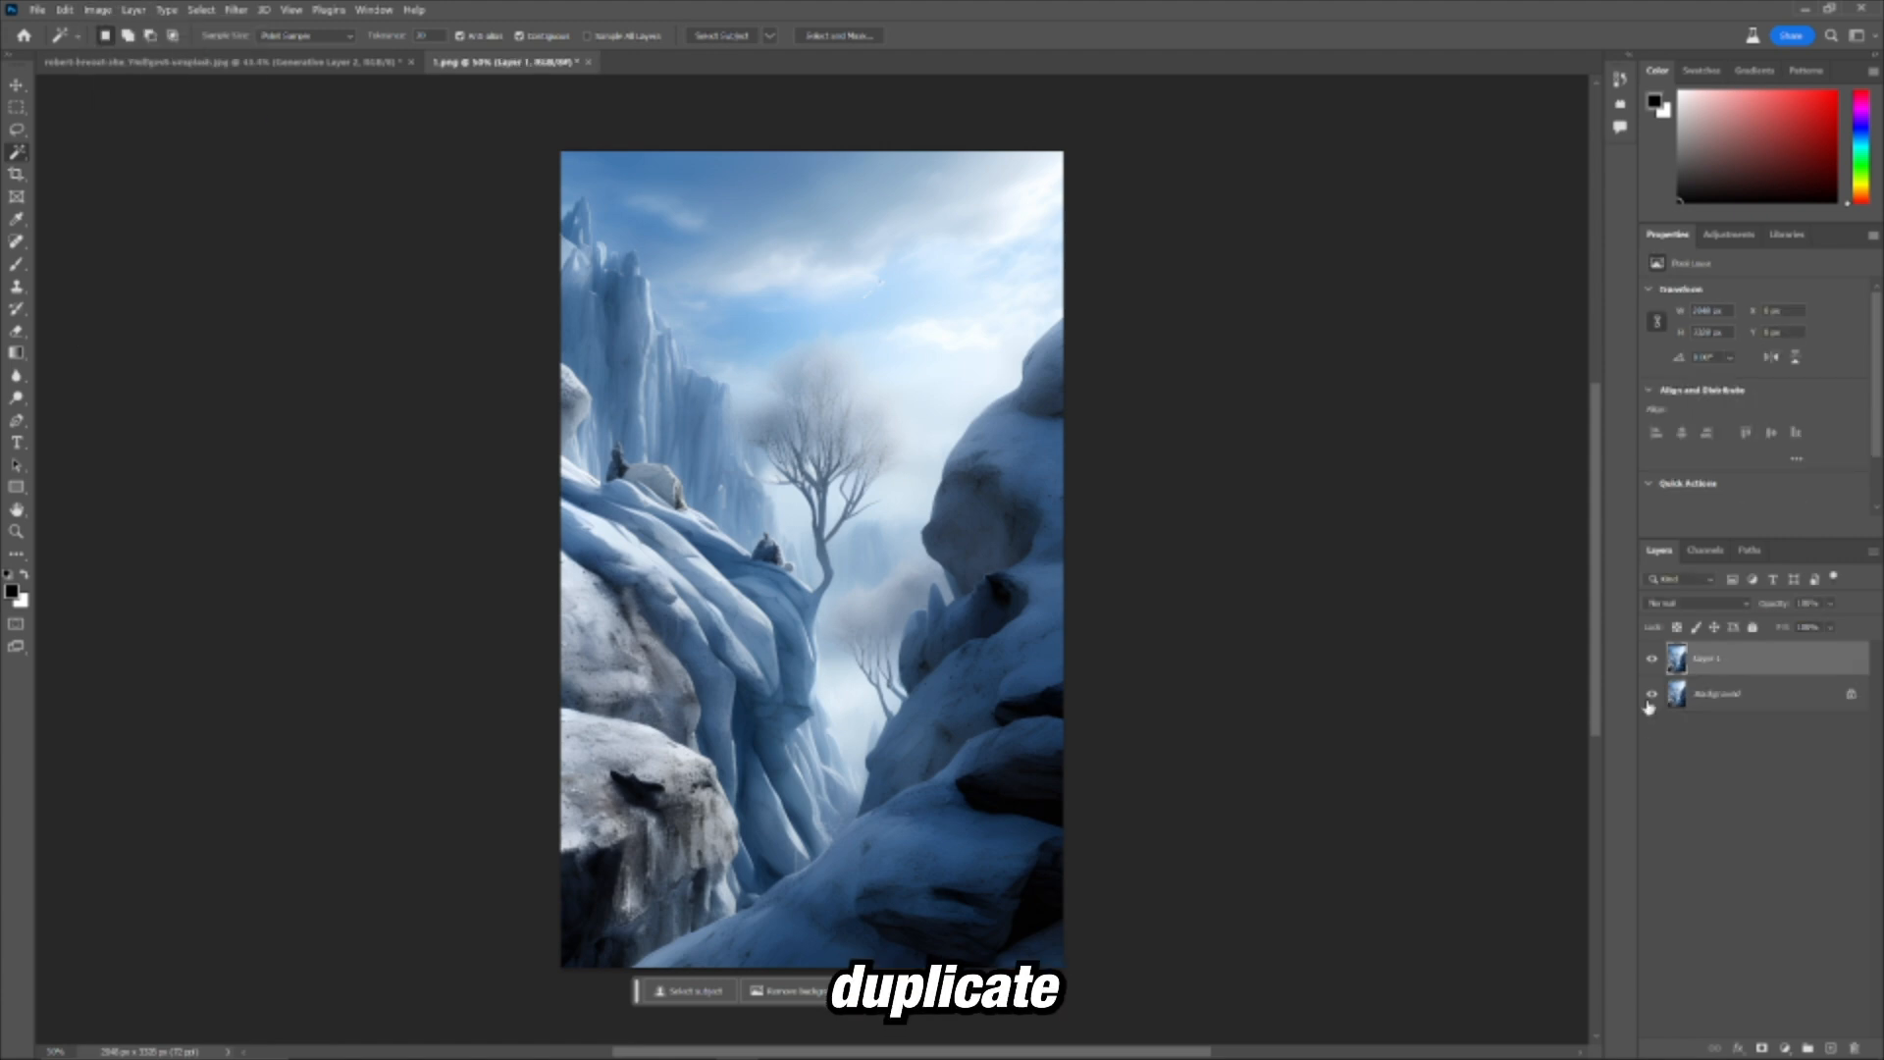
Step: Double the ice canyon canvas width via Image > Canvas Size
{"action": "left_click", "coordinate": [96, 9]}
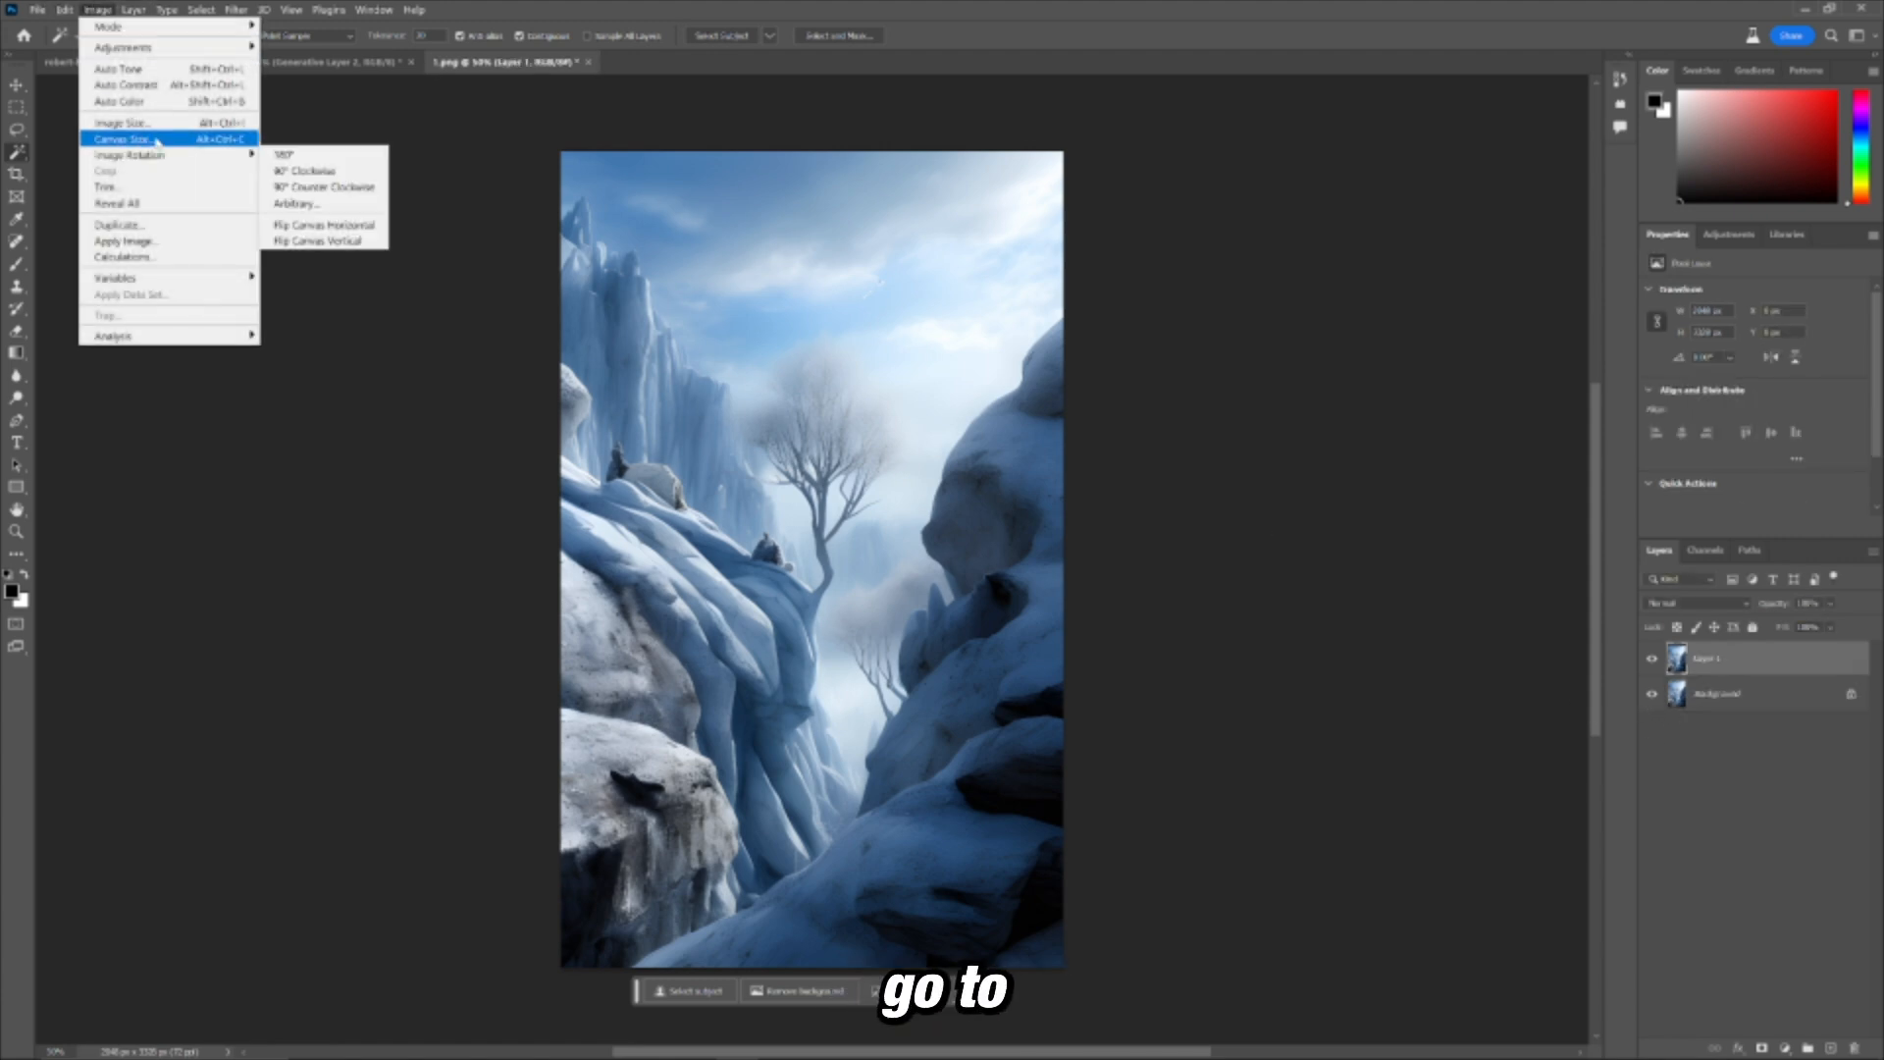
{"action": "left_click", "coordinate": [121, 137]}
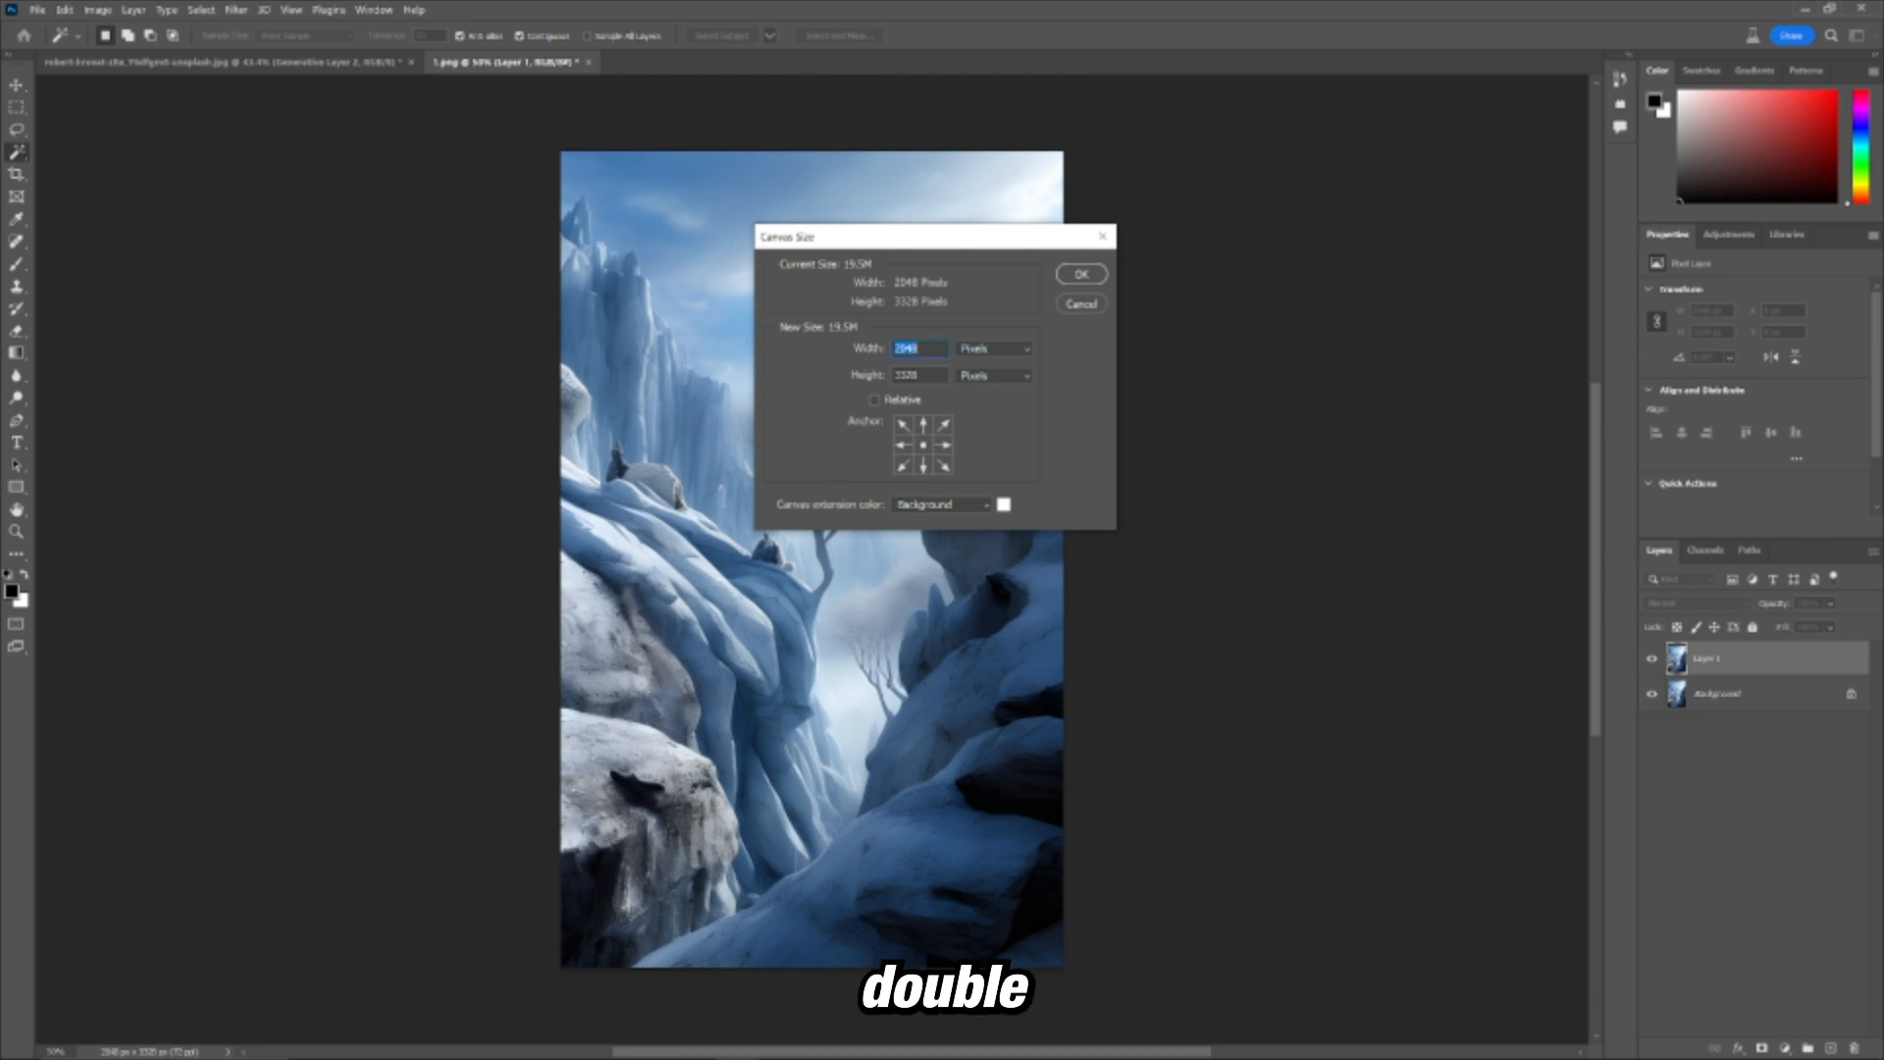
{"action": "left_click", "coordinate": [1077, 275]}
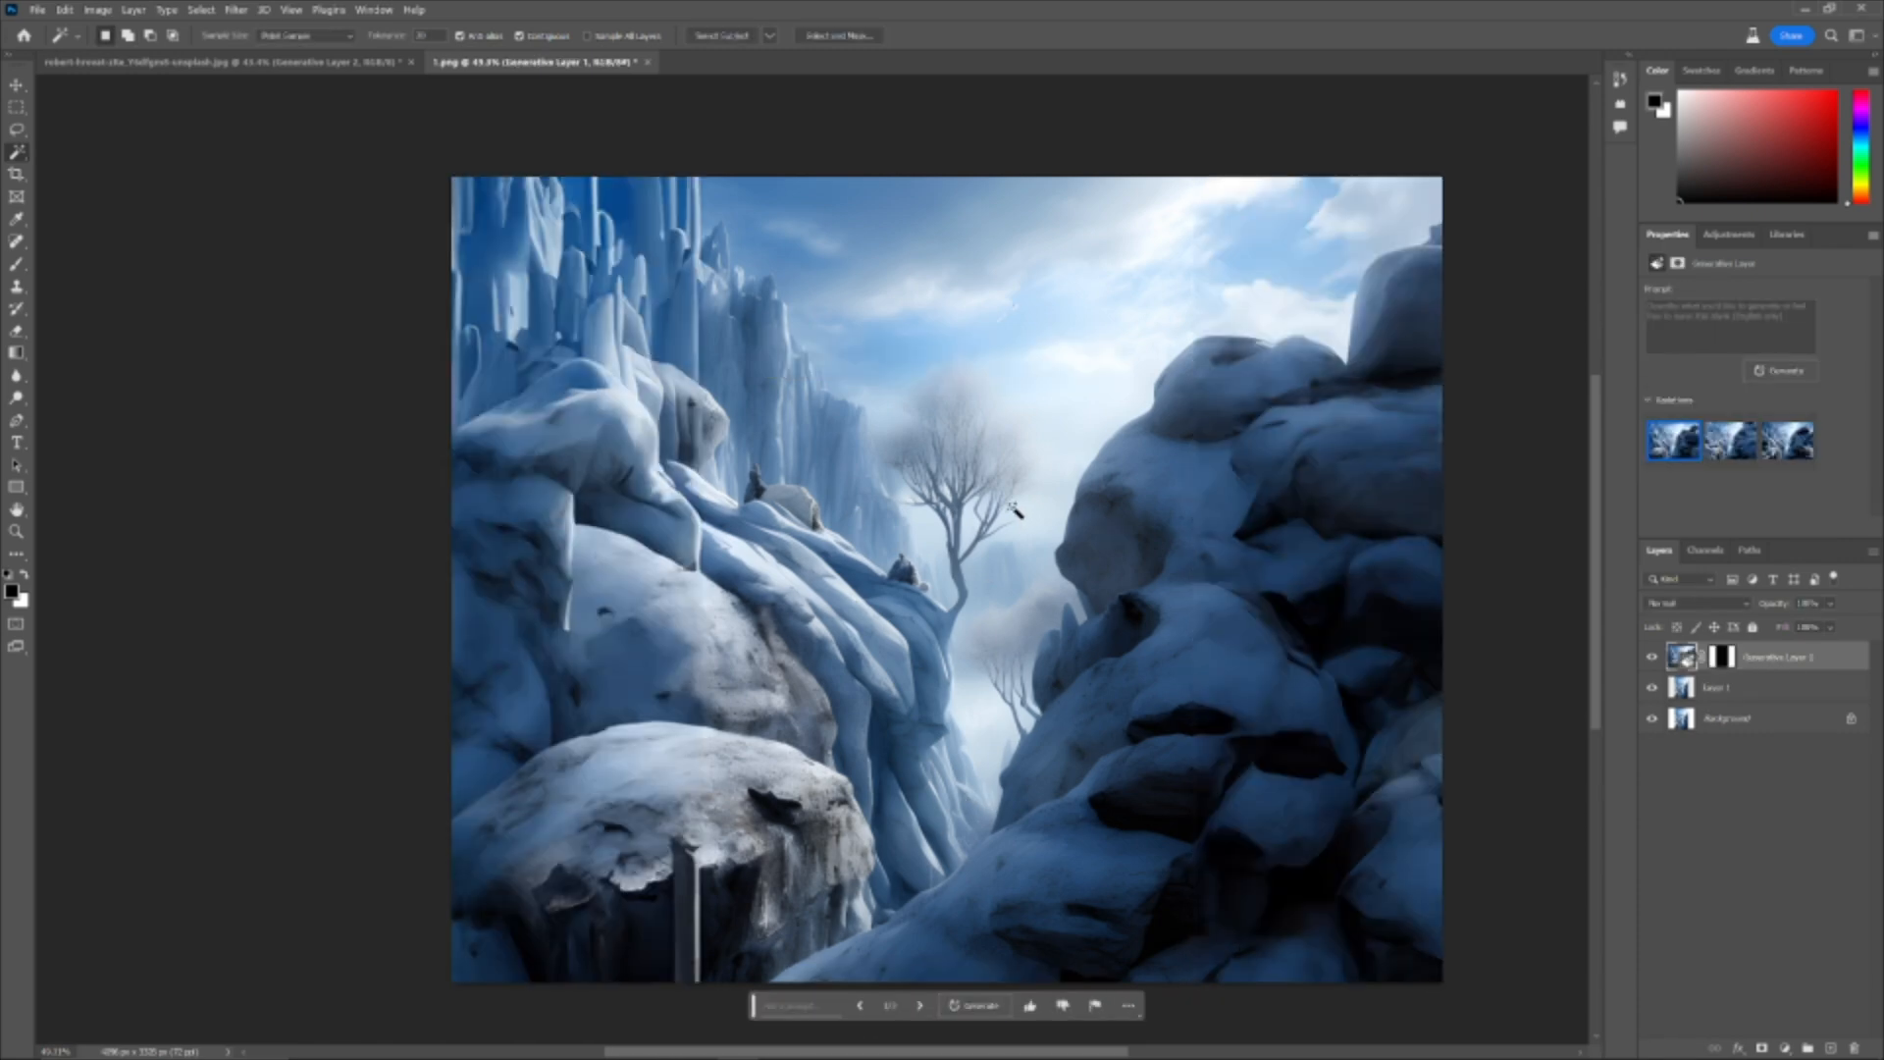
Step: Browse the generated icy cliff variations filling the new sides
{"action": "left_click", "coordinate": [1731, 439]}
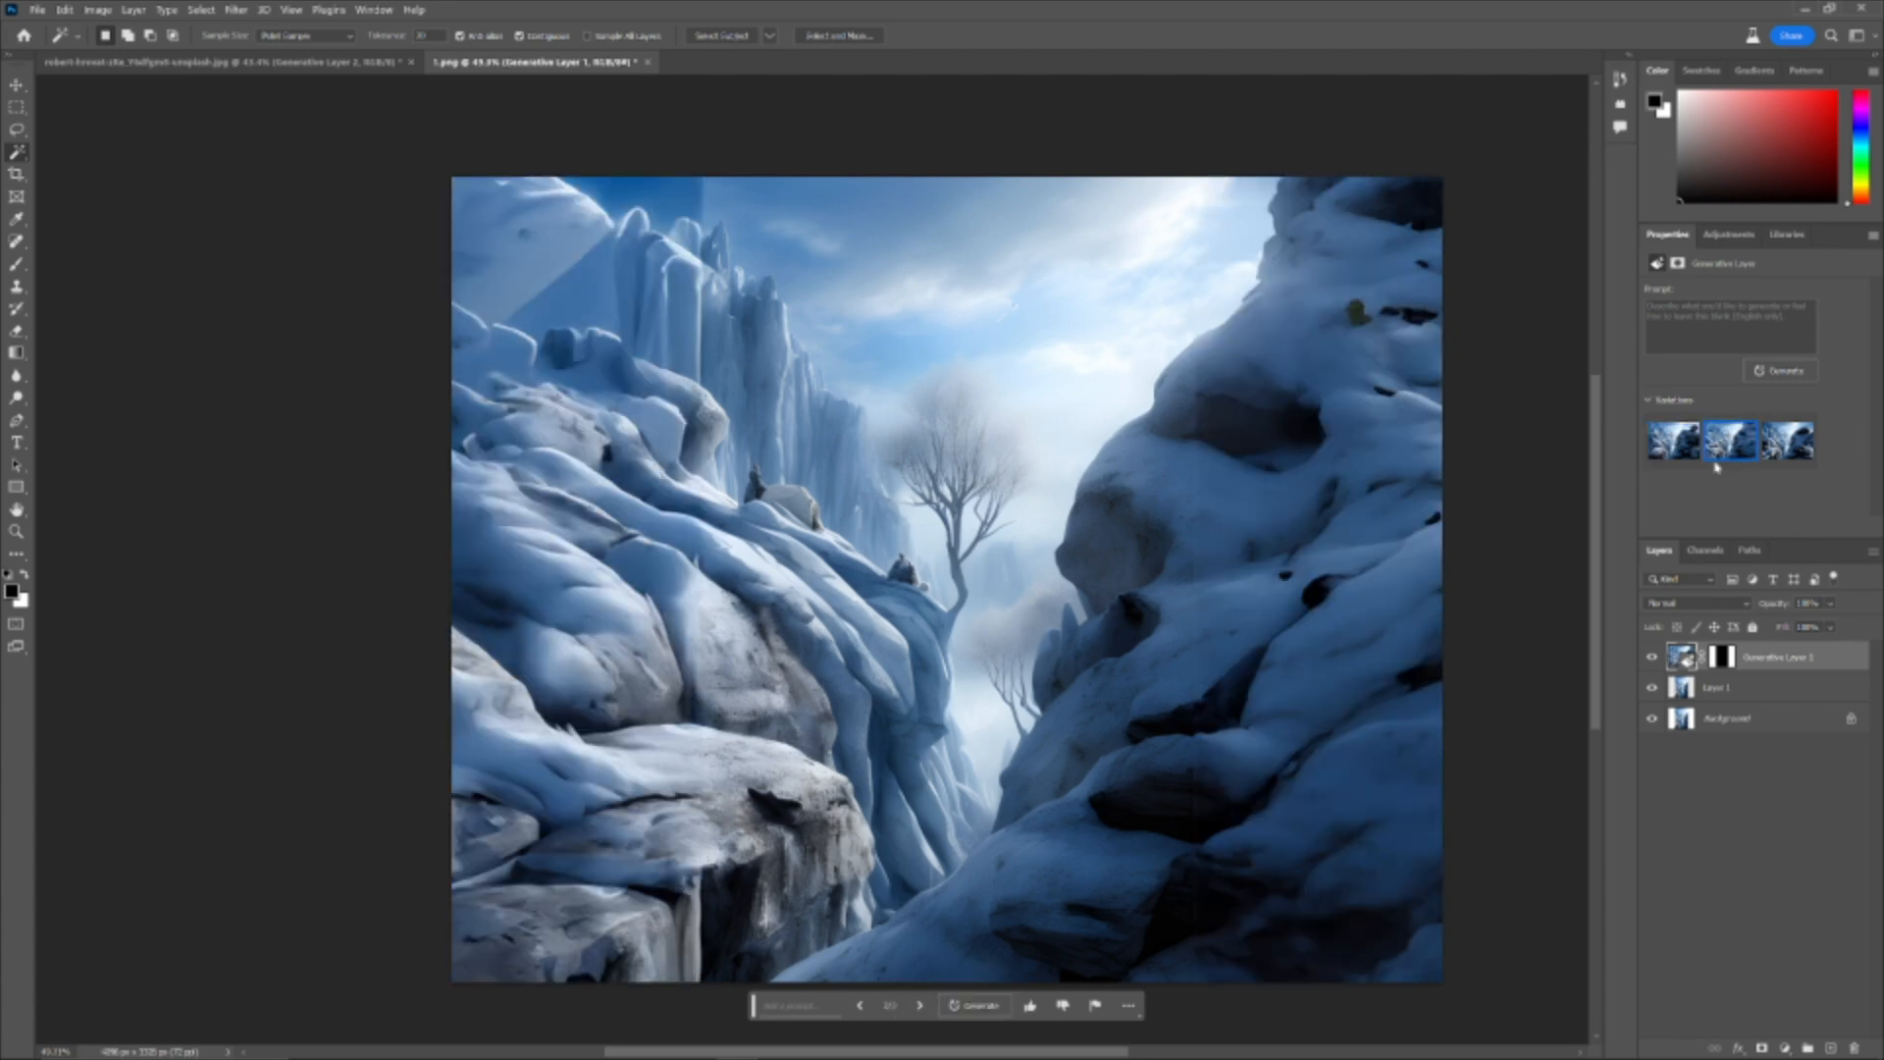
{"action": "left_click", "coordinate": [1732, 442]}
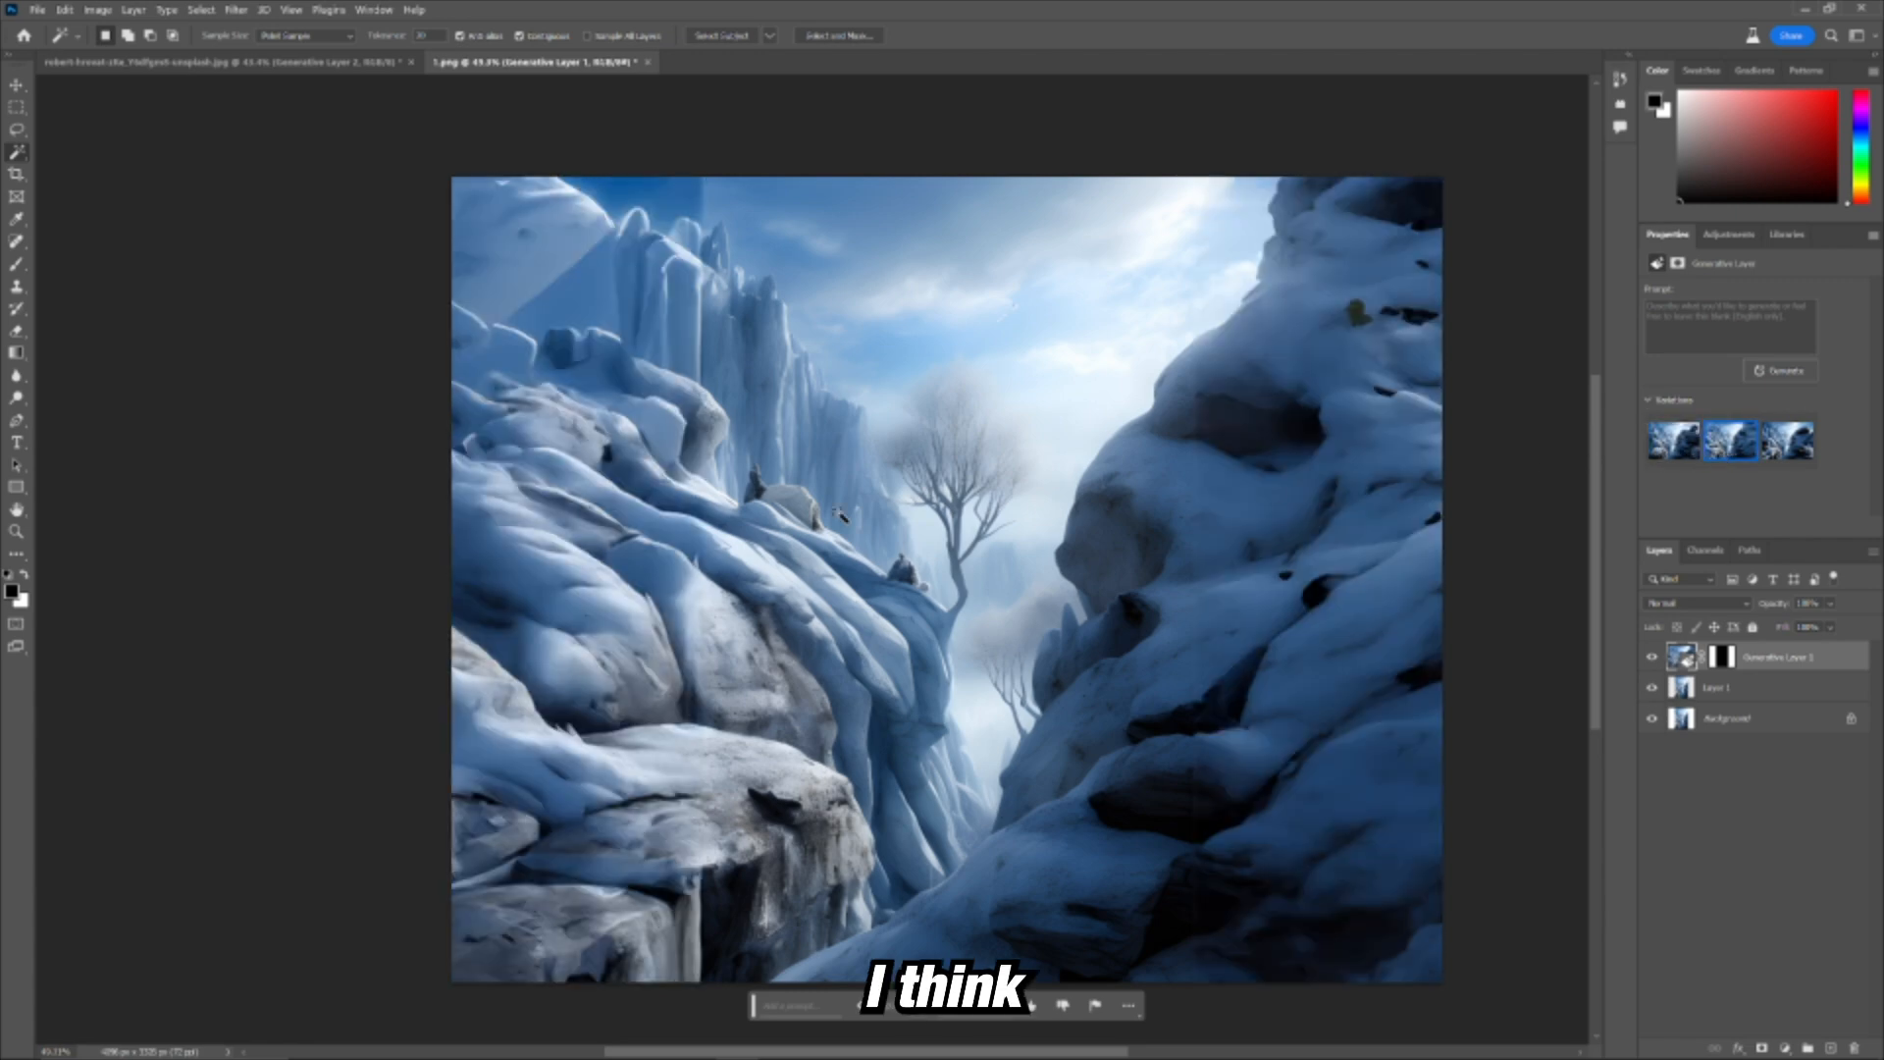
{"action": "mouse_move", "coordinate": [1183, 799]}
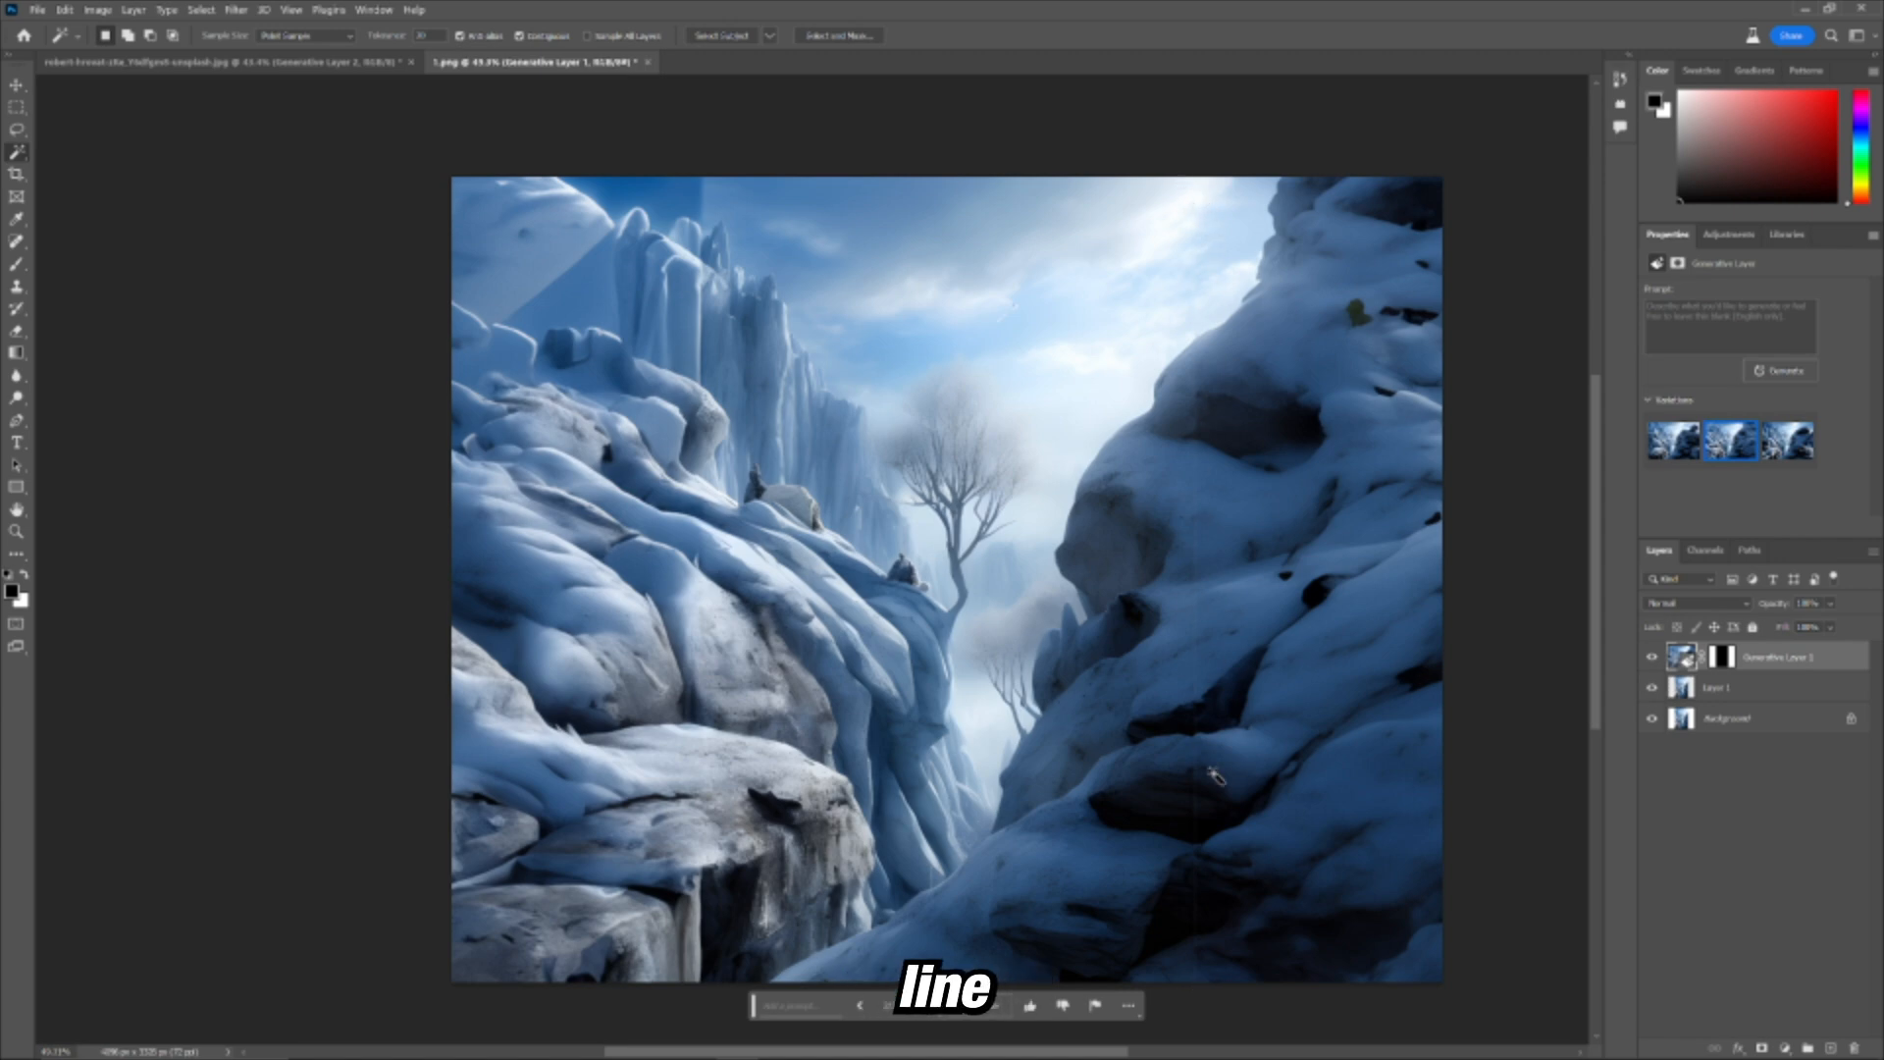
{"action": "mouse_move", "coordinate": [1201, 256]}
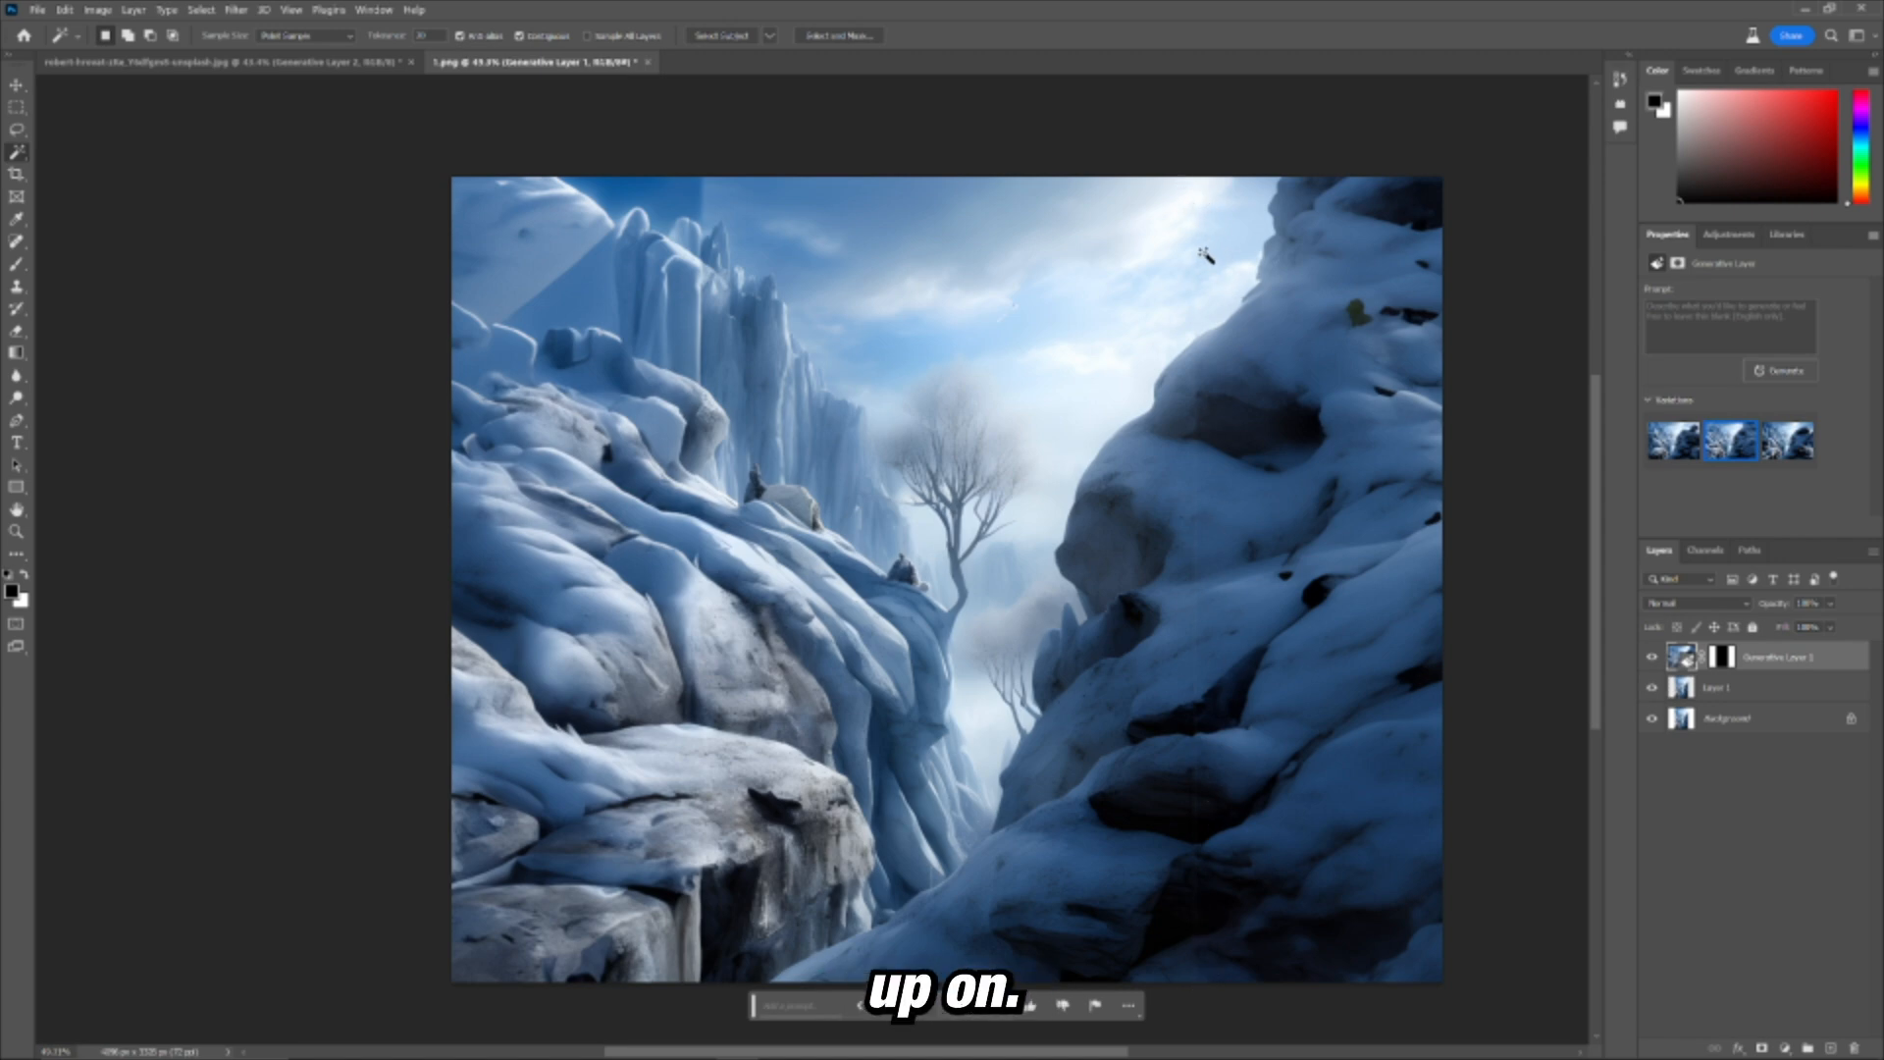
{"action": "mouse_move", "coordinate": [587, 362]}
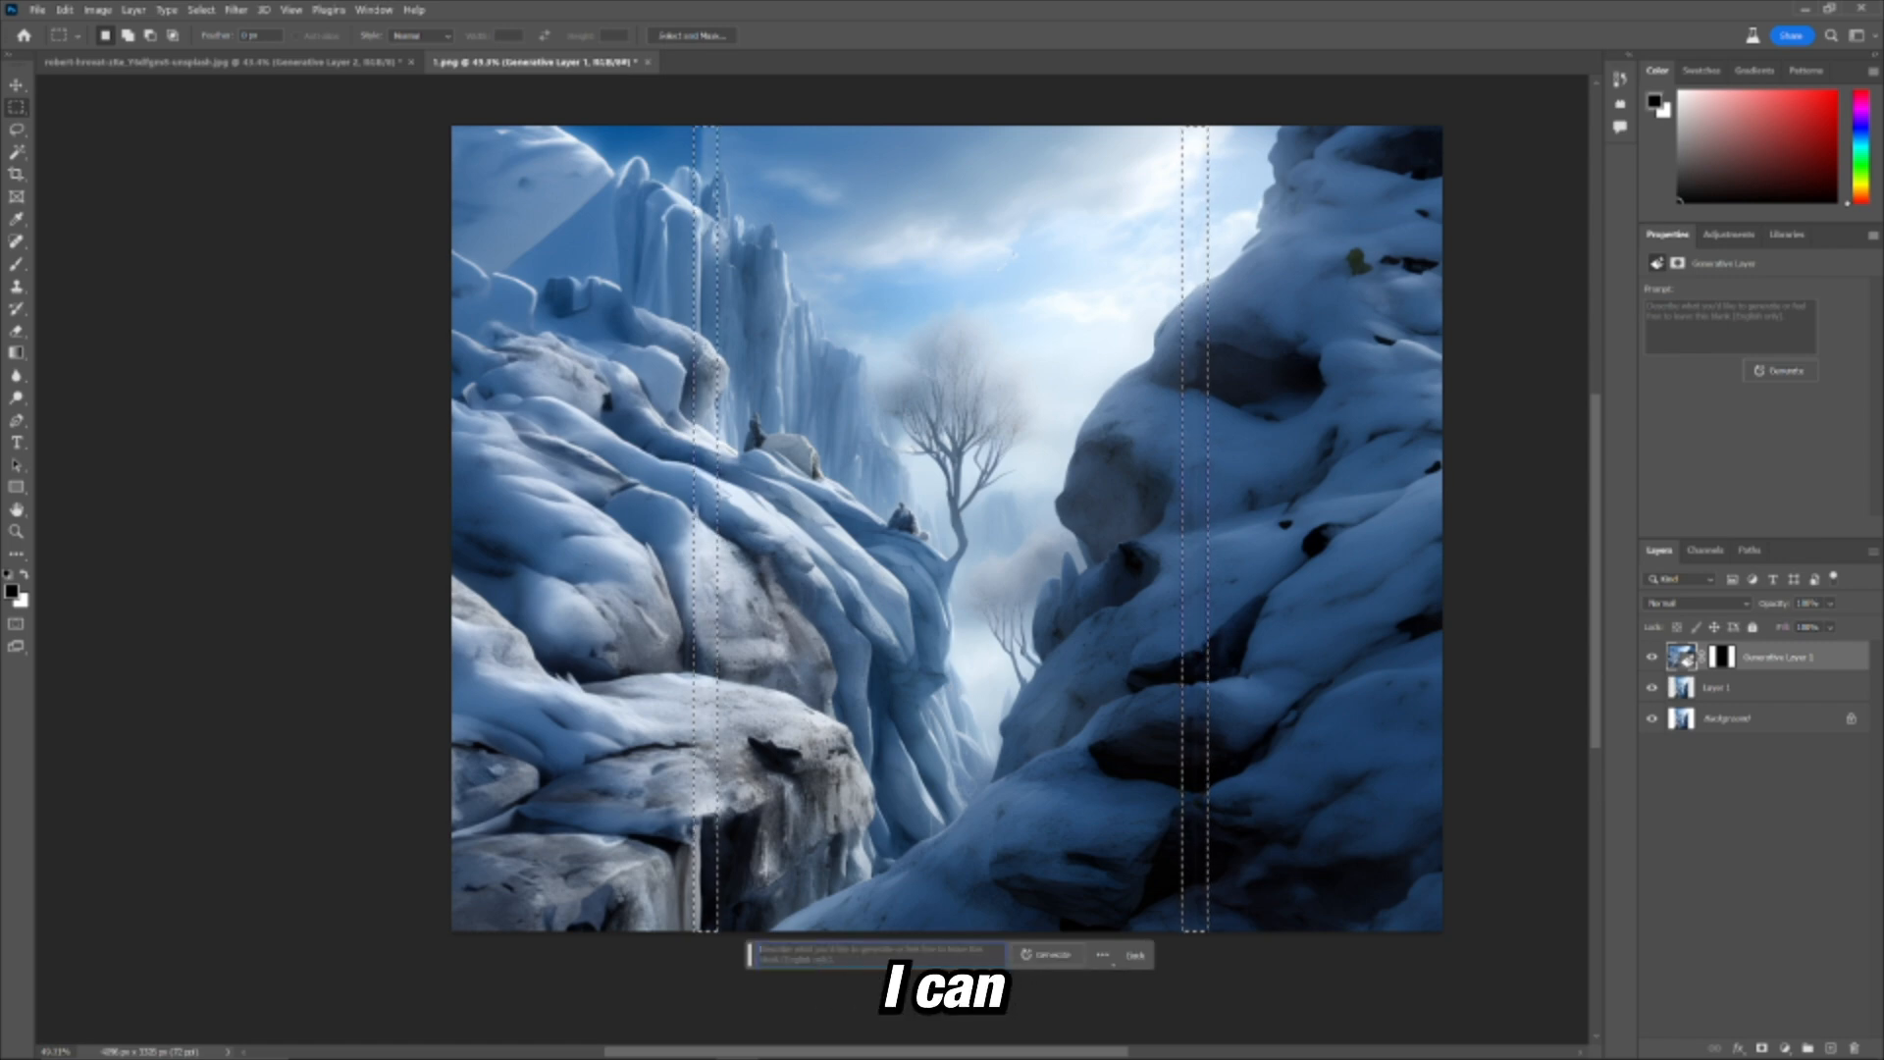
Step: Generate fill over the seam strips and choose a variation for Generative Layer 2
{"action": "left_click", "coordinate": [1044, 954]}
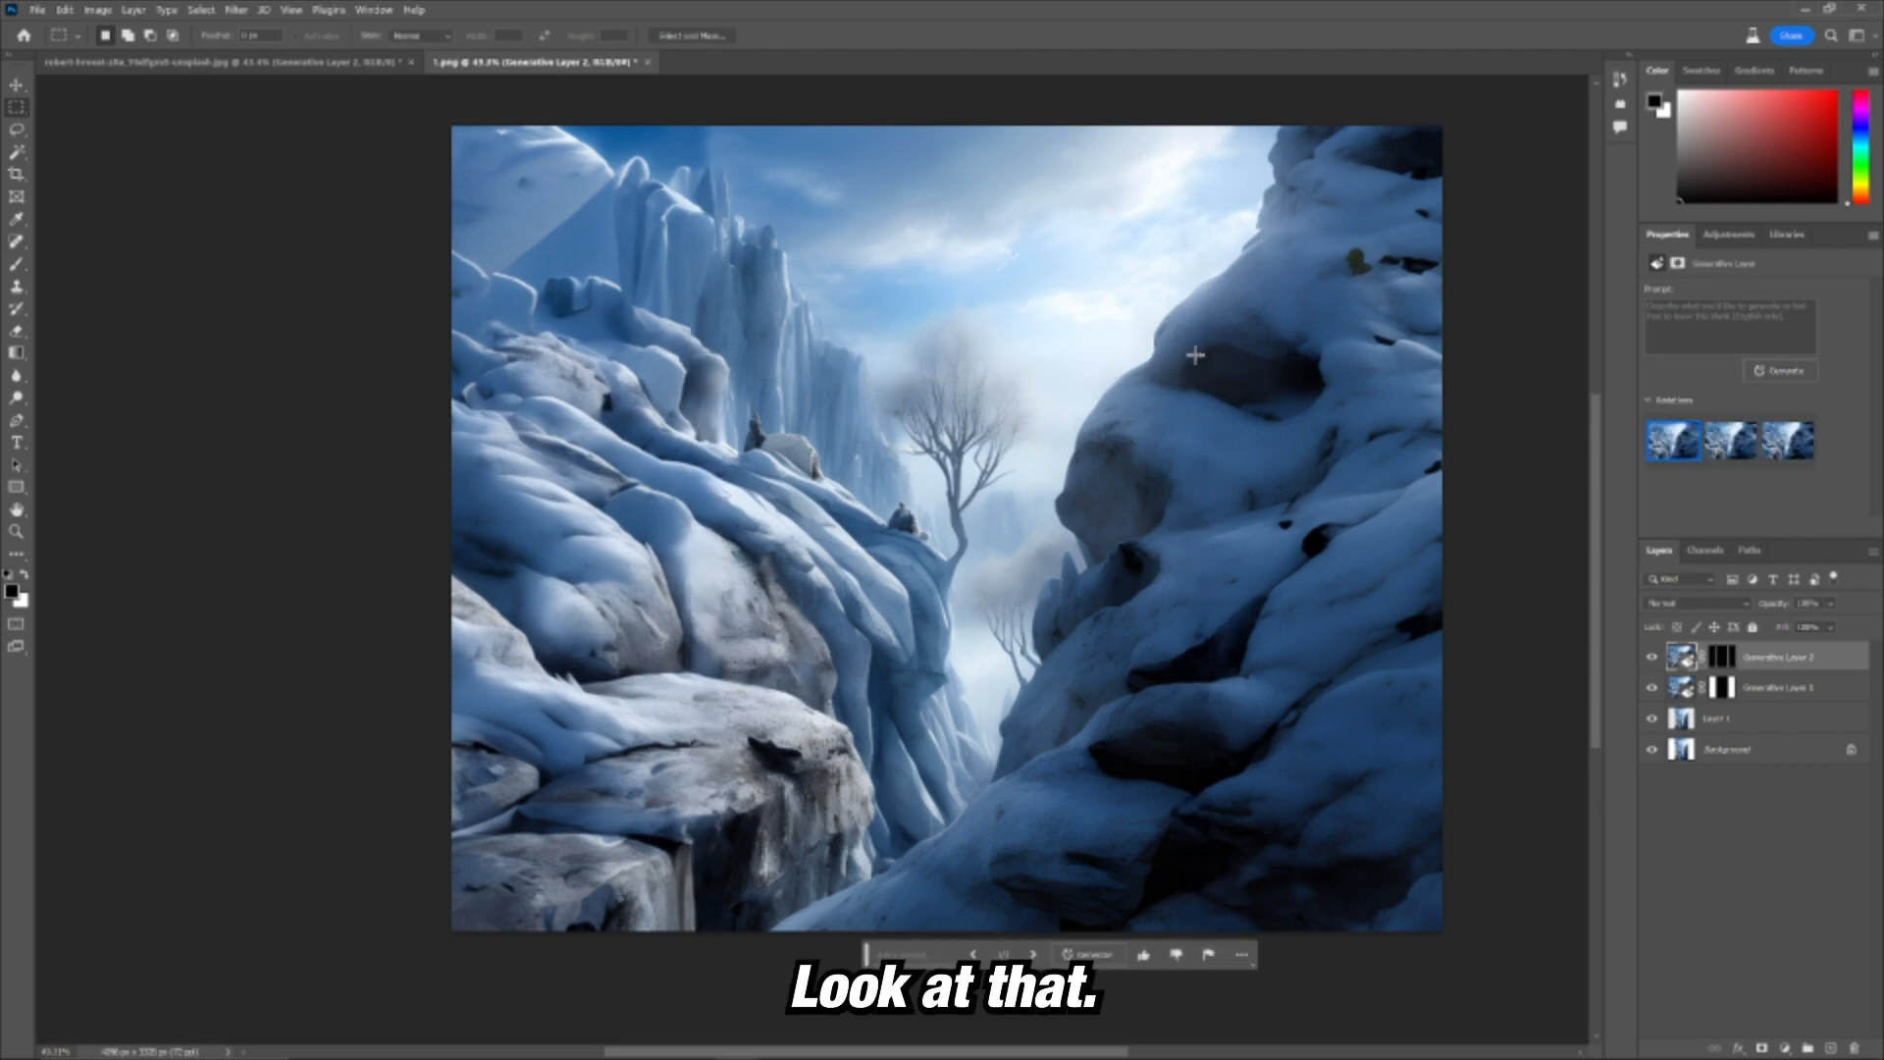
{"action": "mouse_move", "coordinate": [699, 499]}
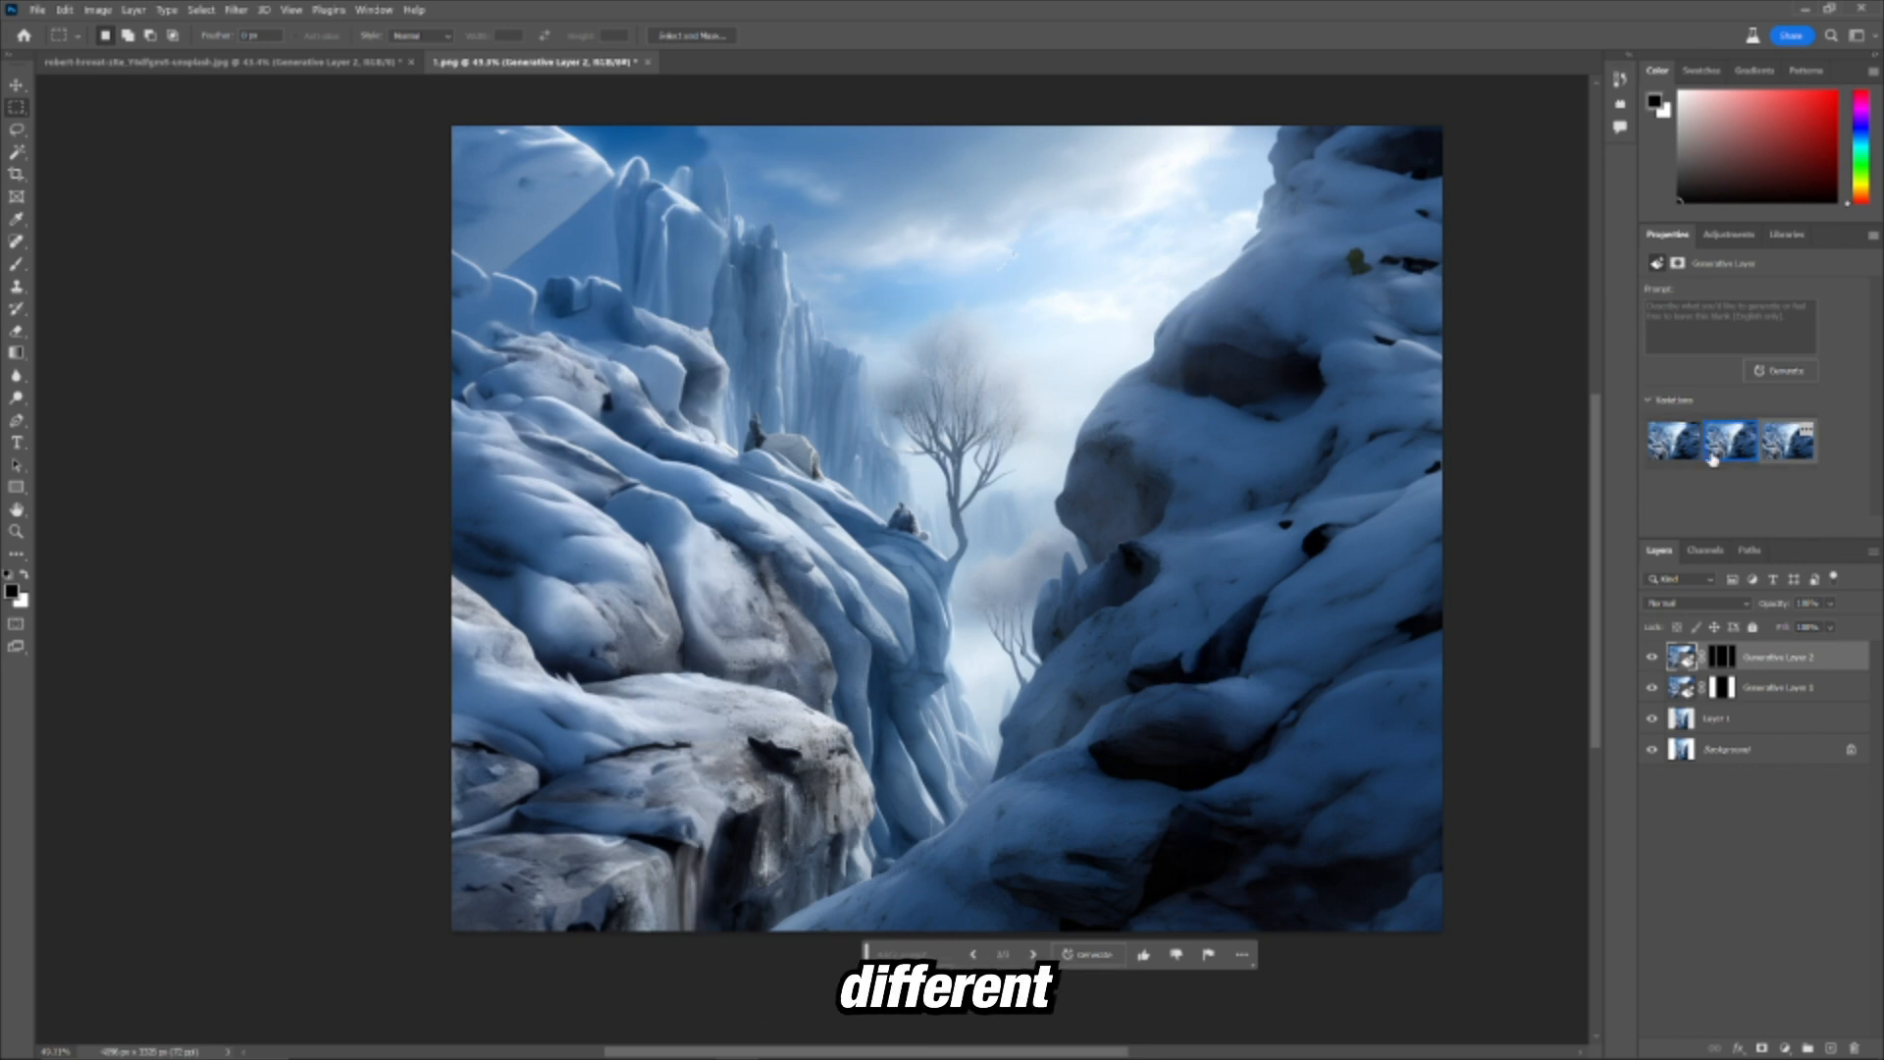
{"action": "left_click", "coordinate": [1673, 439]}
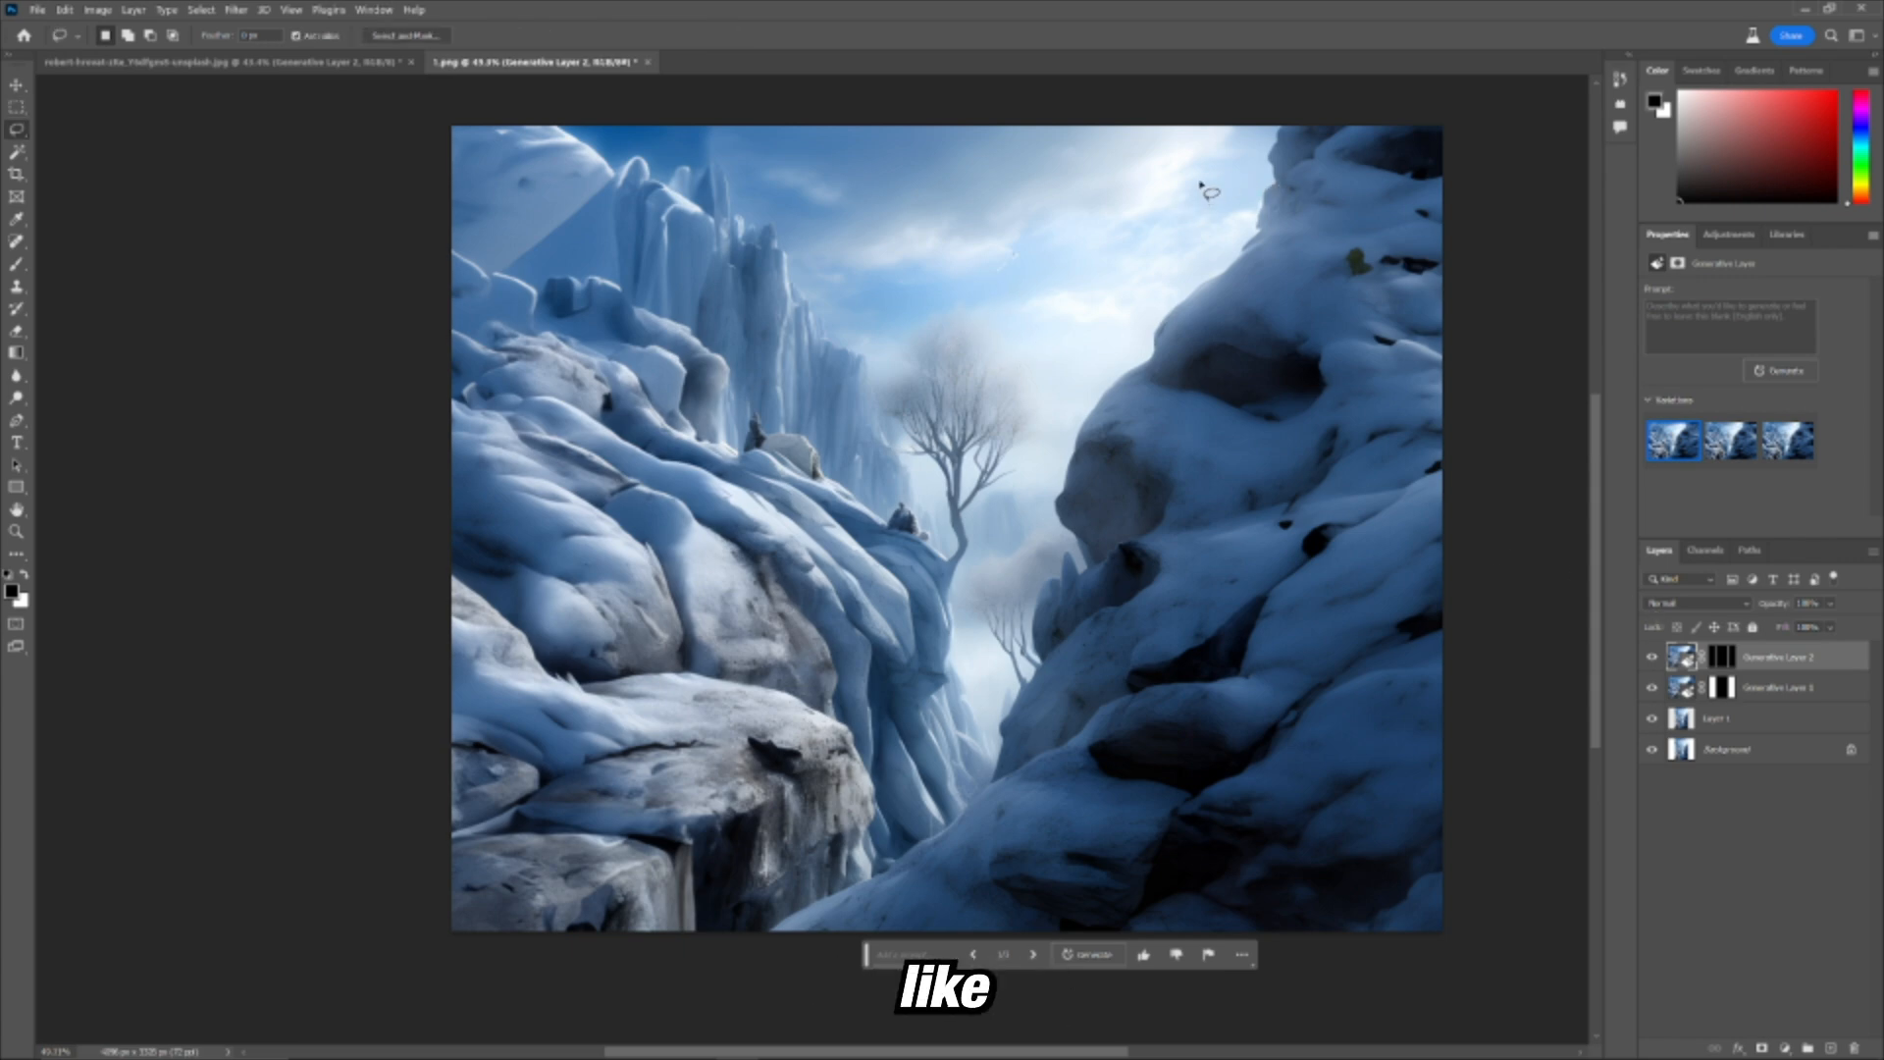
Step: Lasso the sky between the cliffs, generate a 'spaceship' and preview another variation
{"action": "left_click_drag", "start_coordinate": [1207, 187], "coordinate": [1009, 324]}
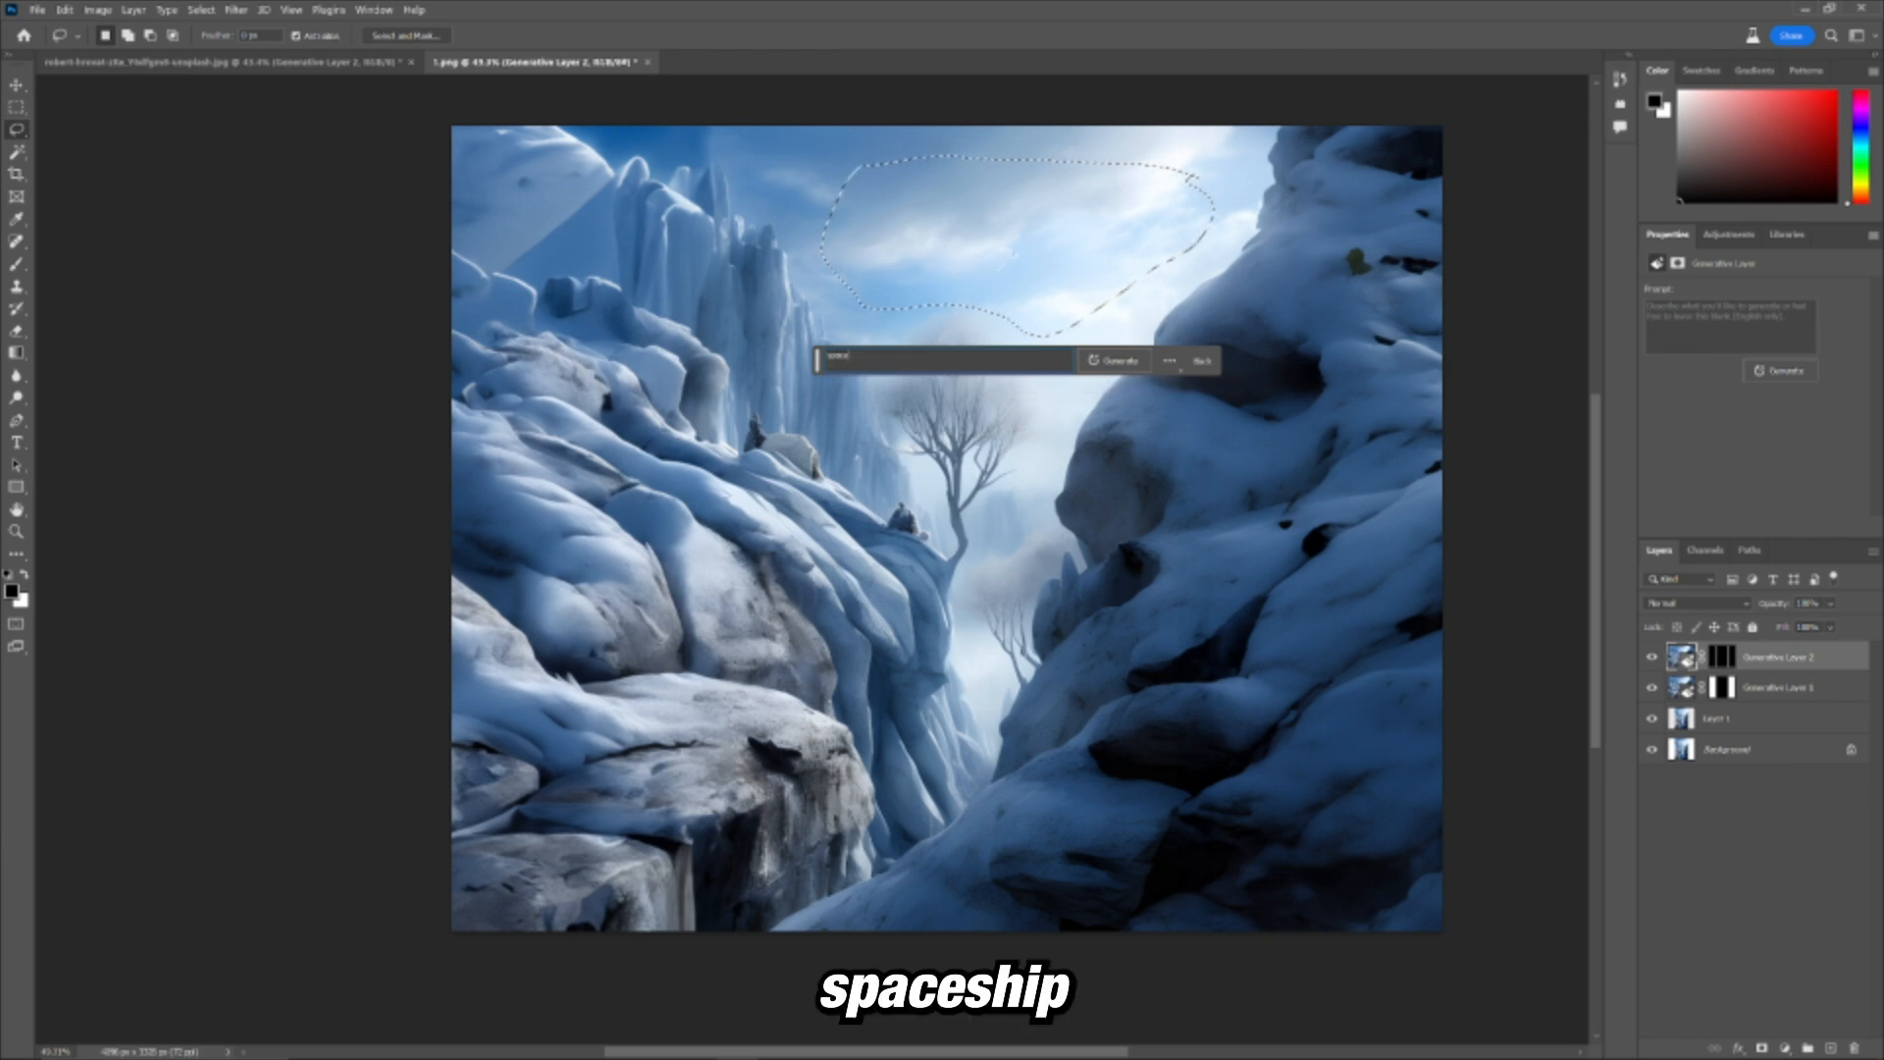
{"action": "left_click", "coordinate": [1111, 361]}
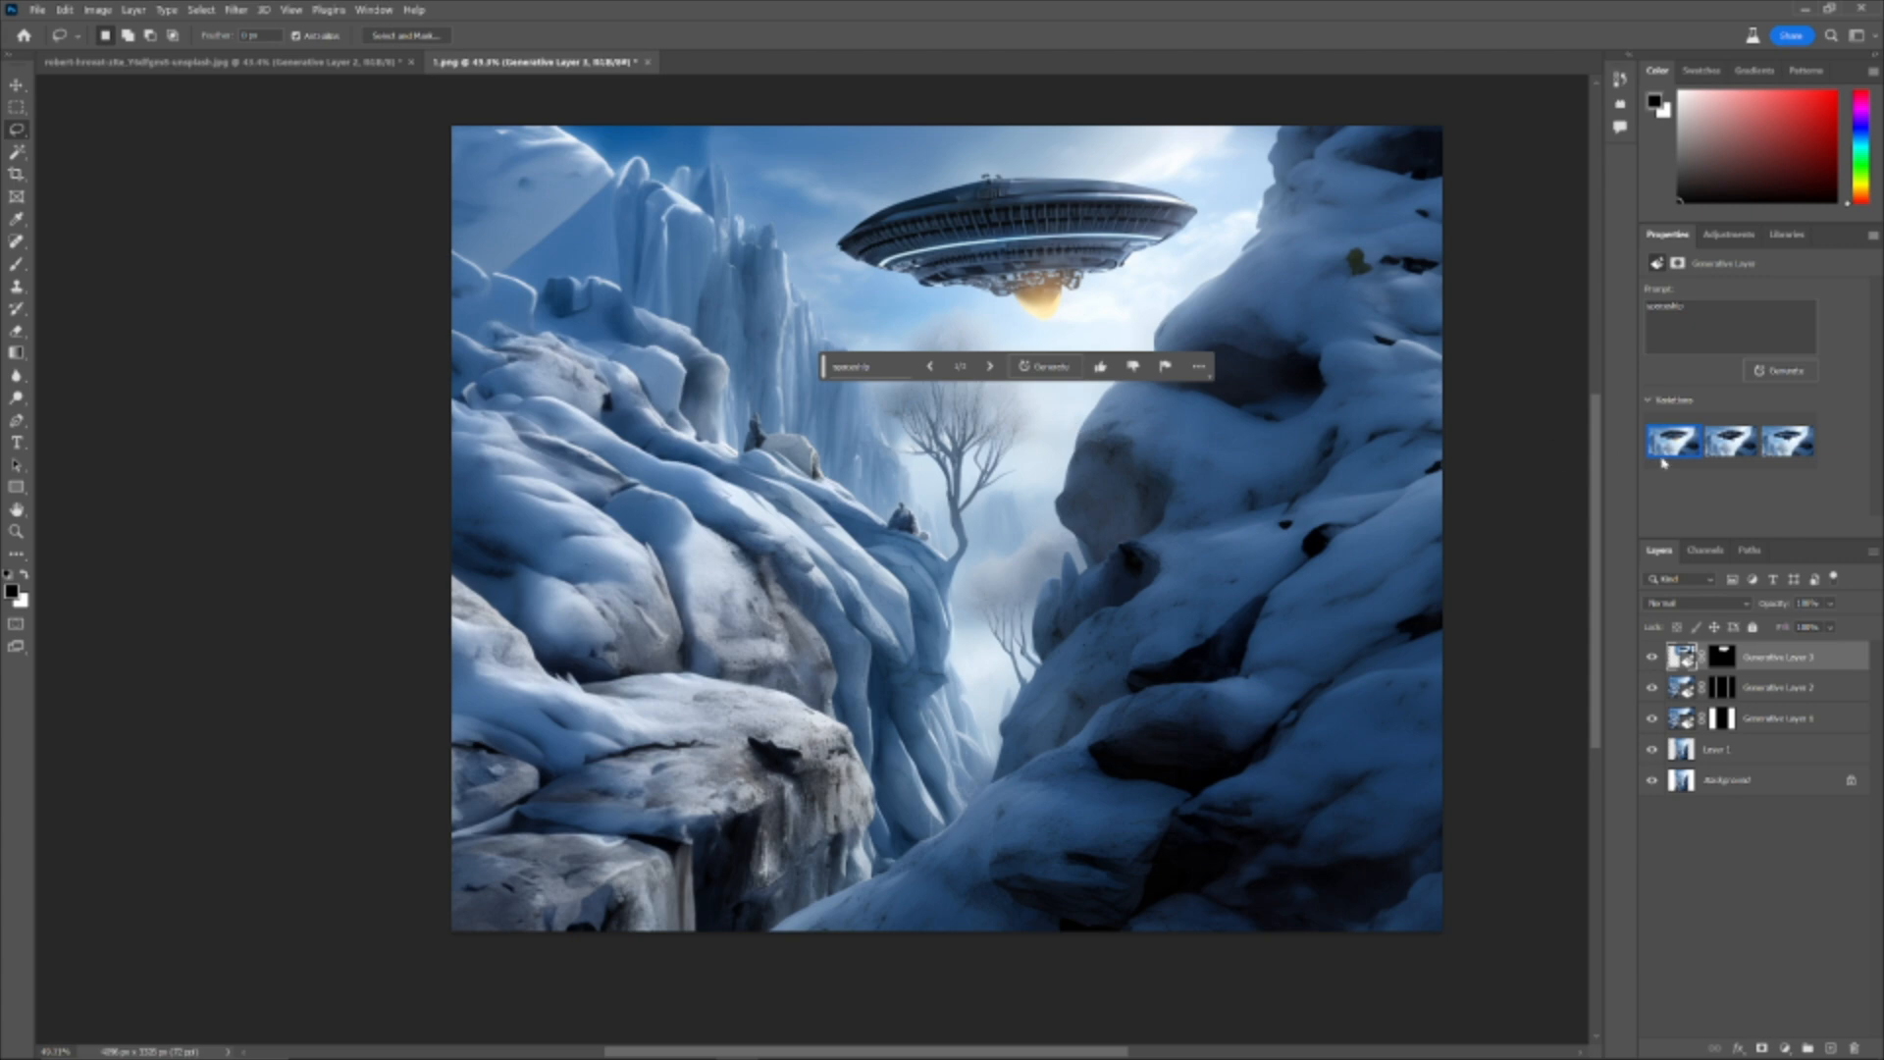
{"action": "left_click", "coordinate": [1728, 441]}
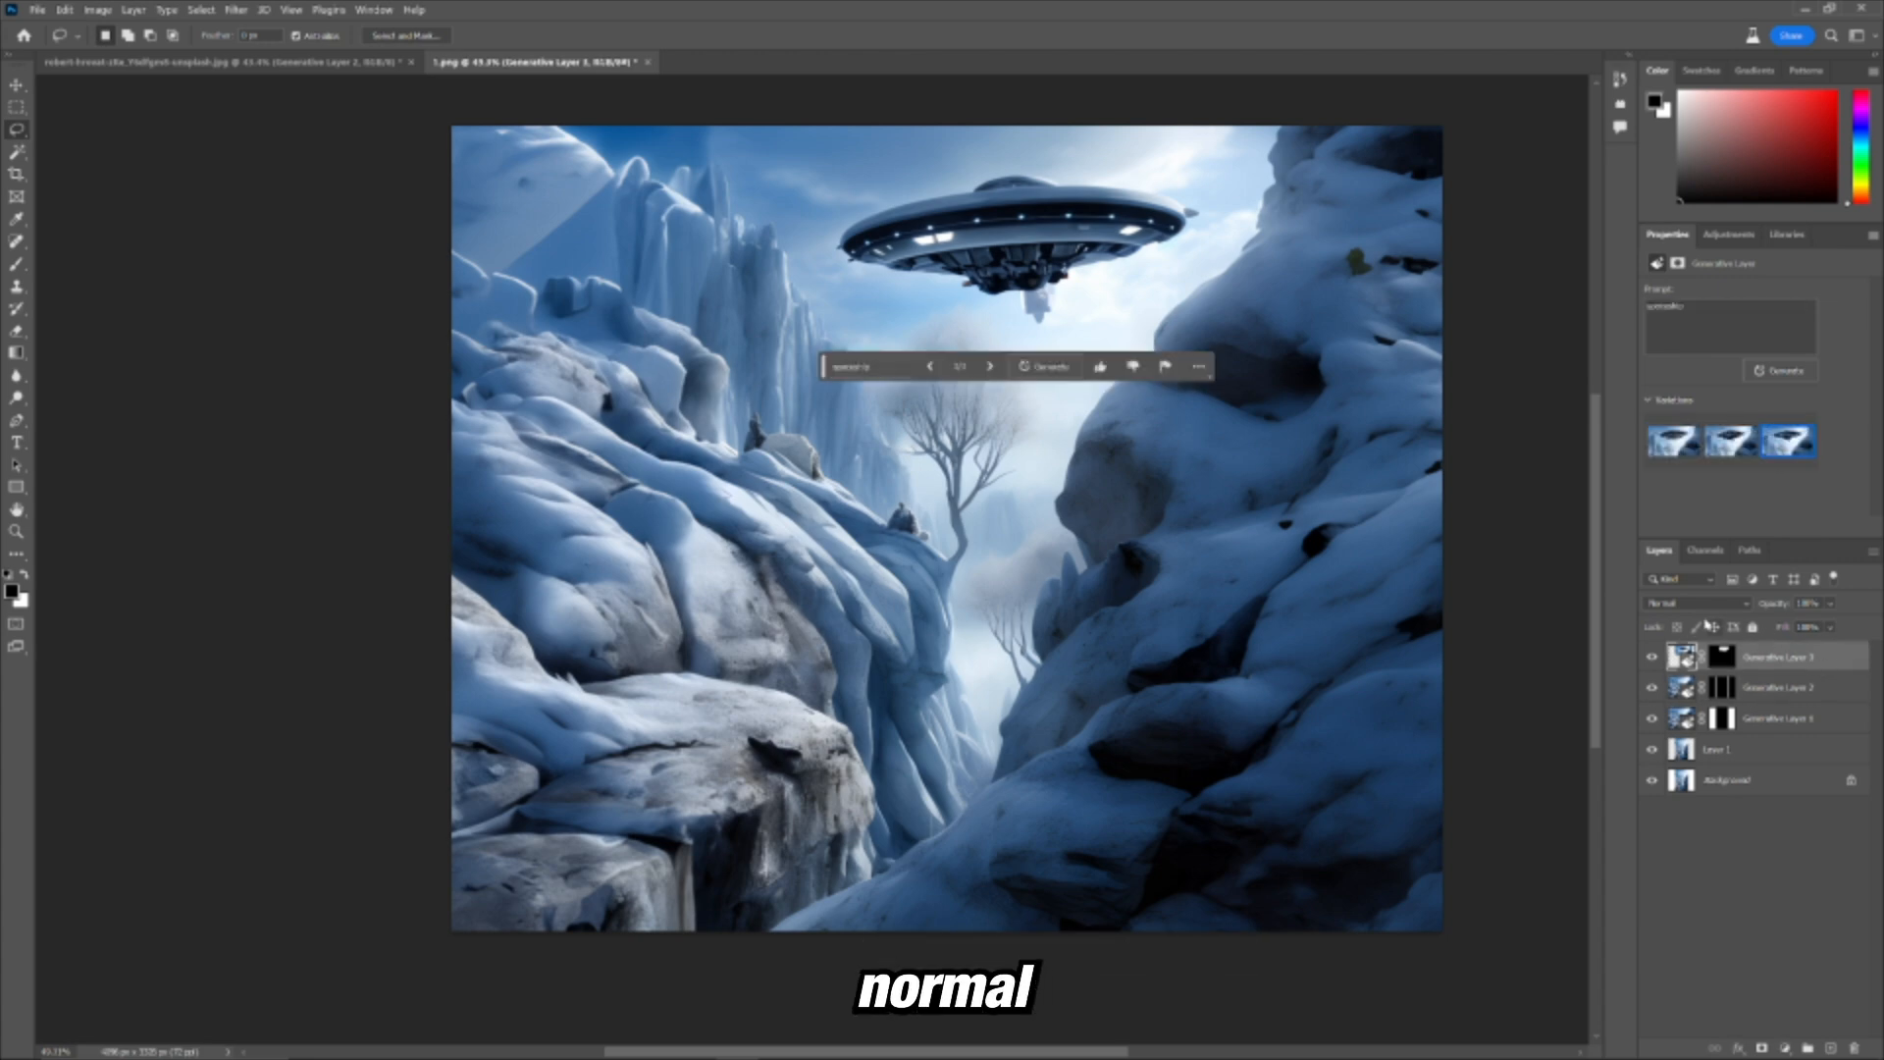
{"action": "left_click", "coordinate": [1694, 603]}
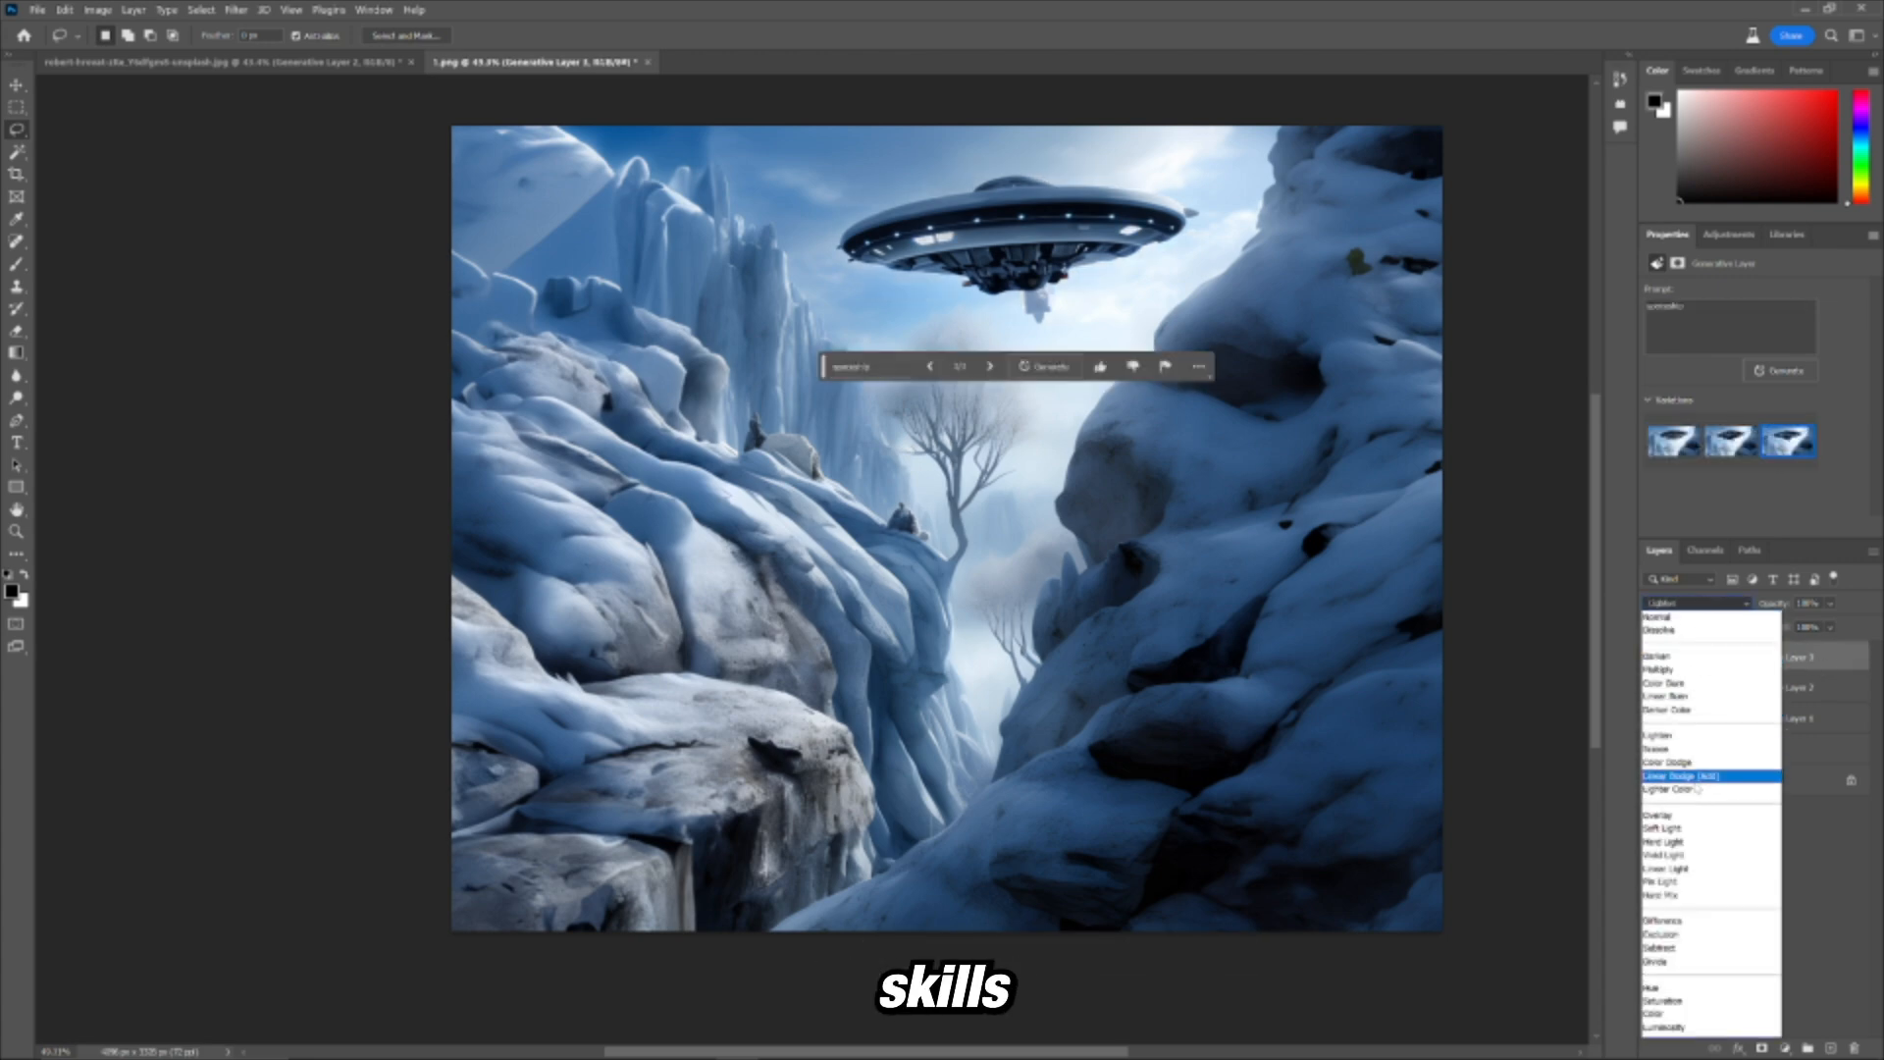
{"action": "left_click", "coordinate": [1669, 789]}
{"action": "type", "text": "Man on mountain"}
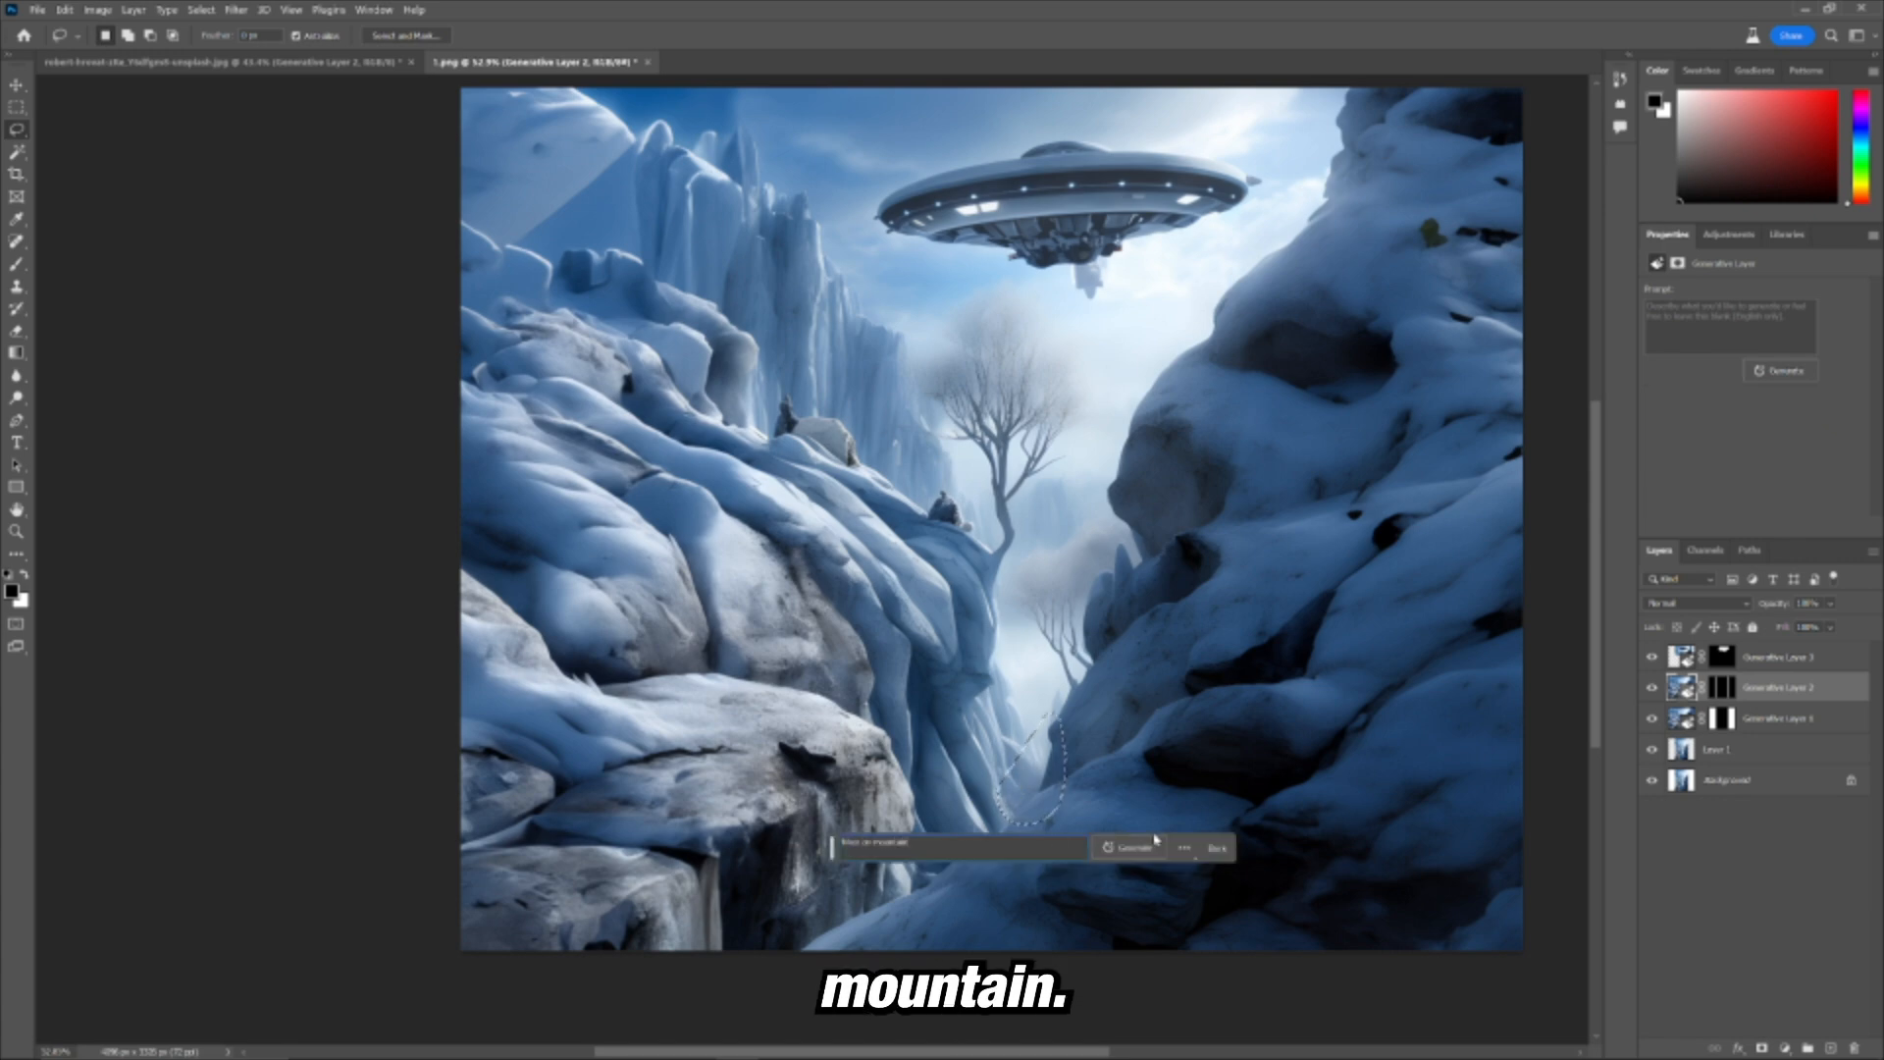
Step: Generate a 'hiker on mountain' on the canyon floor and switch to another variation
{"action": "left_click", "coordinate": [1130, 848]}
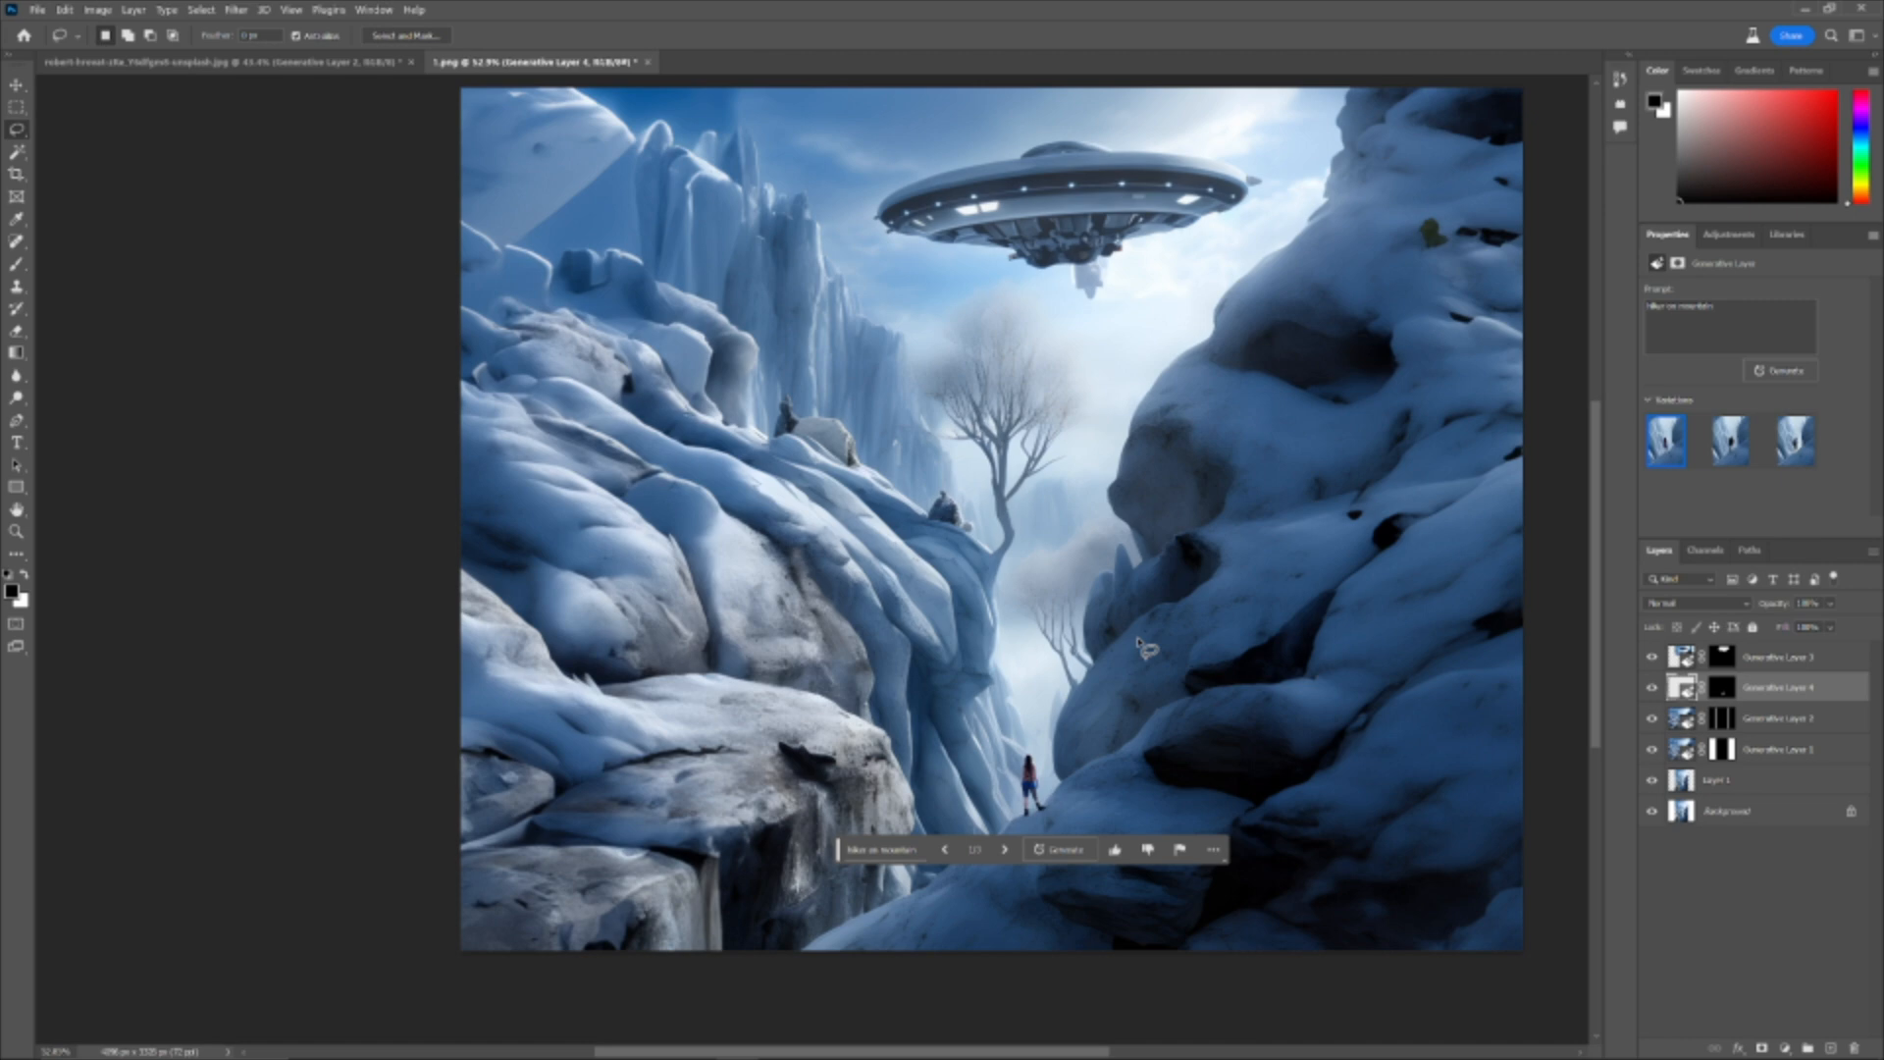
{"action": "left_click", "coordinate": [1728, 440]}
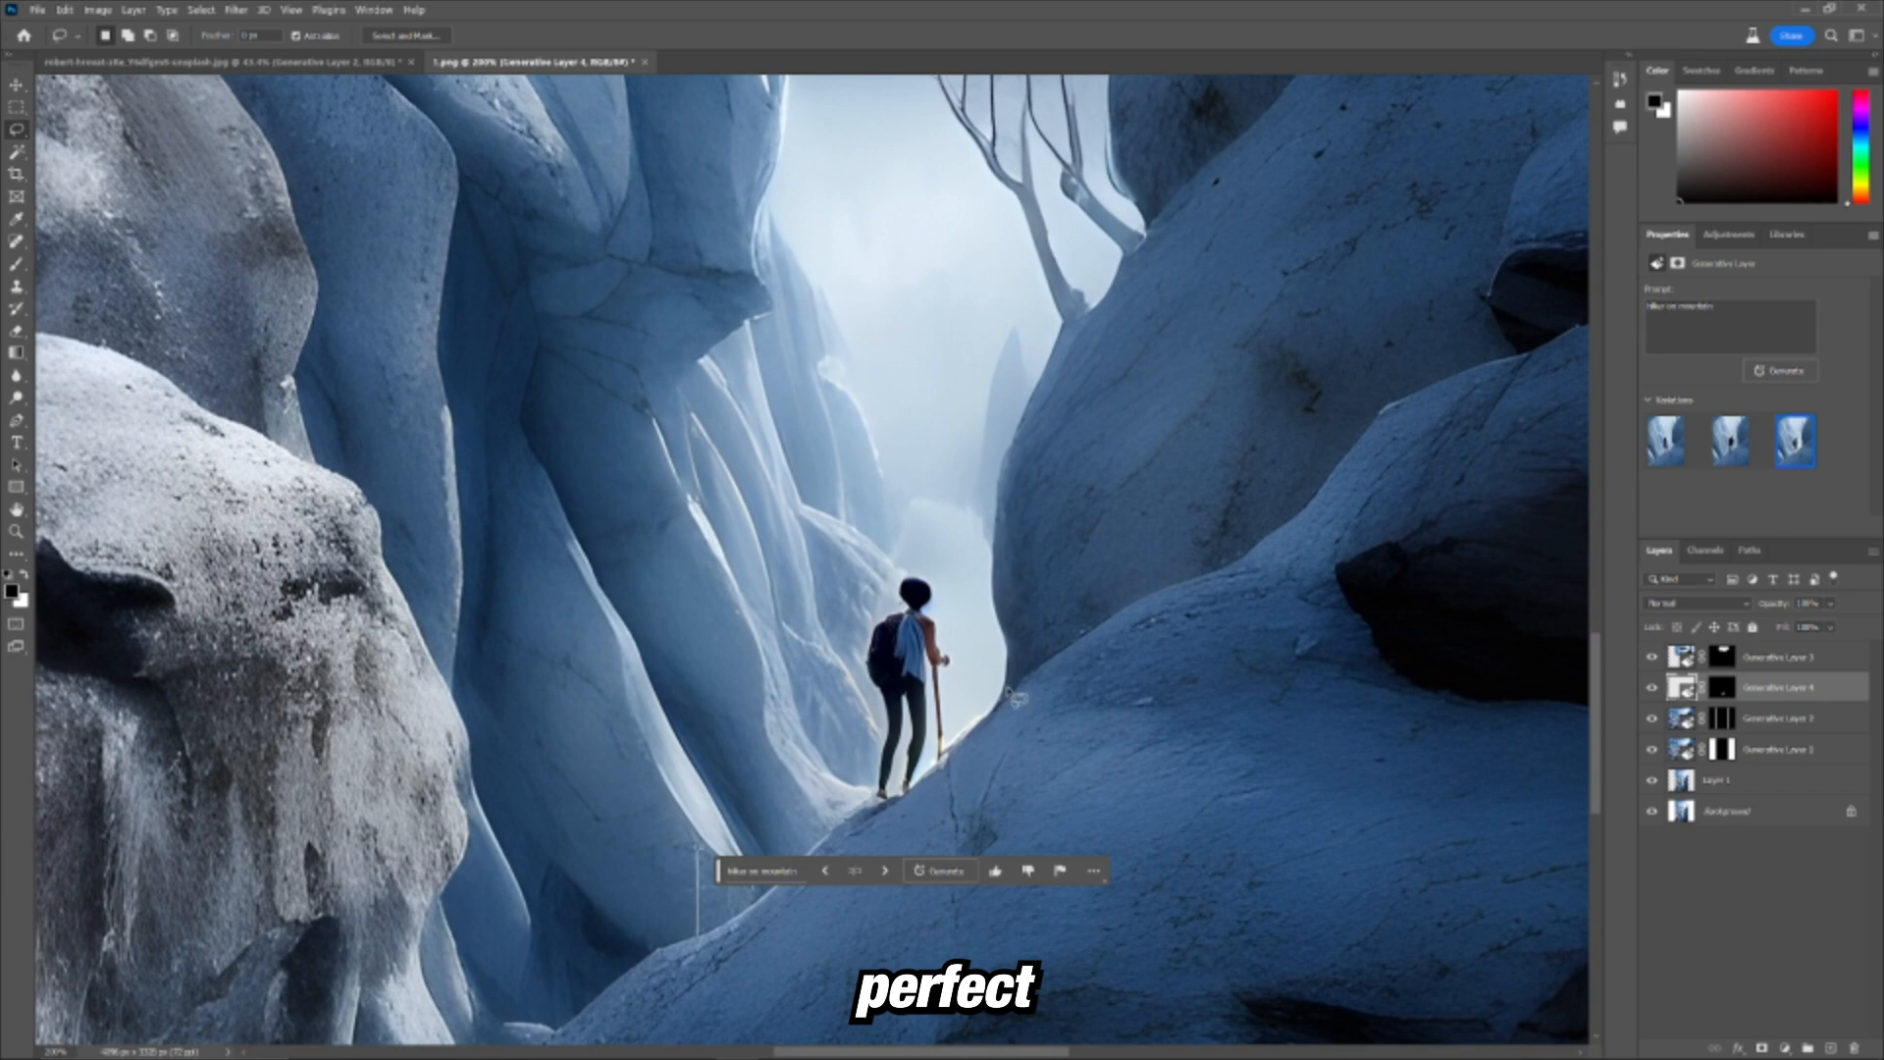
Step: Return to viewing the whole ice canyon composite
{"action": "left_click", "coordinate": [1663, 439]}
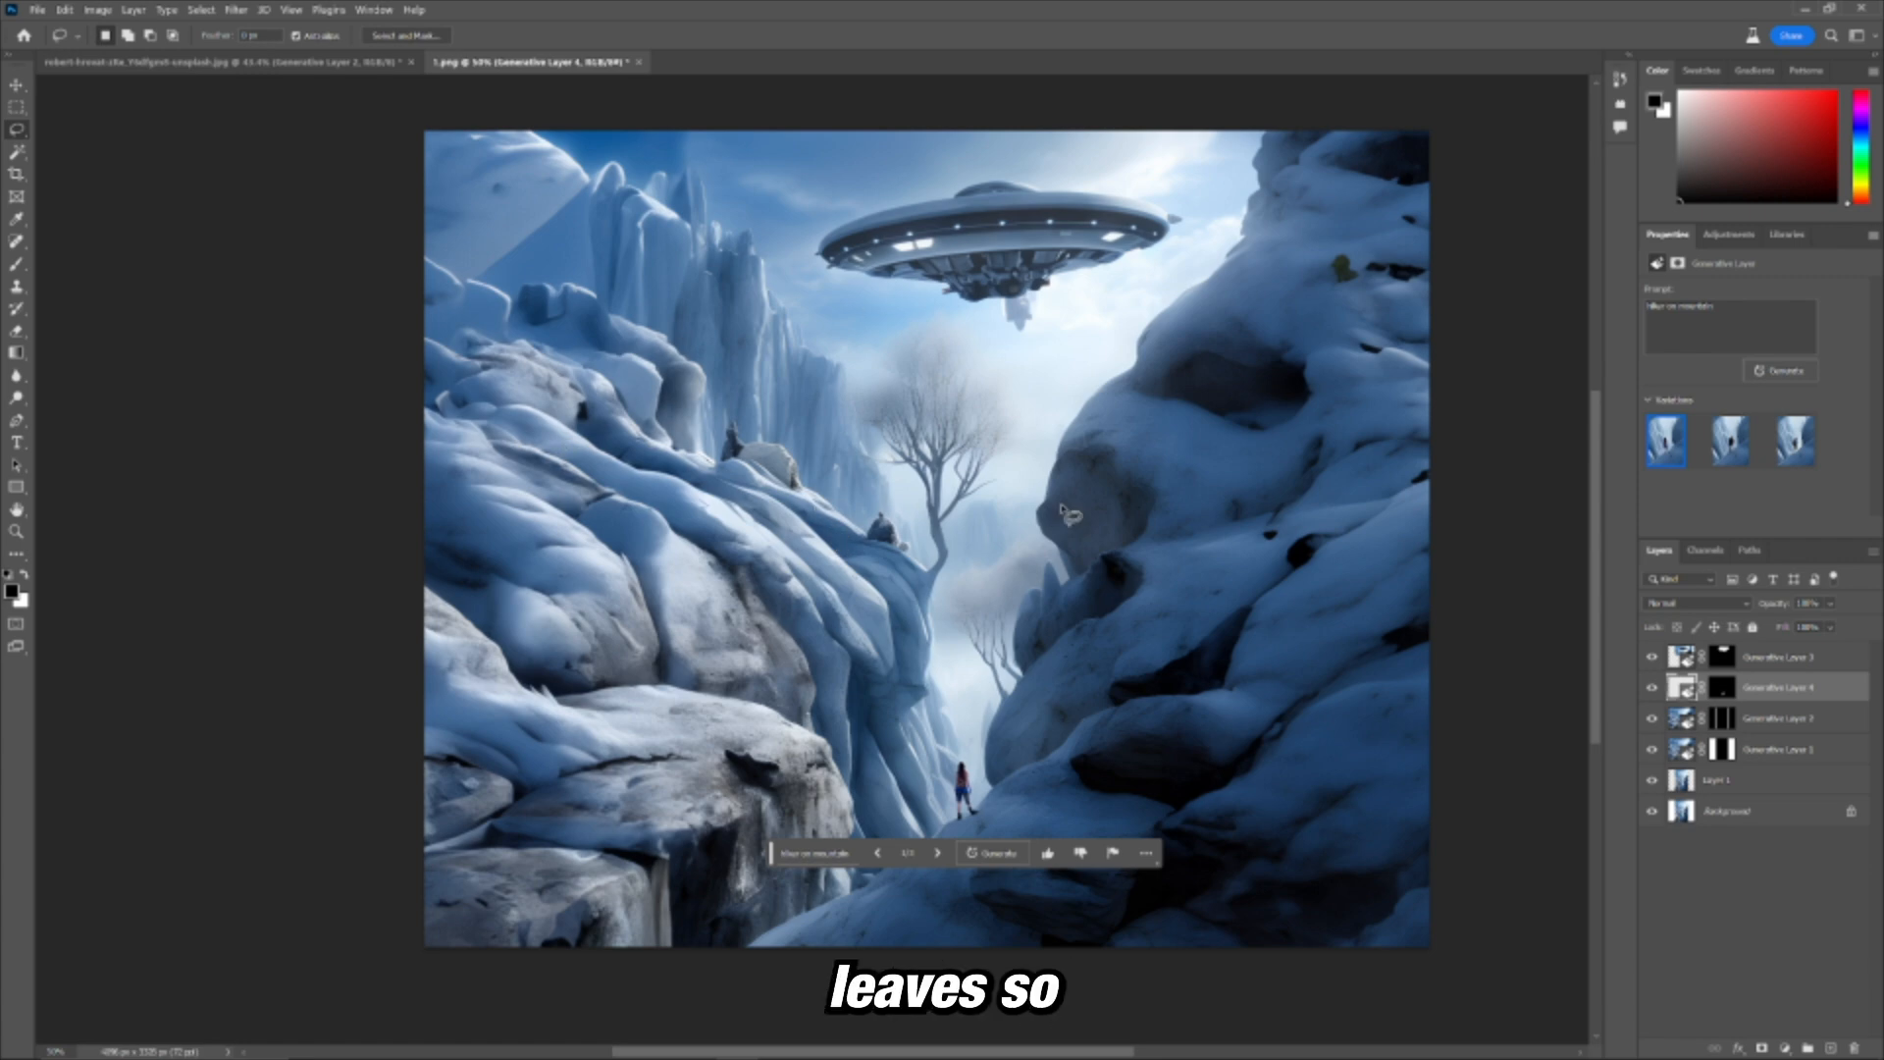
{"action": "mouse_move", "coordinate": [696, 477]}
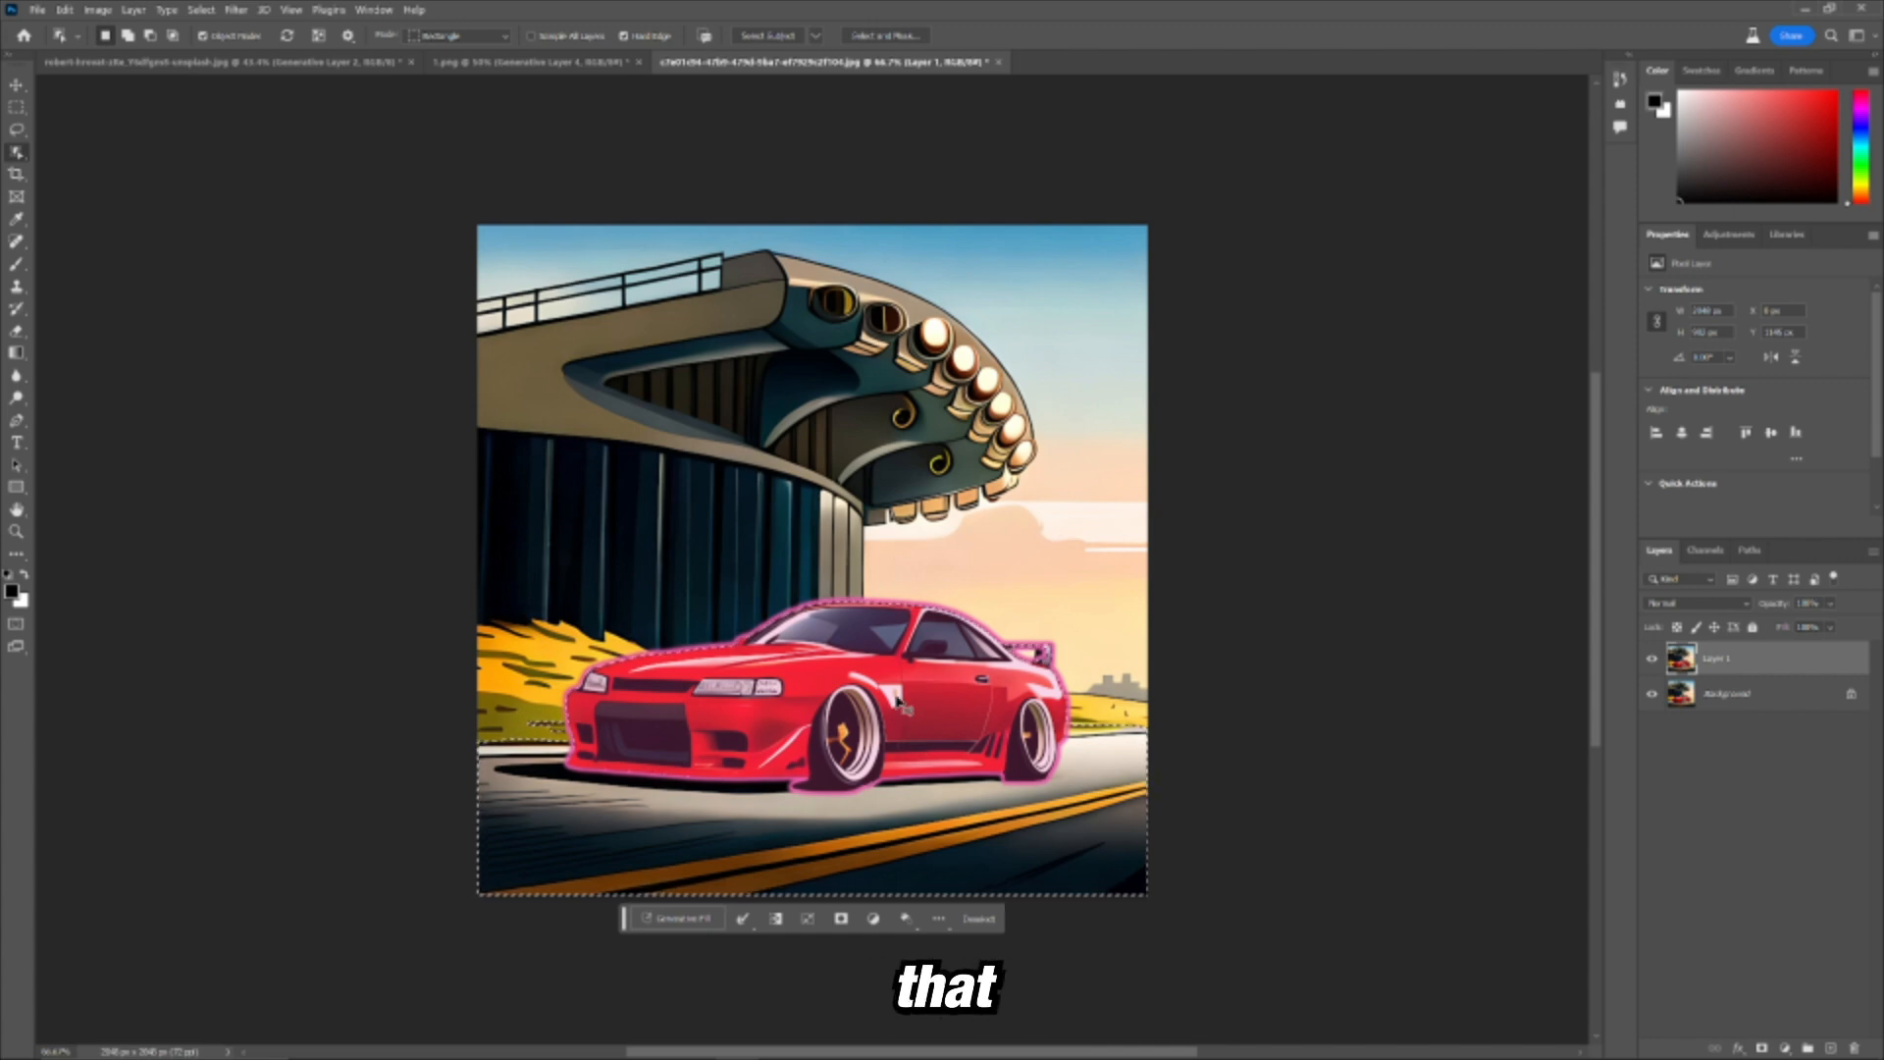
Step: Generate a 'city at night' behind the red car and compare the three skyline variations
{"action": "left_click", "coordinate": [672, 919]}
{"action": "type", "text": "city at night"}
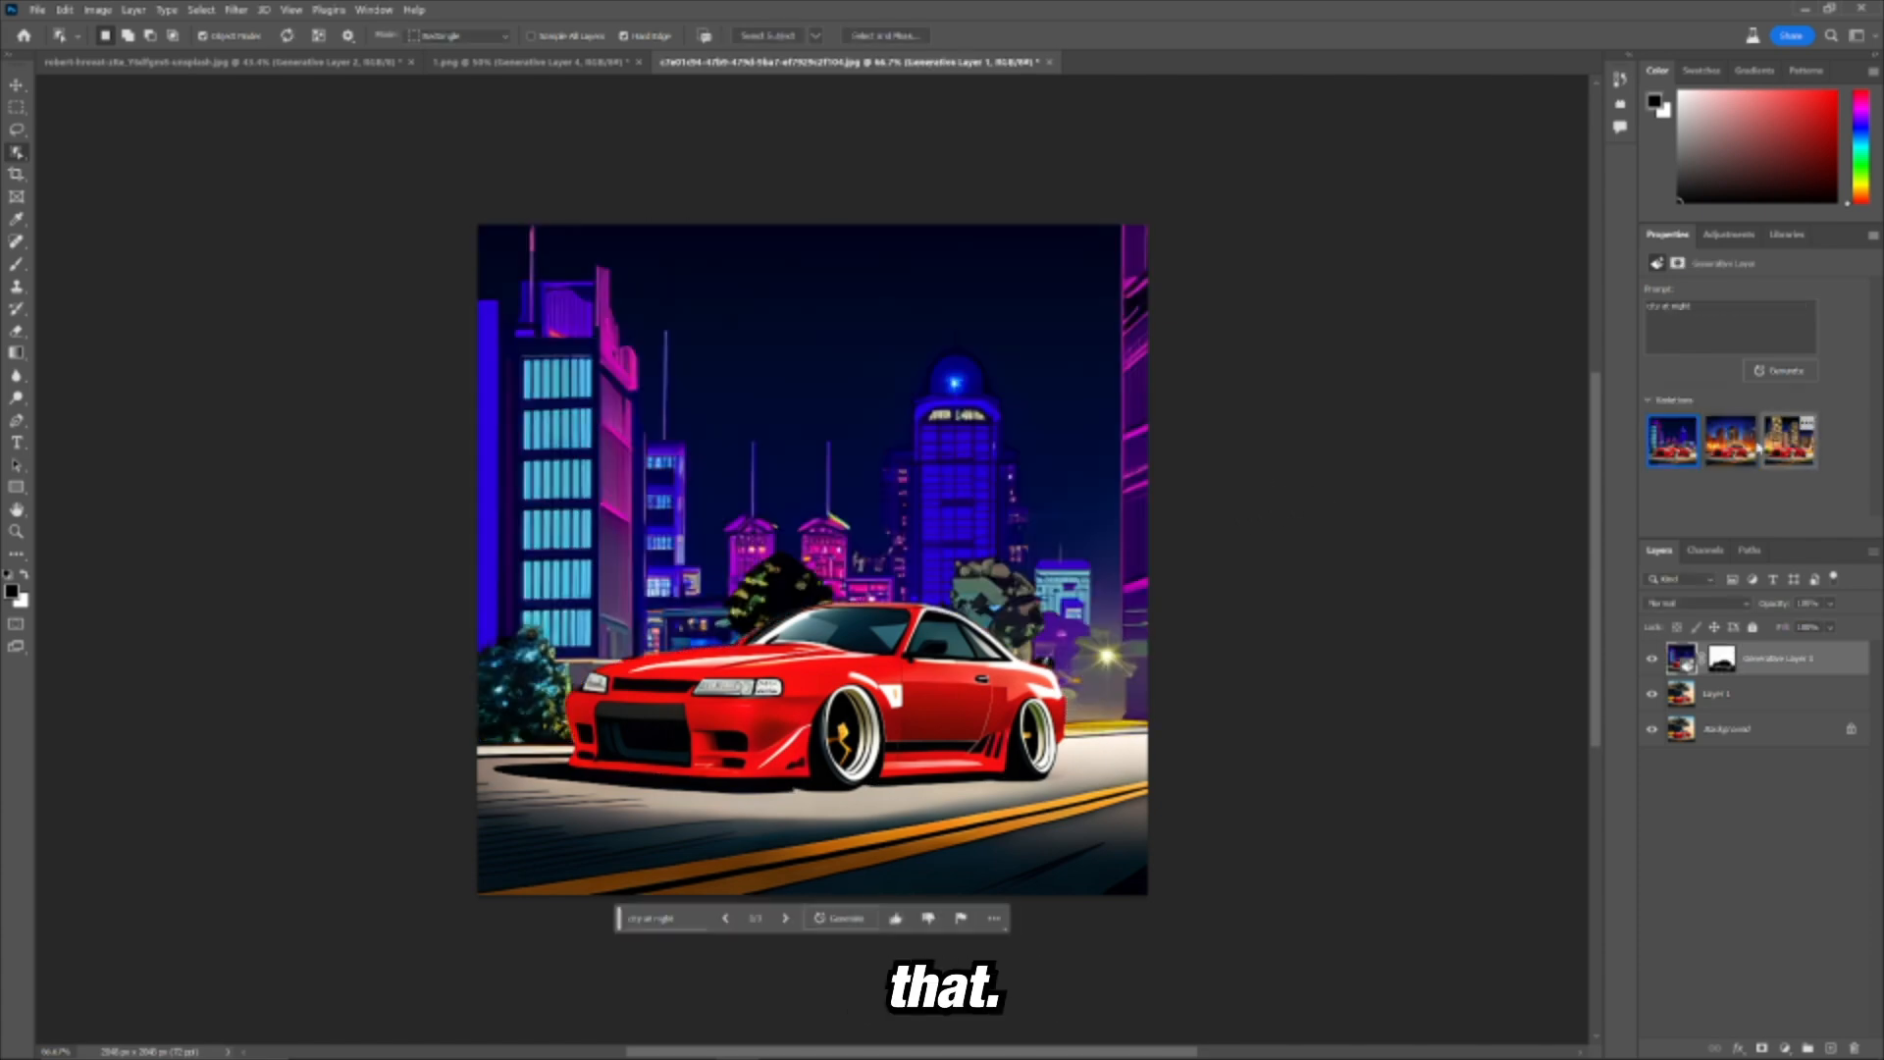
{"action": "left_click", "coordinate": [1788, 437]}
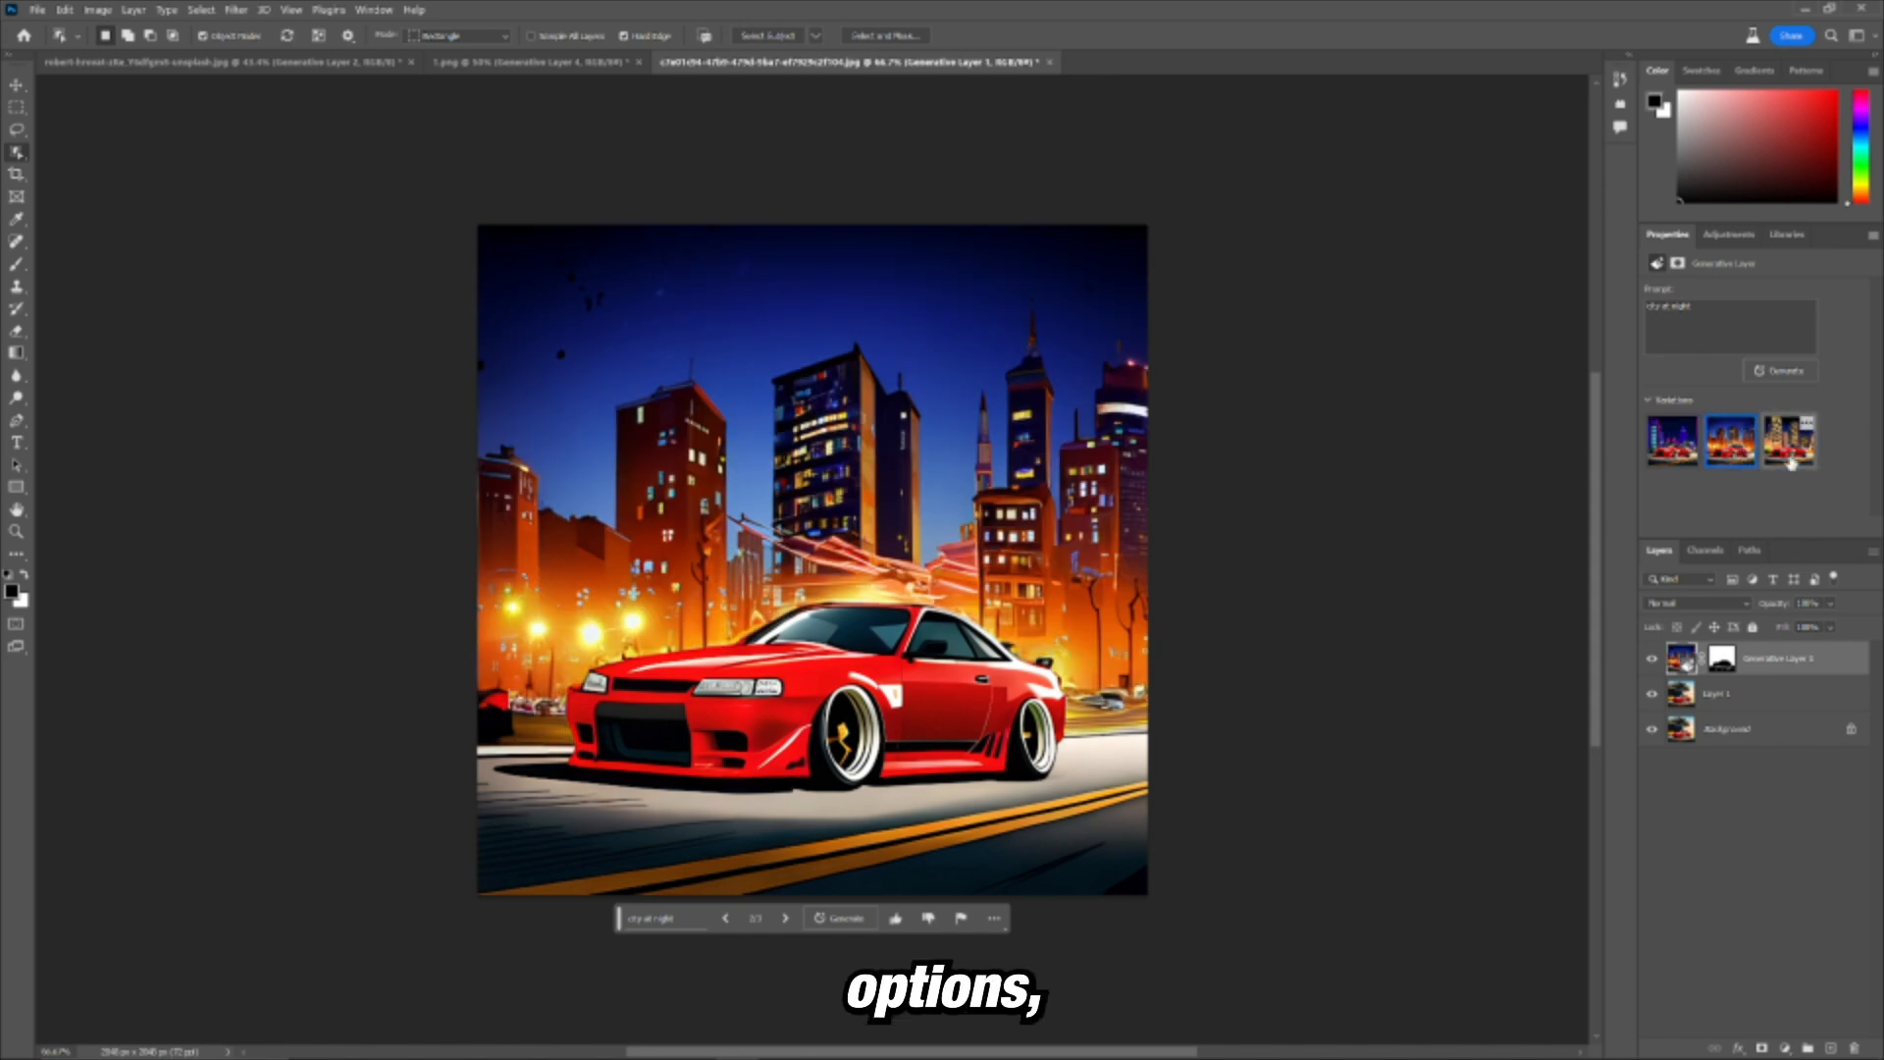
{"action": "left_click", "coordinate": [1790, 438]}
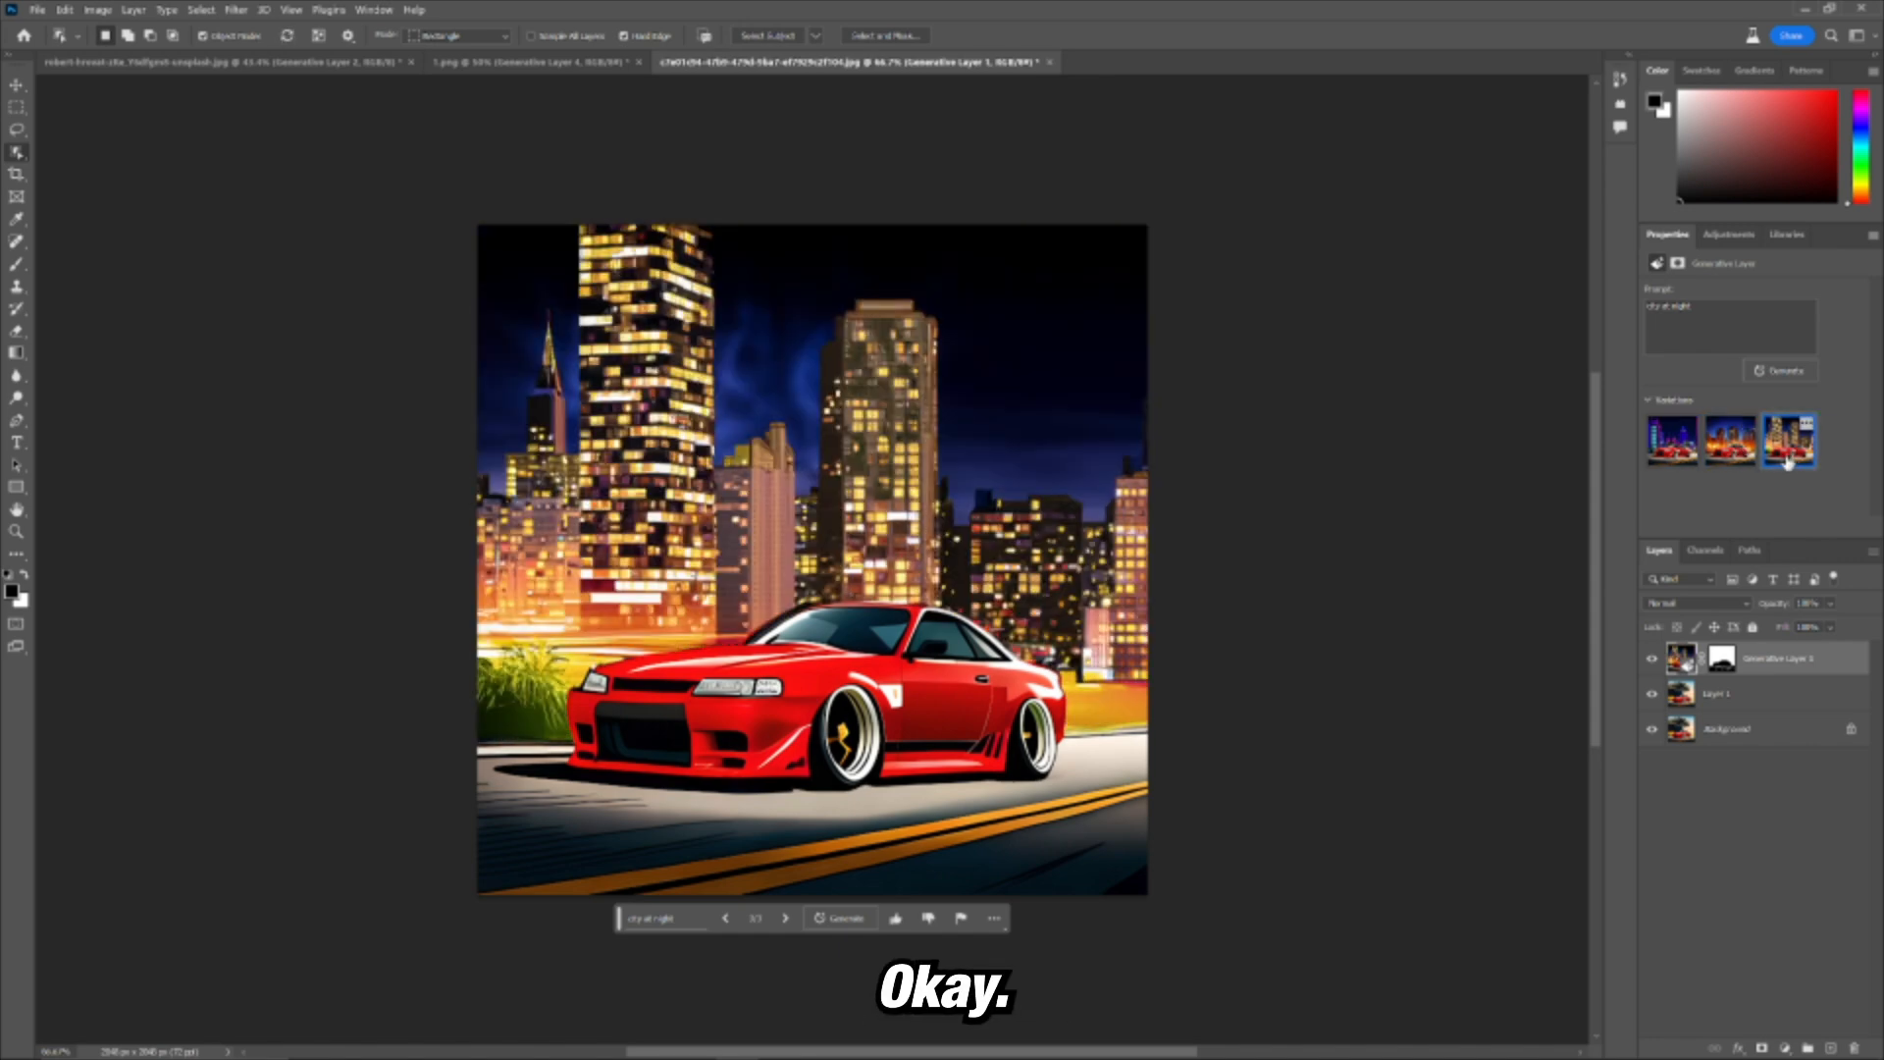
{"action": "left_click", "coordinate": [1732, 439]}
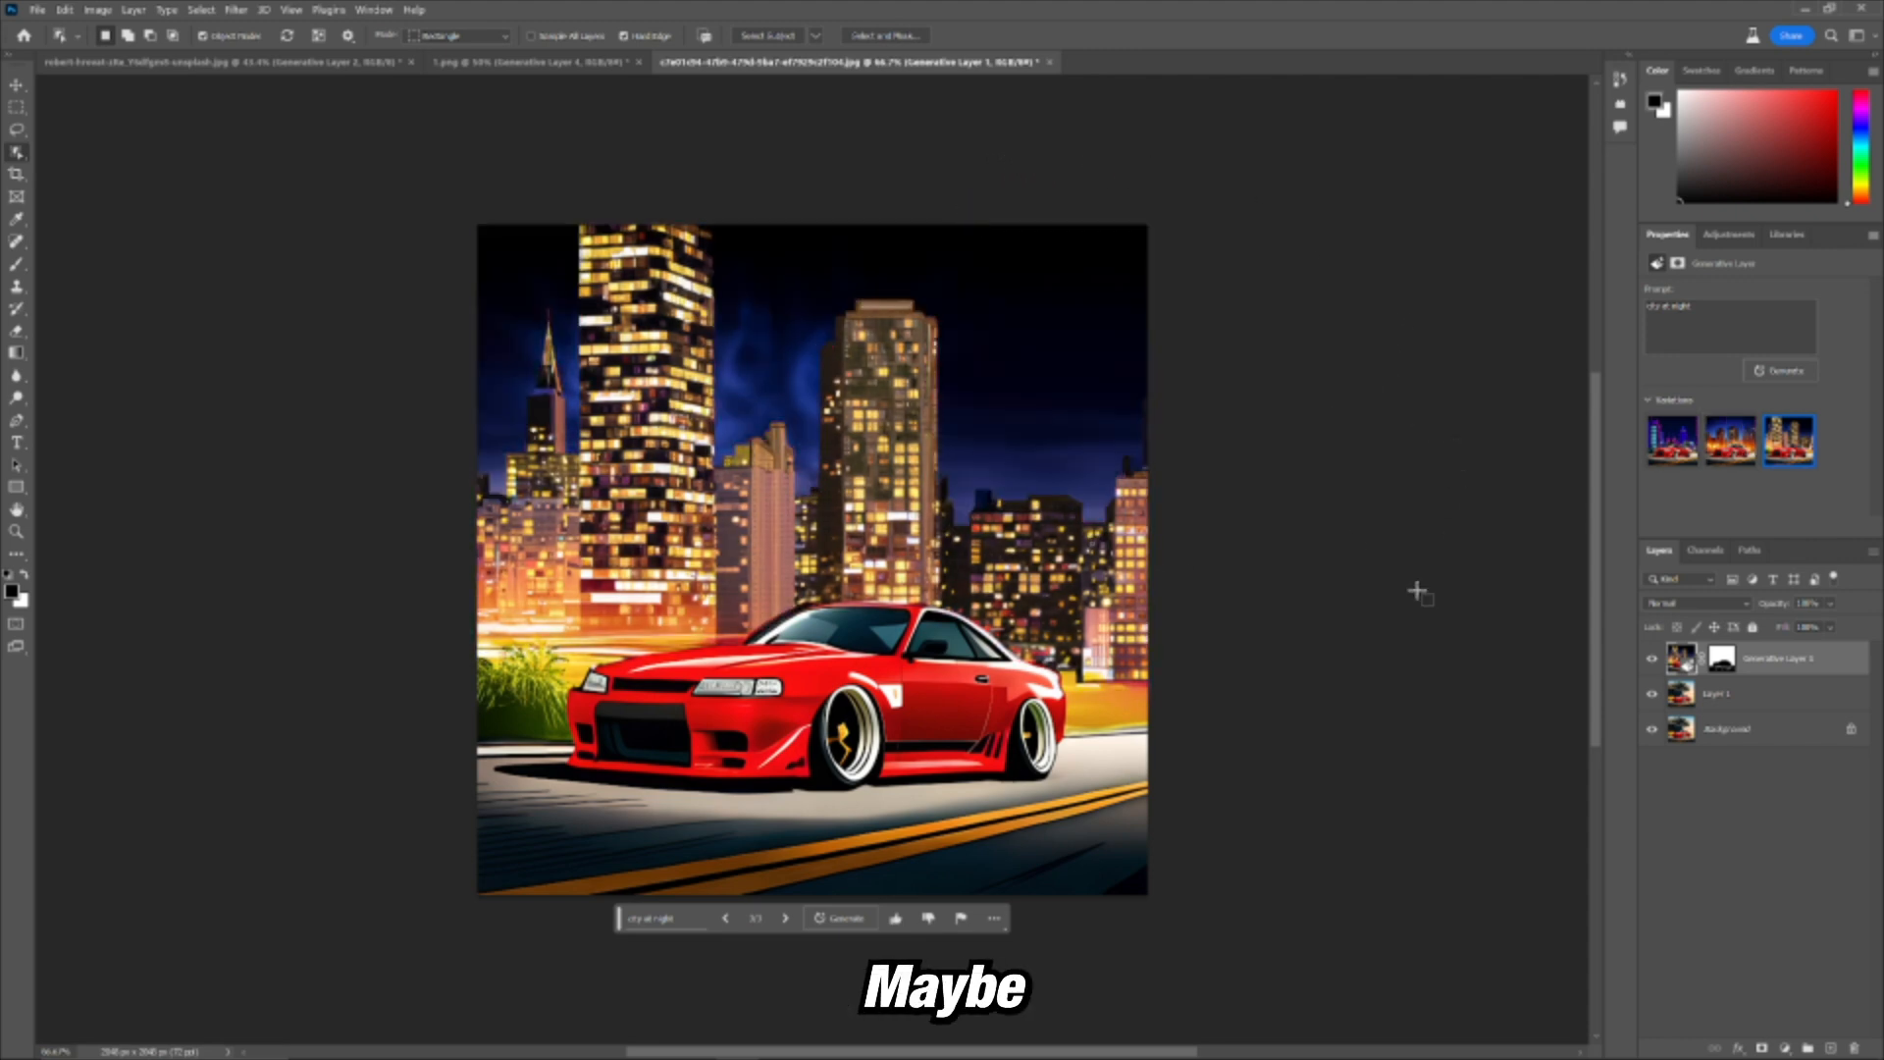
{"action": "mouse_move", "coordinate": [1356, 543]}
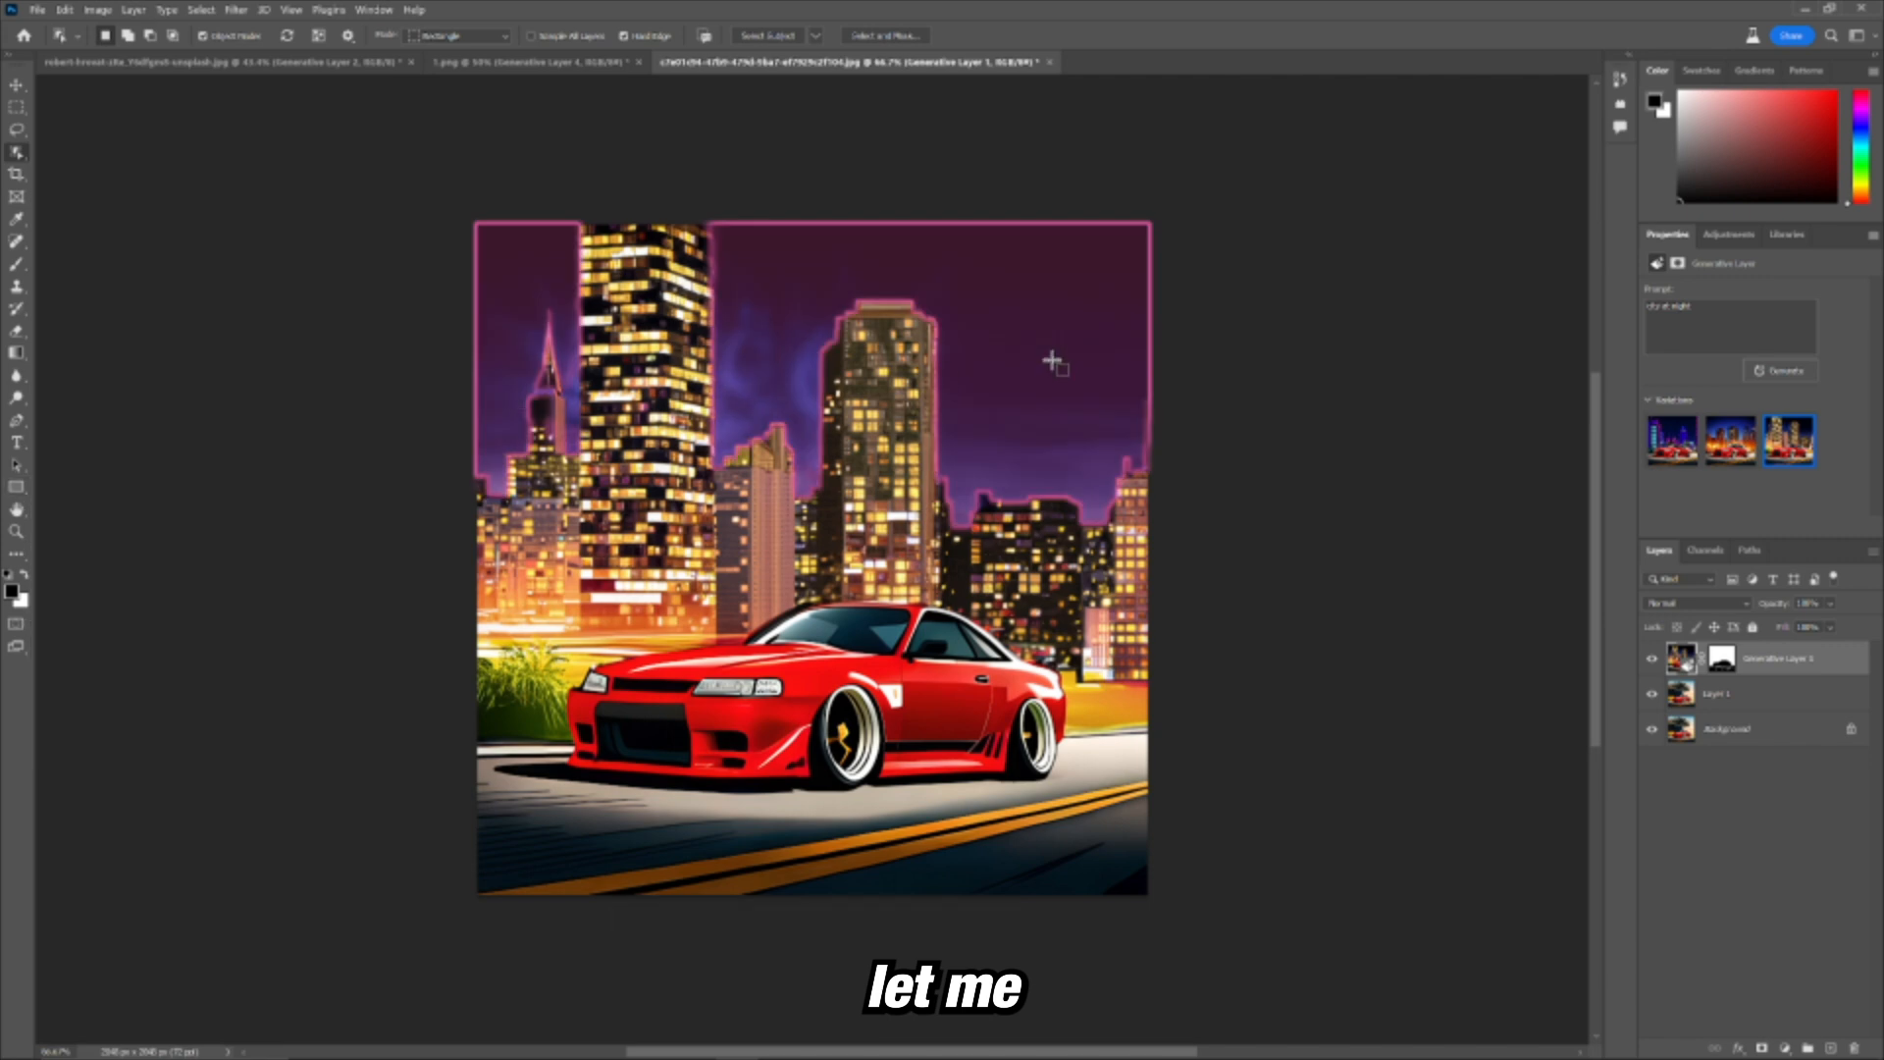
{"action": "mouse_move", "coordinate": [1023, 320]}
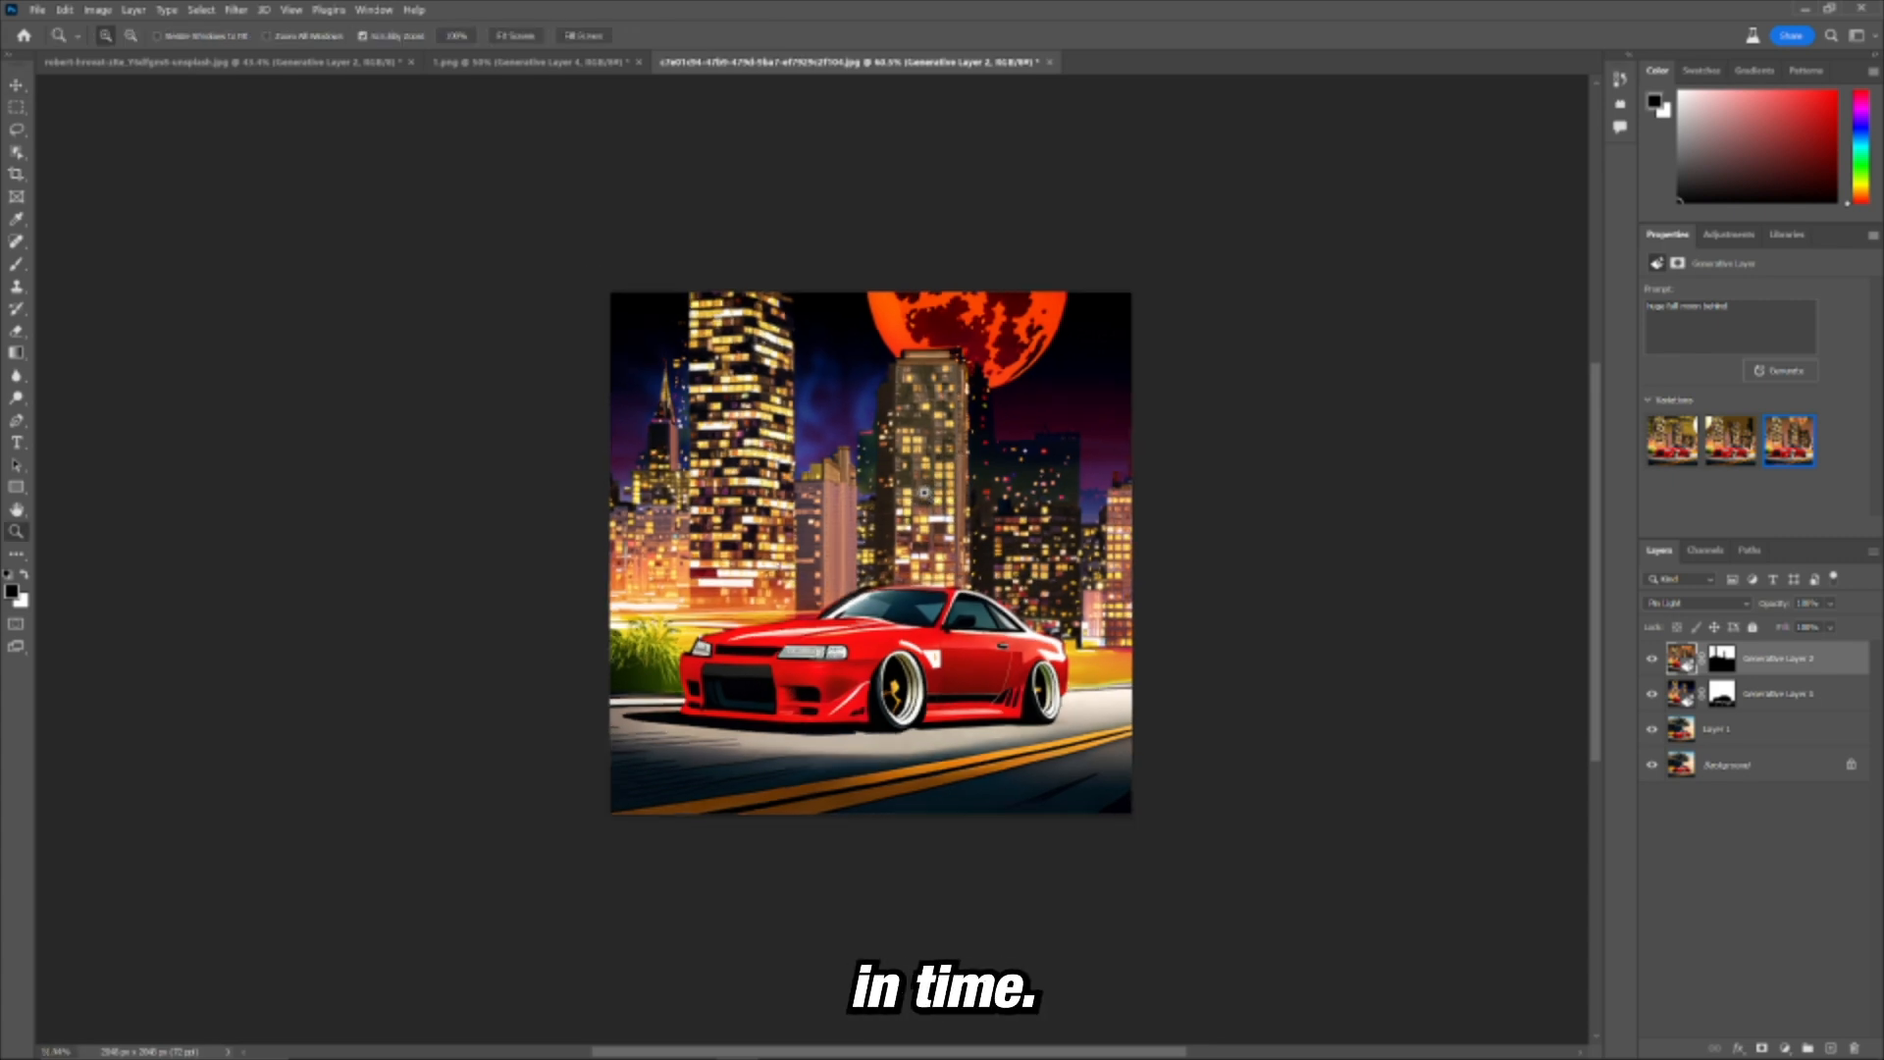
Step: Switch to the skeleton artwork document tab
{"action": "left_click", "coordinate": [1117, 60]}
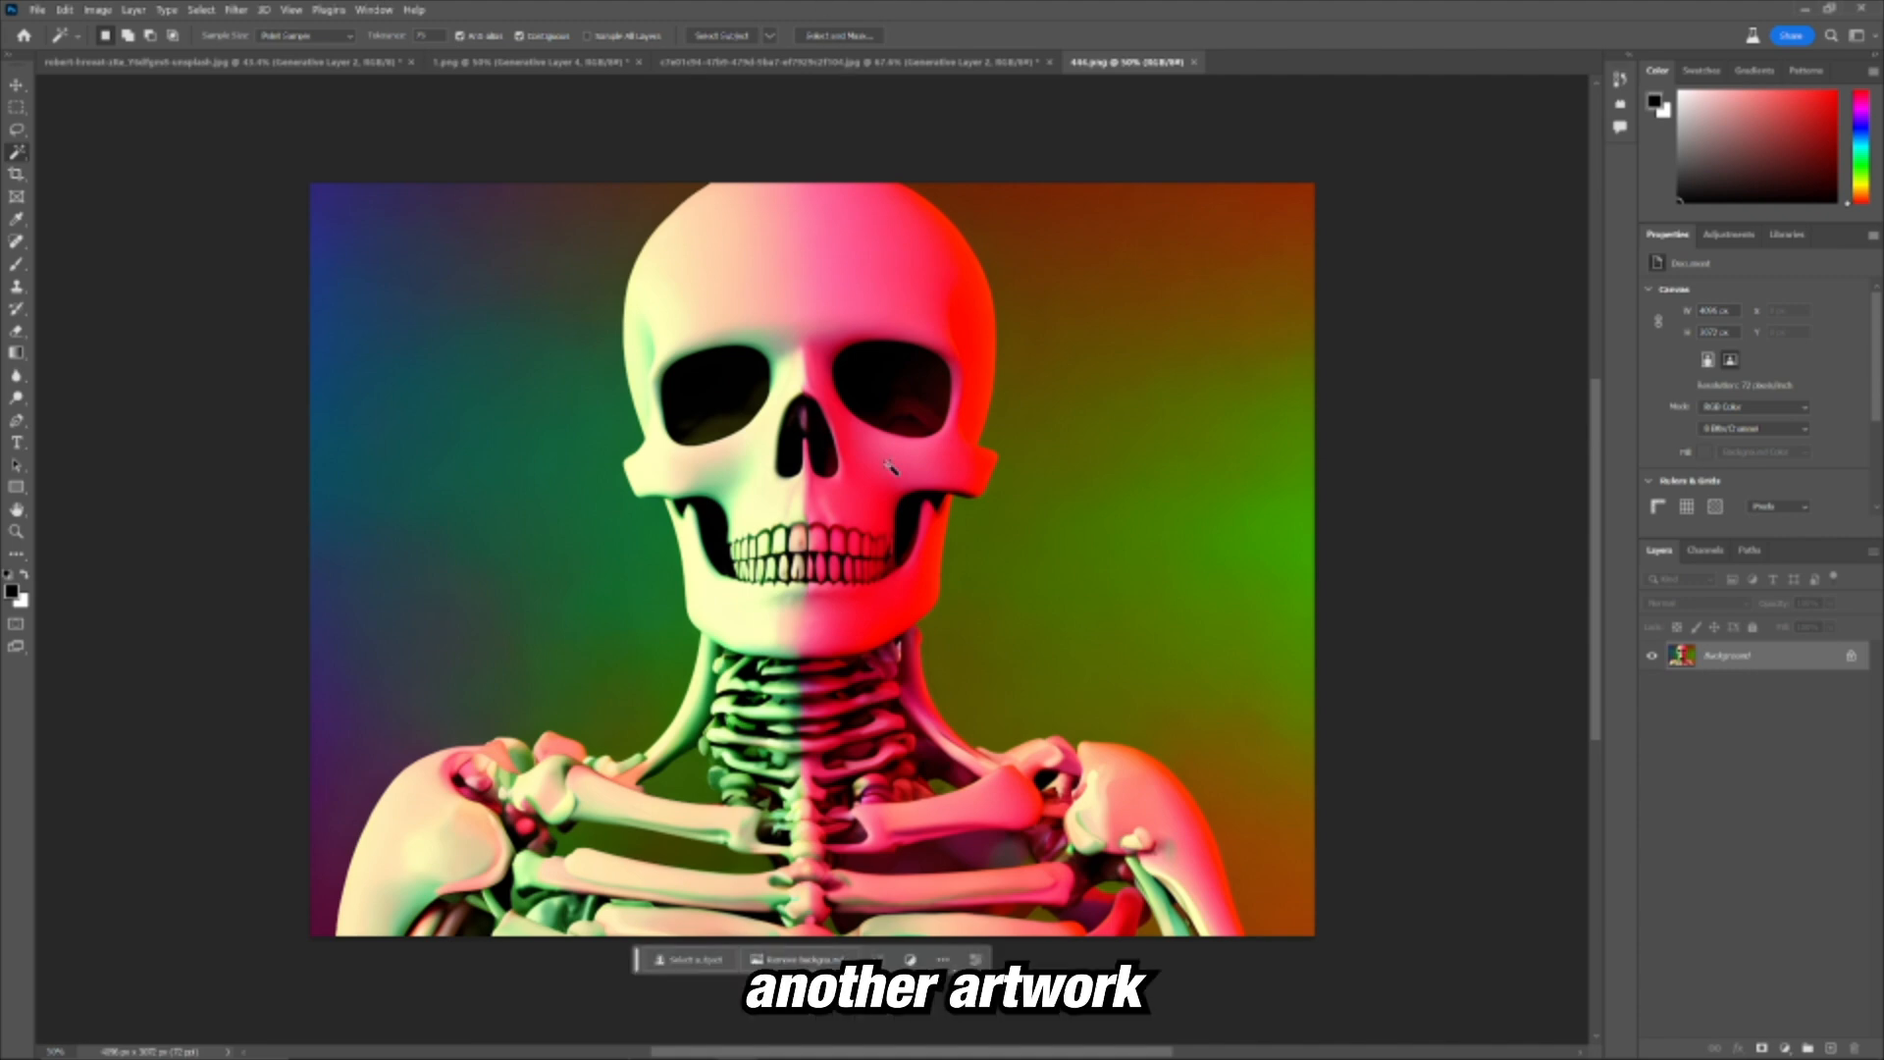
Step: Increase the canvas height, then its width, via Image > Canvas Size, leaving white borders
{"action": "left_click", "coordinate": [98, 9]}
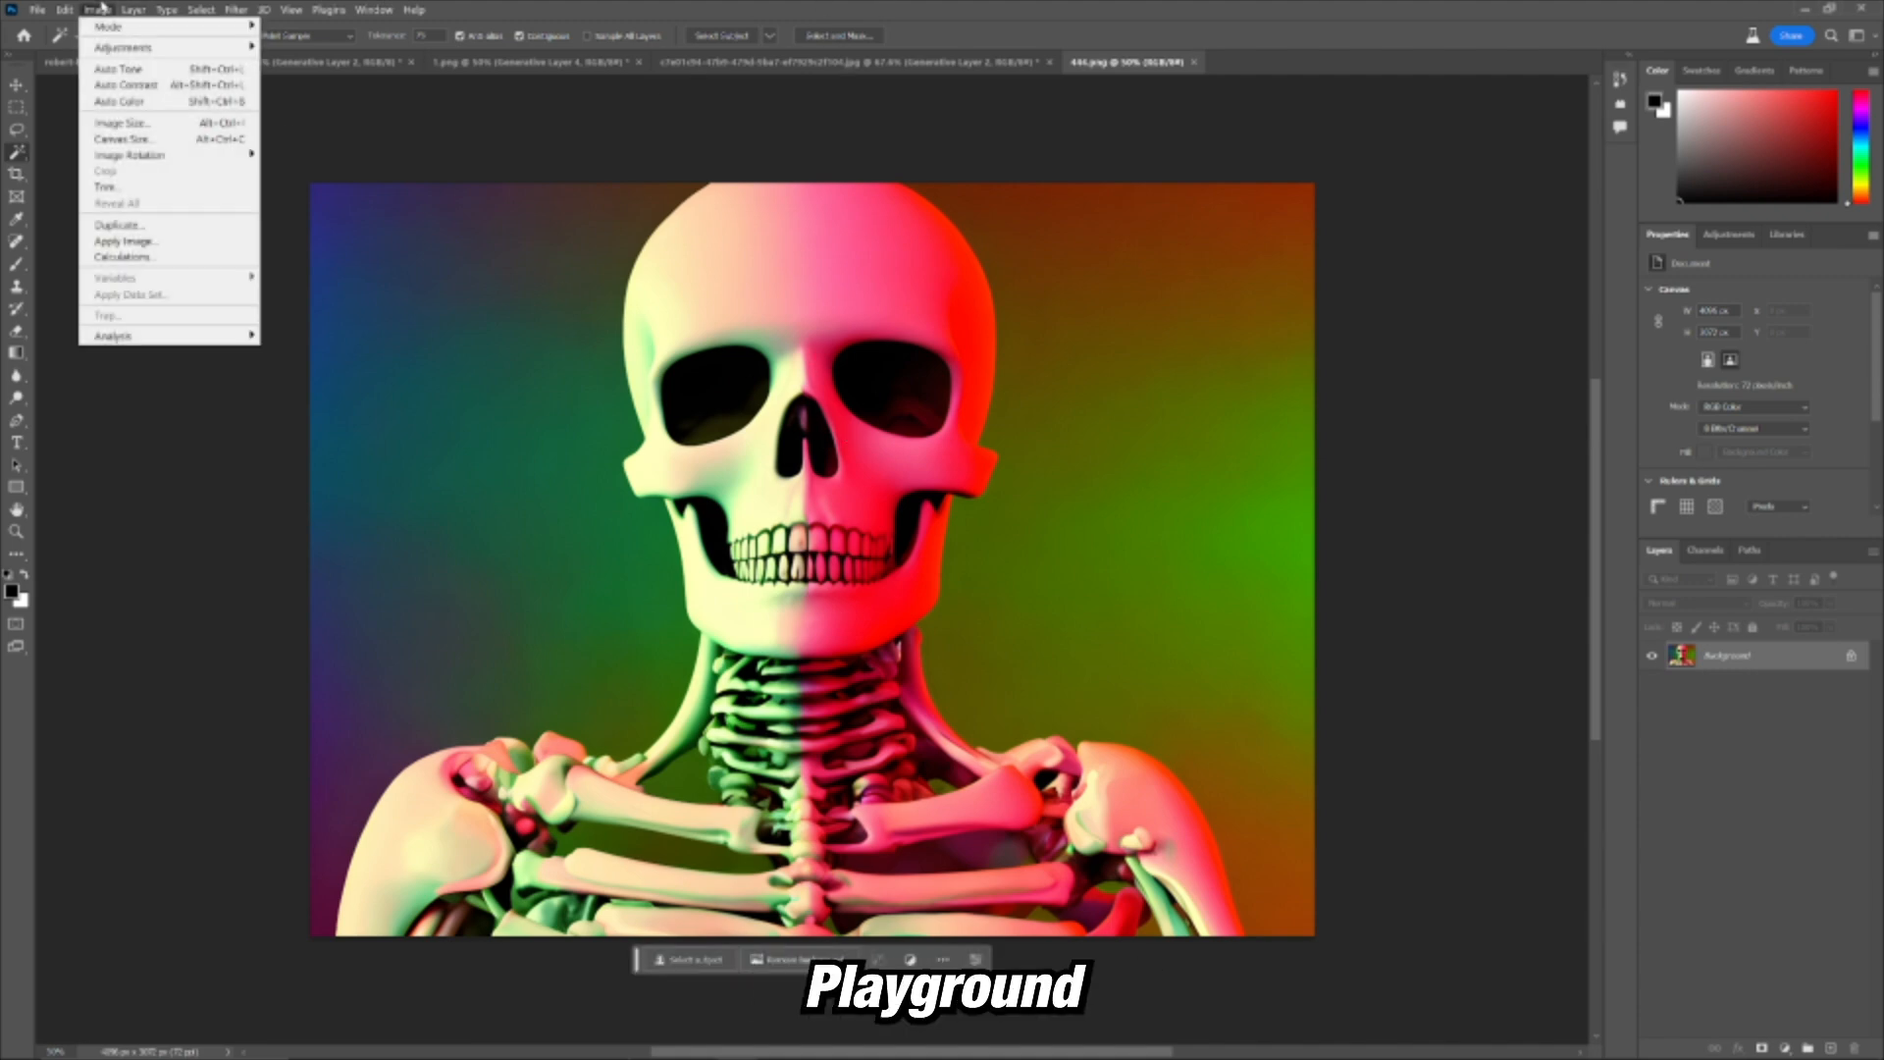
{"action": "left_click", "coordinate": [122, 137]}
{"action": "type", "text": "350"}
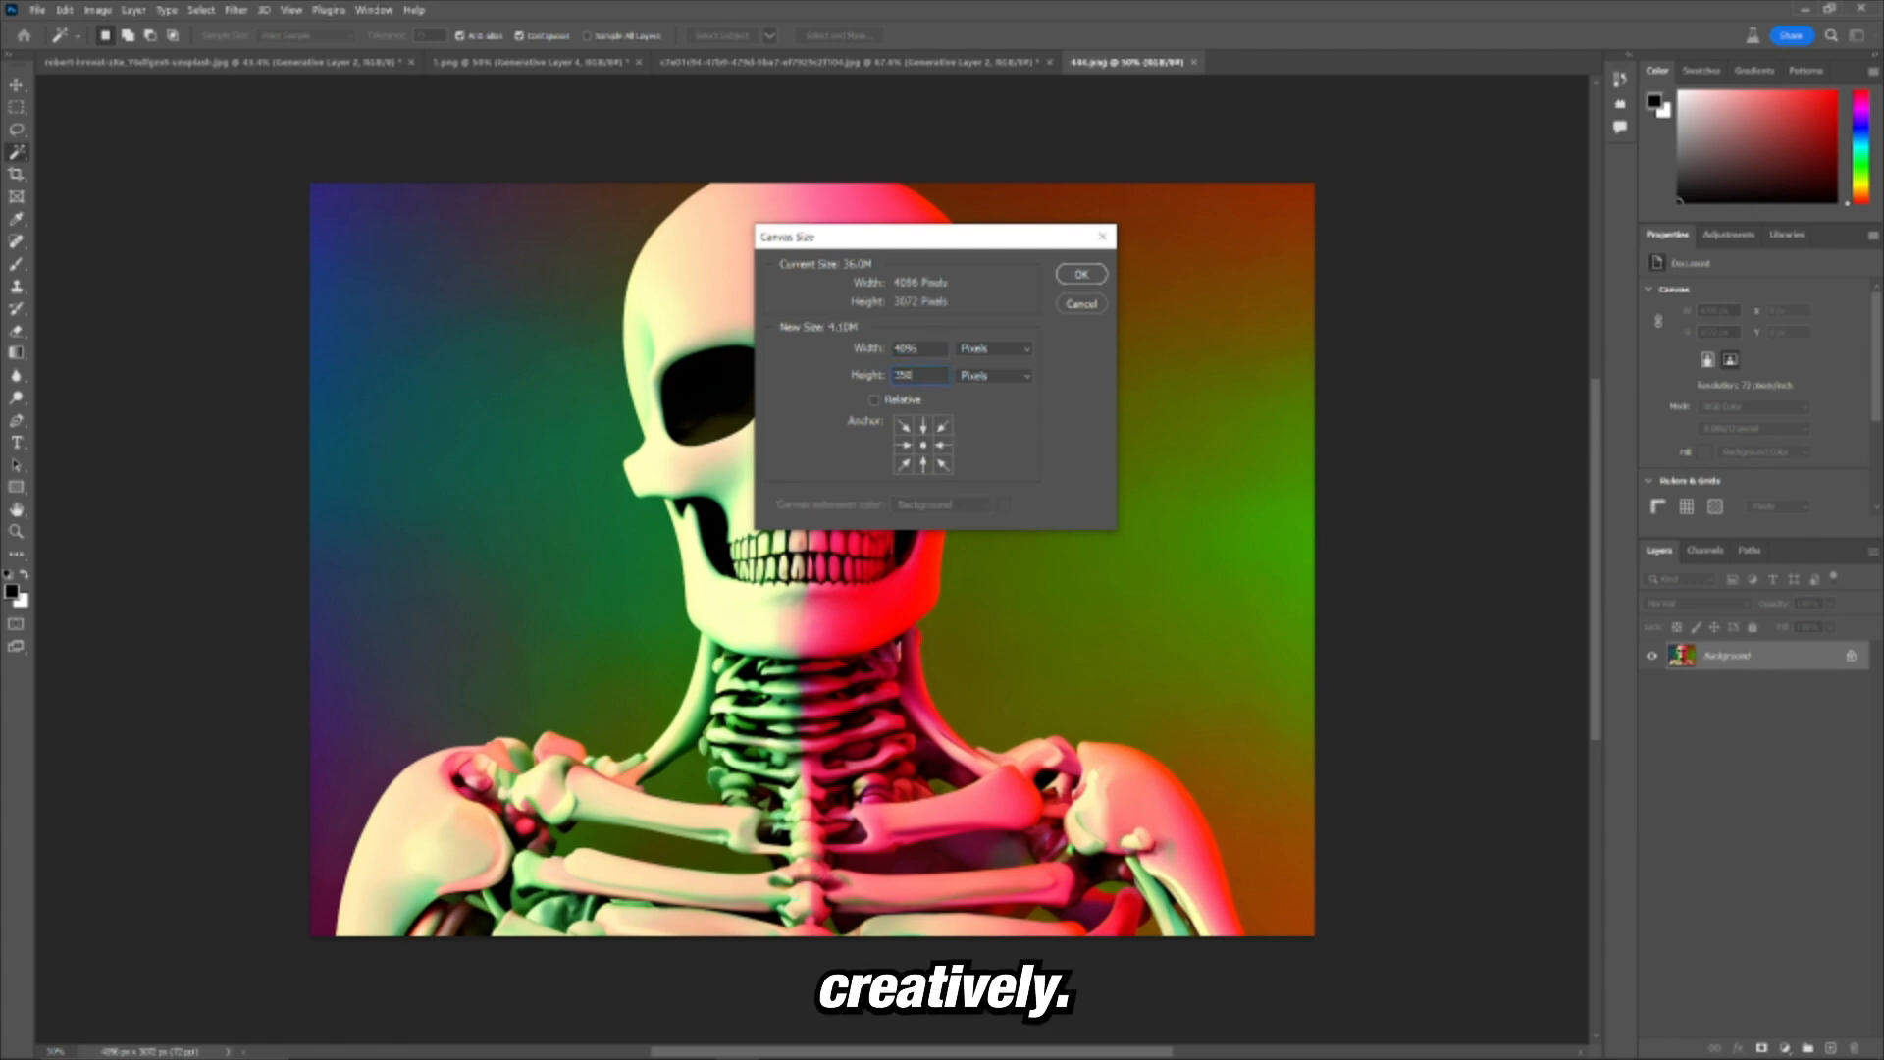
{"action": "left_click", "coordinate": [1078, 275]}
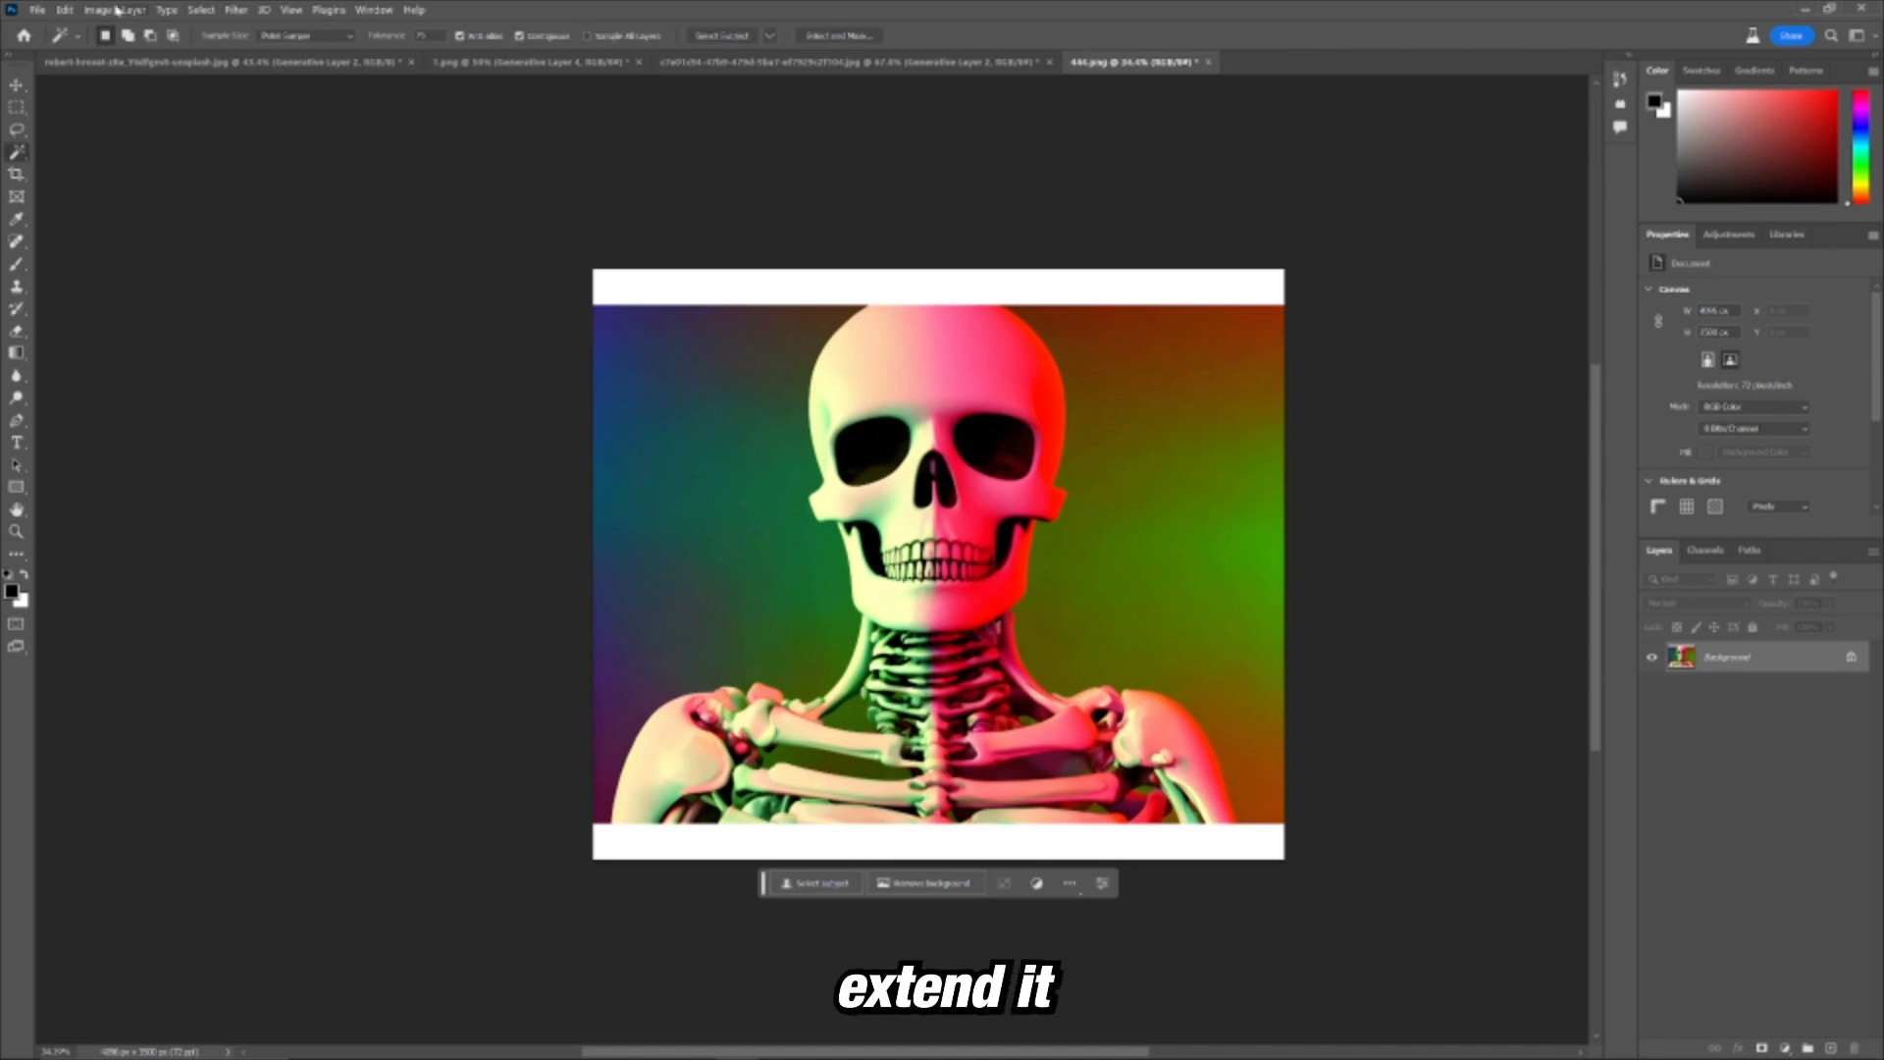
{"action": "left_click", "coordinate": [96, 9]}
{"action": "type", "text": "50"}
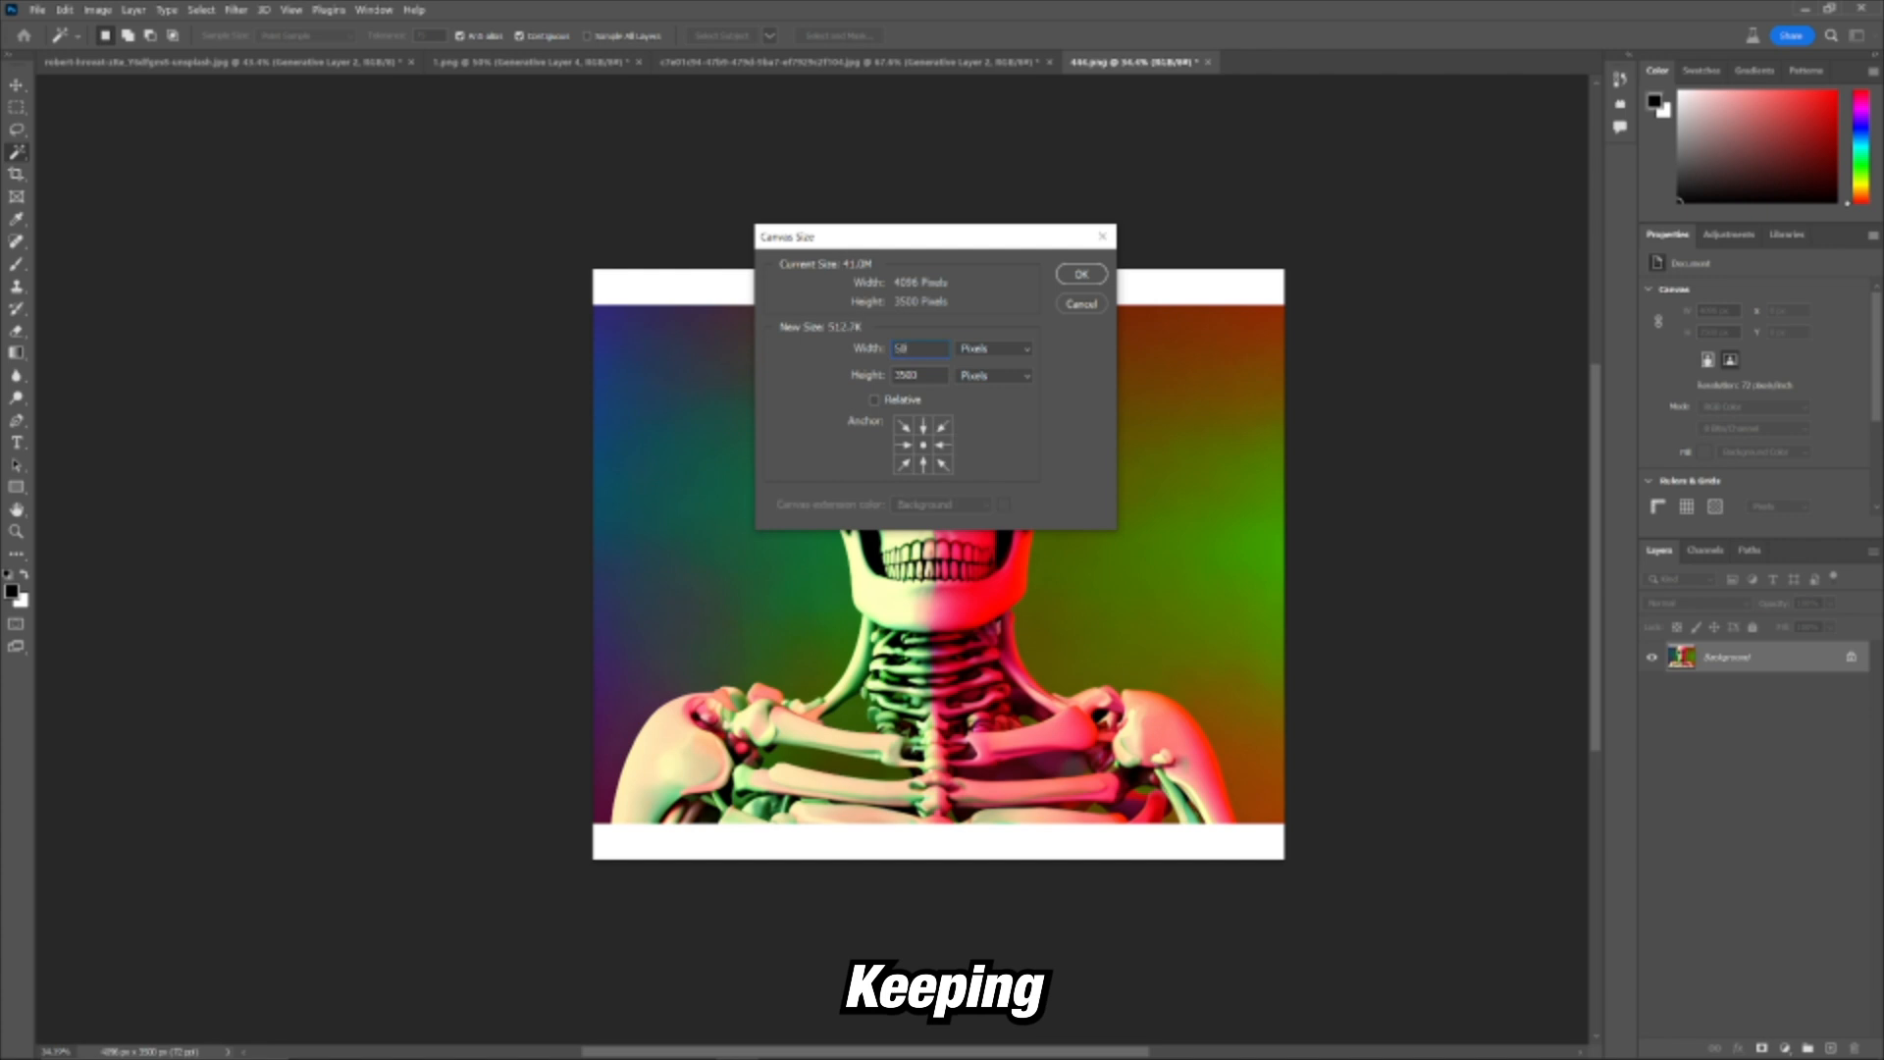
{"action": "left_click", "coordinate": [1078, 275]}
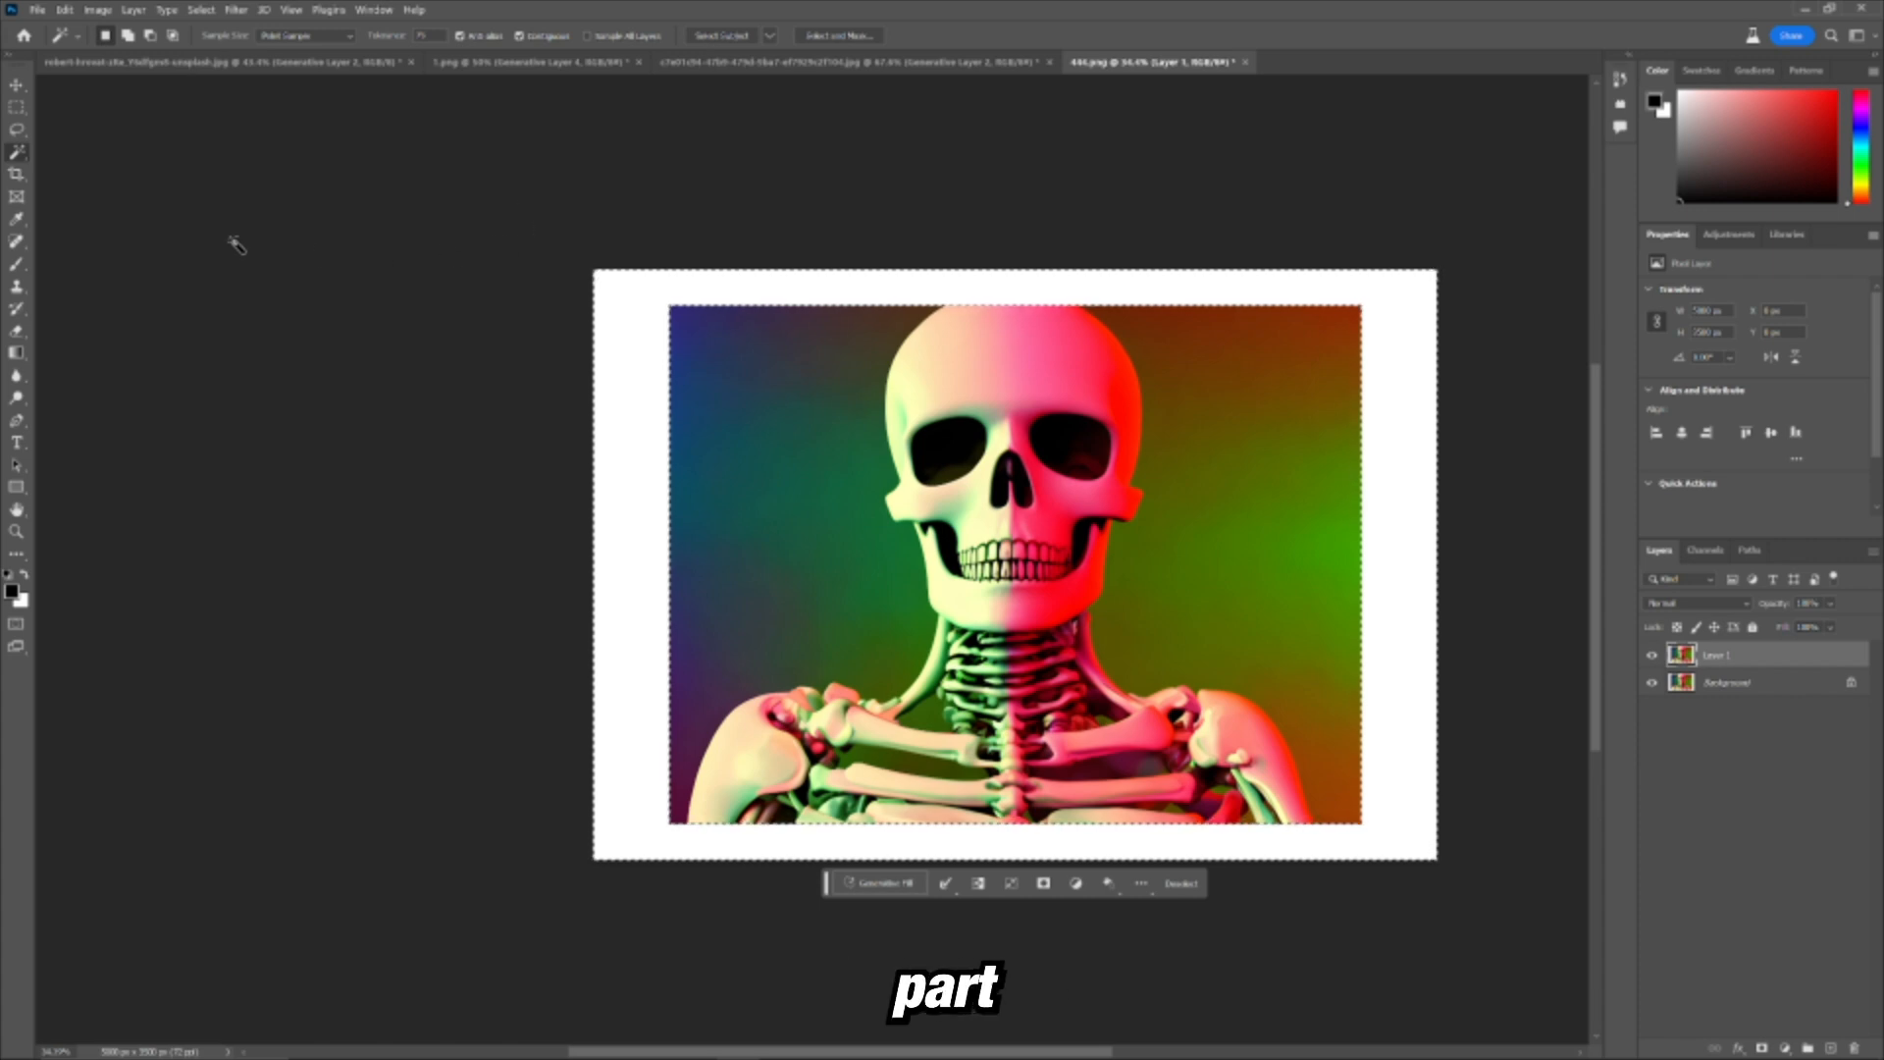
Step: Select the empty white border around the skeleton artwork for Generative Fill
{"action": "key", "text": "m"}
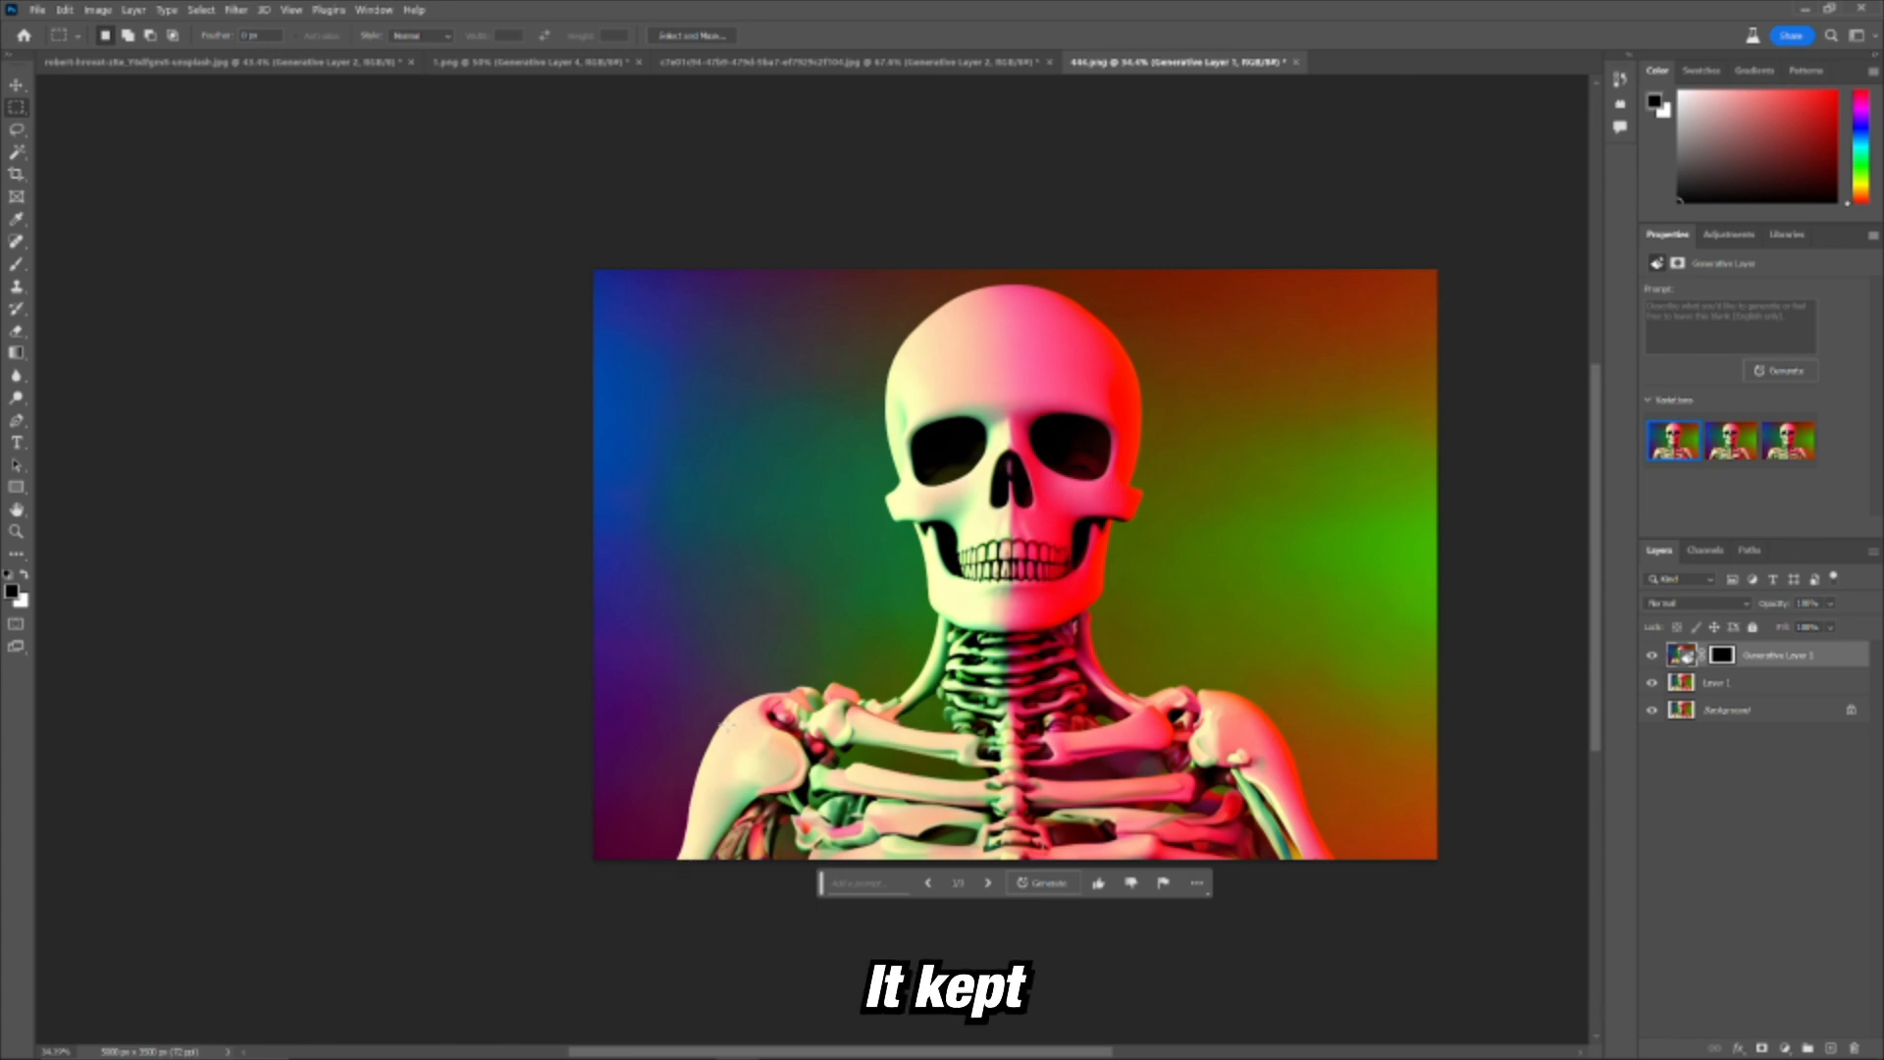
{"action": "mouse_move", "coordinate": [1205, 473]}
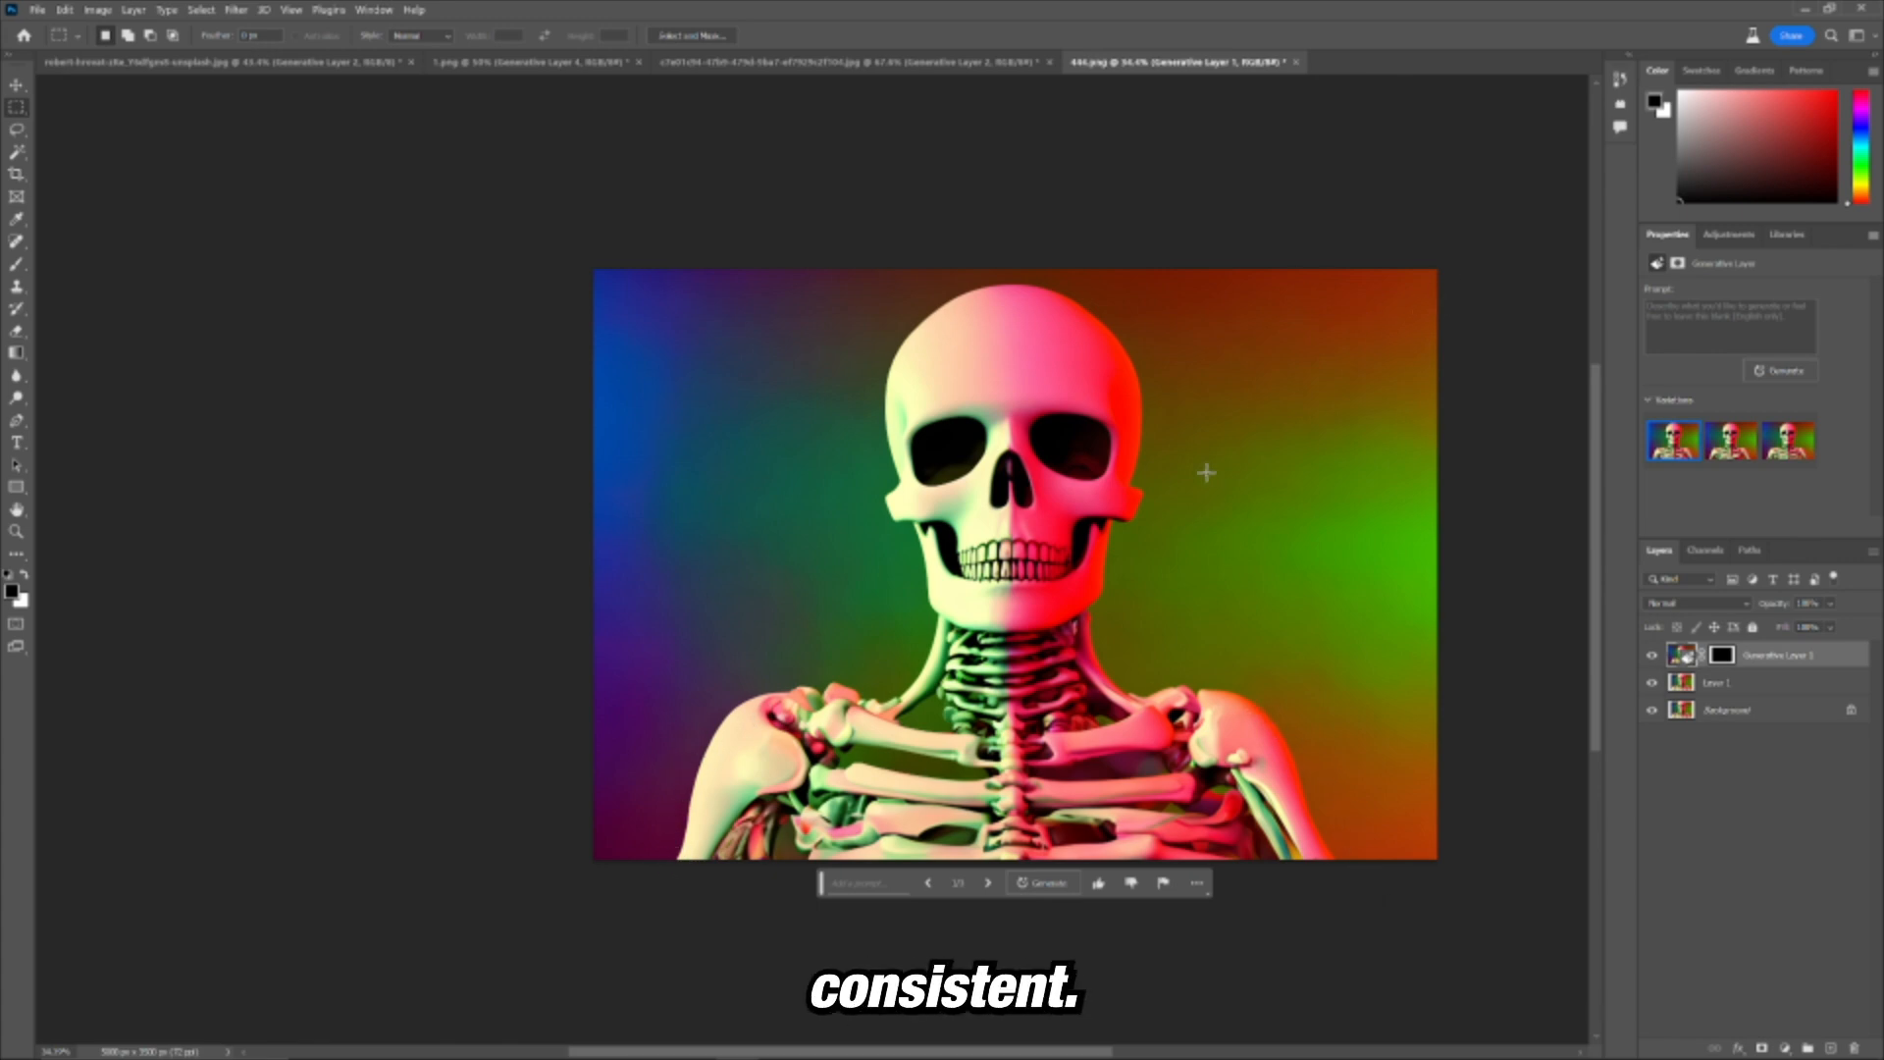